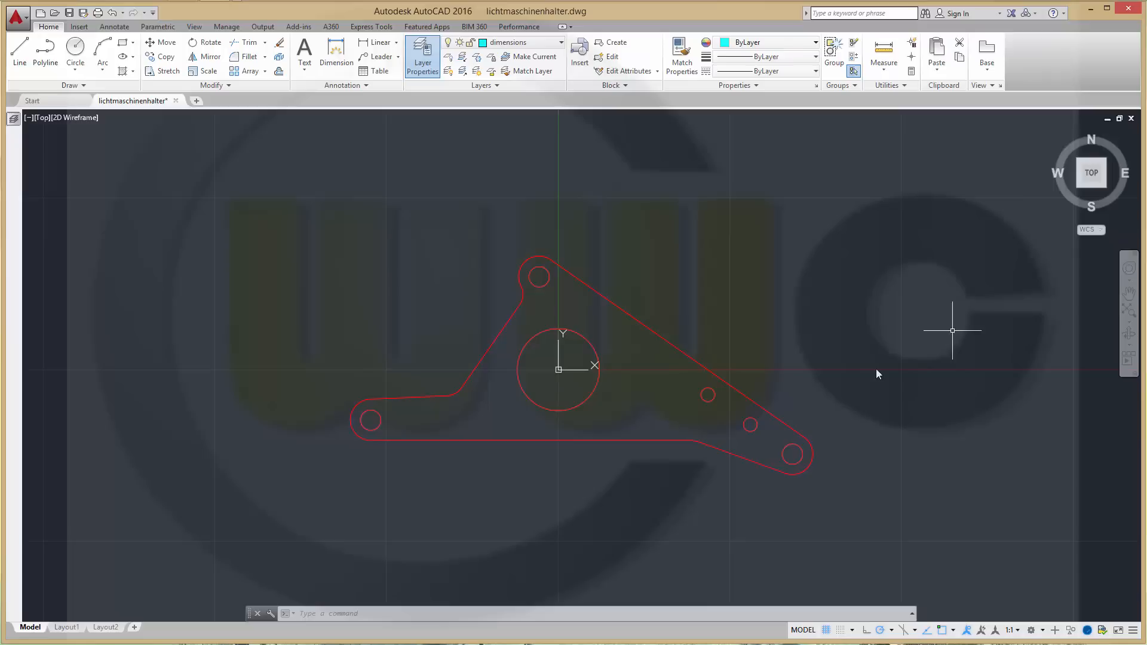
mouse_move(876, 369)
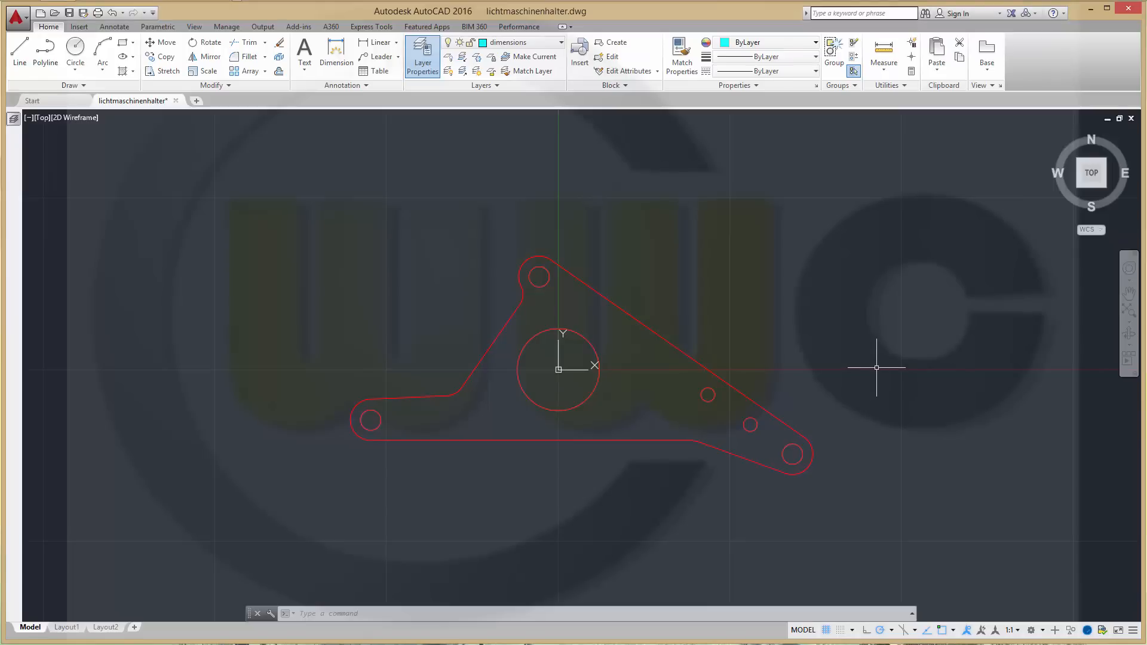
mouse_move(851, 364)
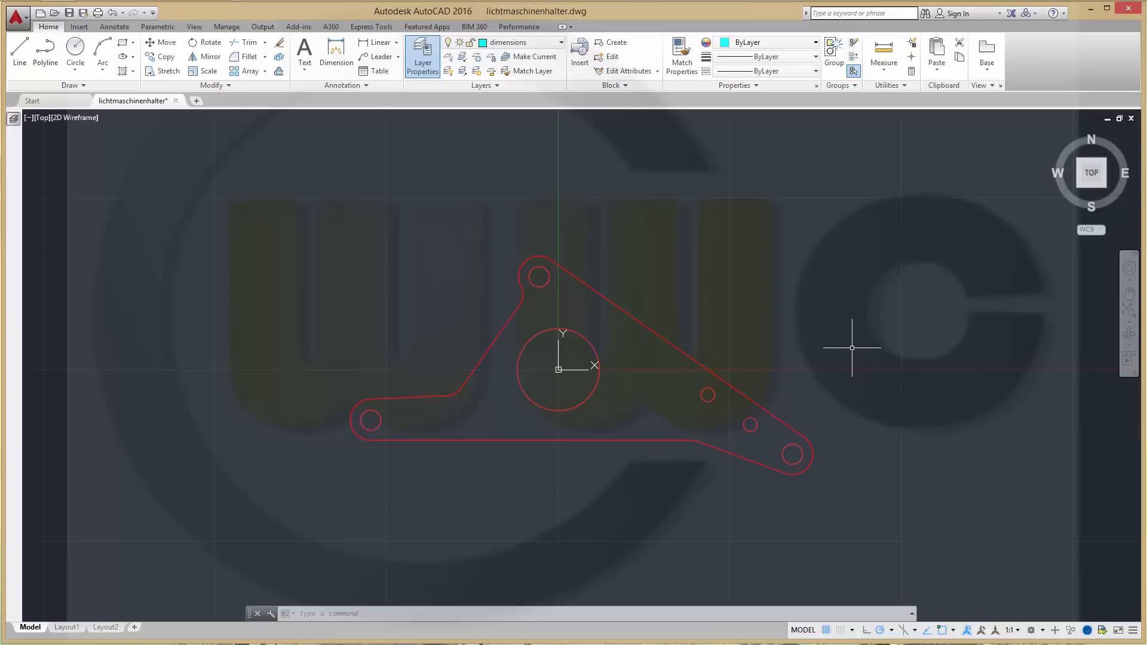
mouse_move(601, 532)
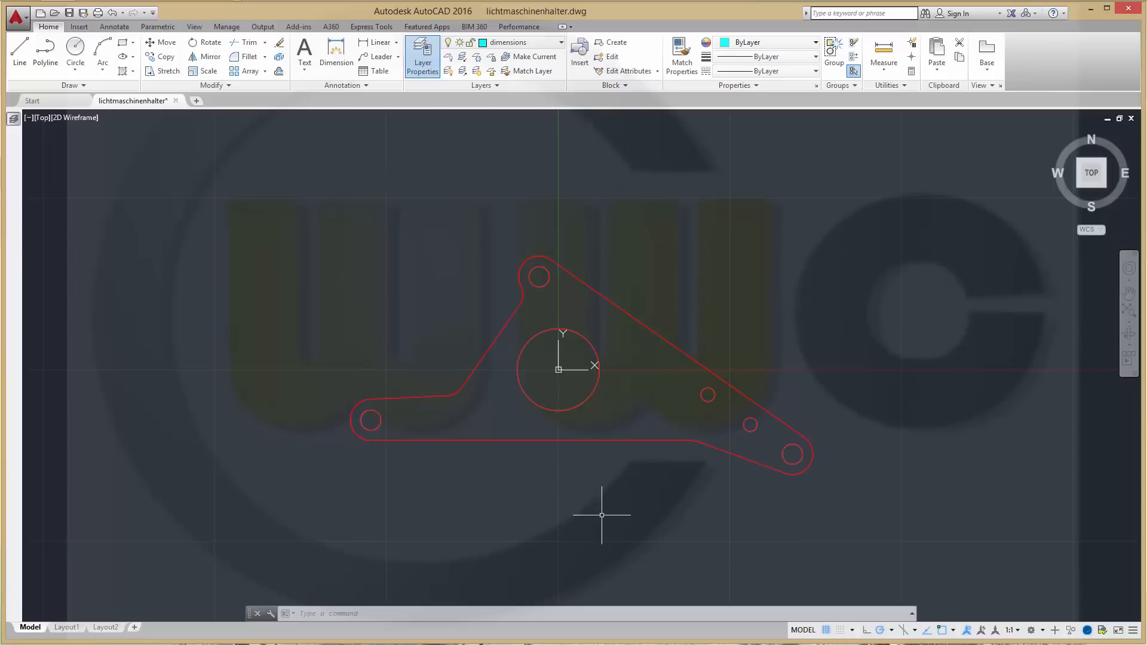
mouse_move(59, 633)
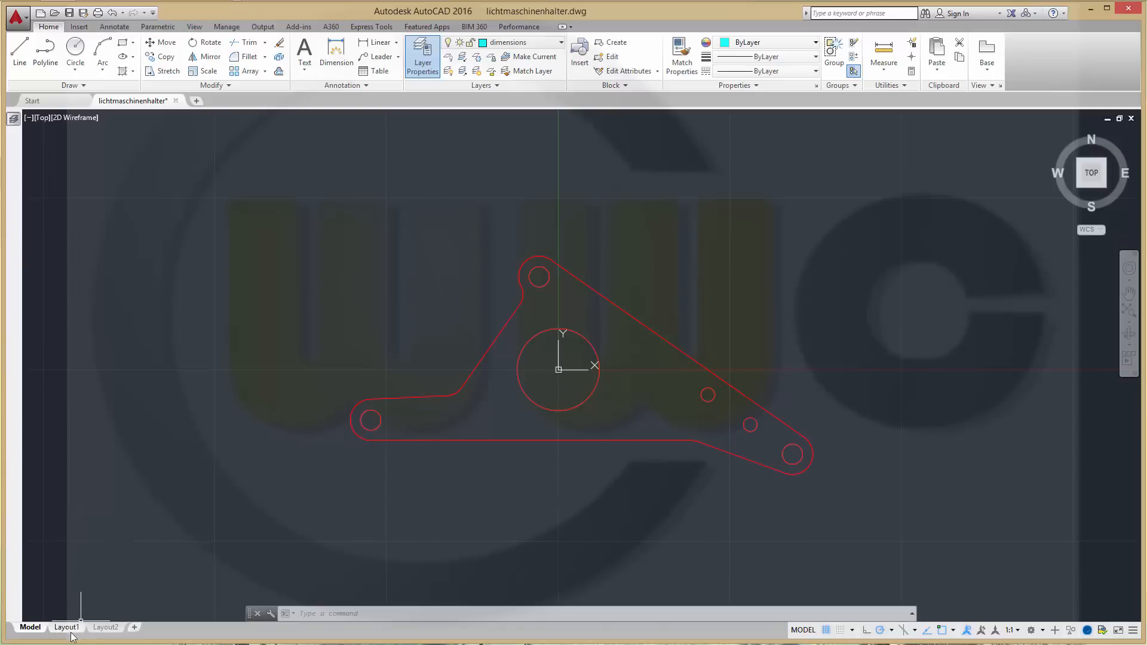
Step: Switch to Layout1 and set its viewport scale to 1:1
click(66, 628)
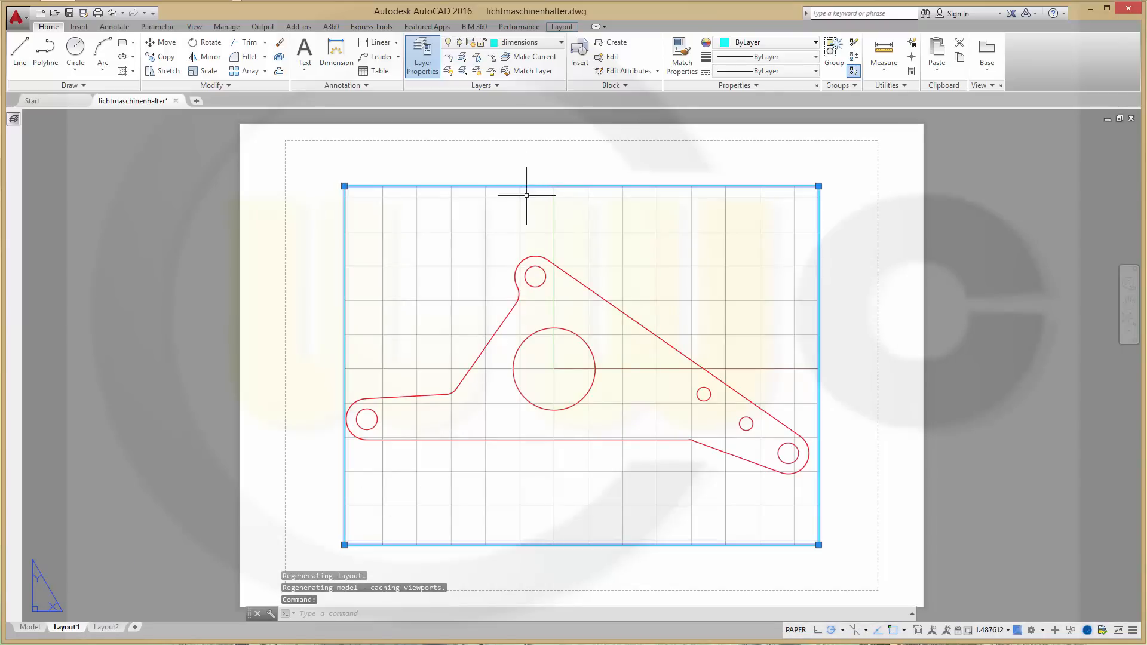
mouse_move(670, 288)
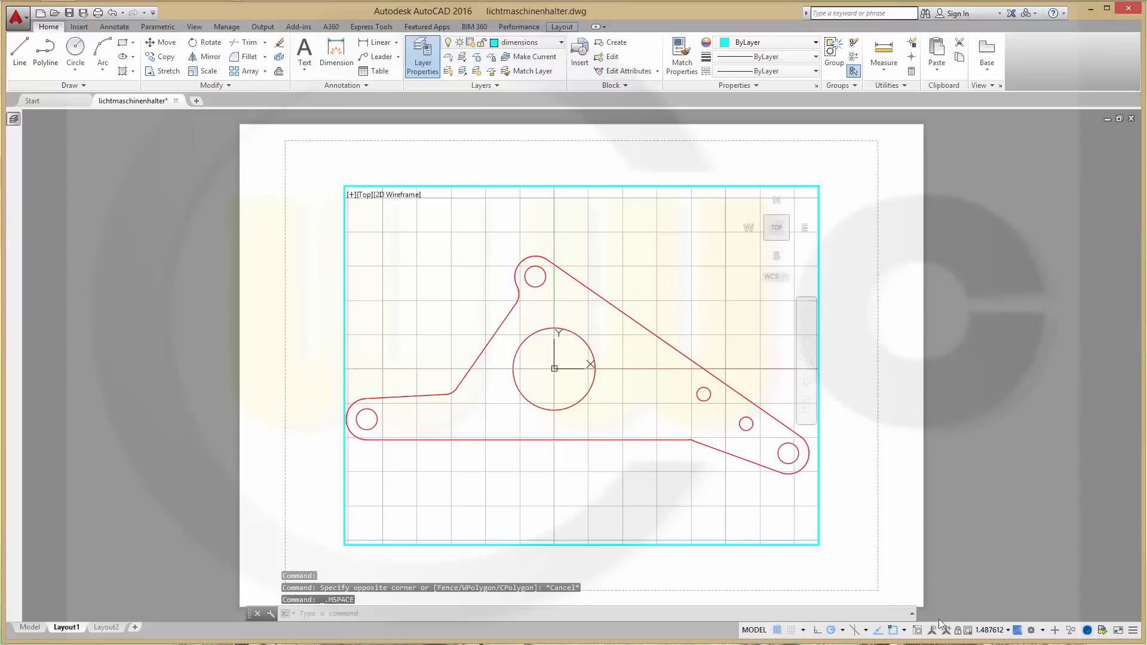
mouse_move(1011, 630)
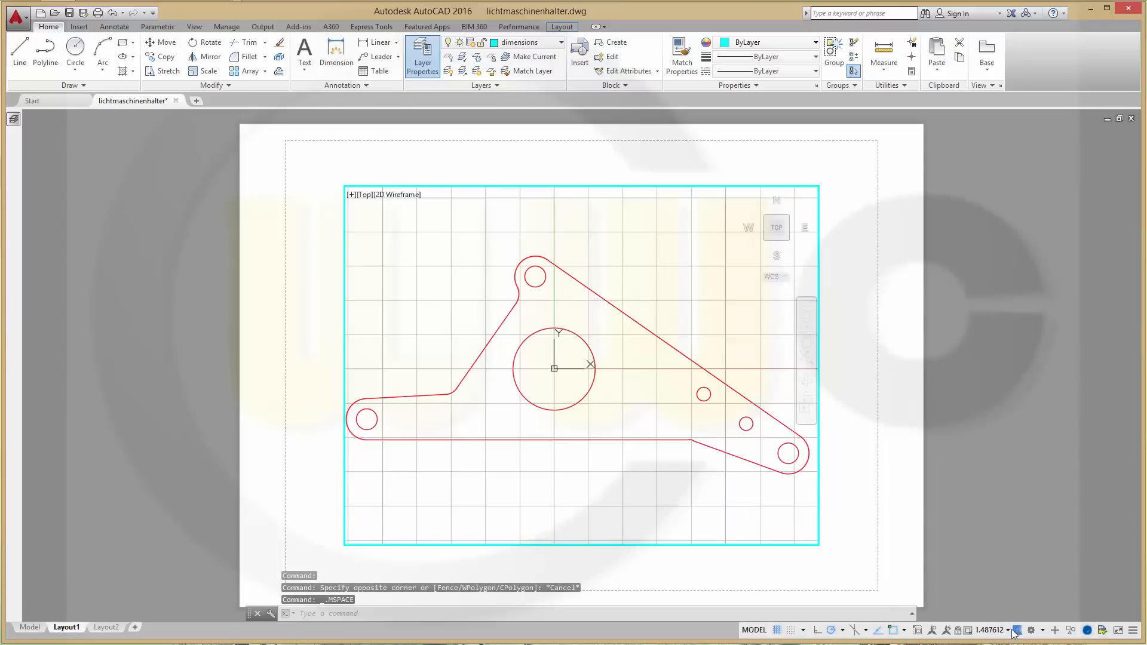
click(1011, 631)
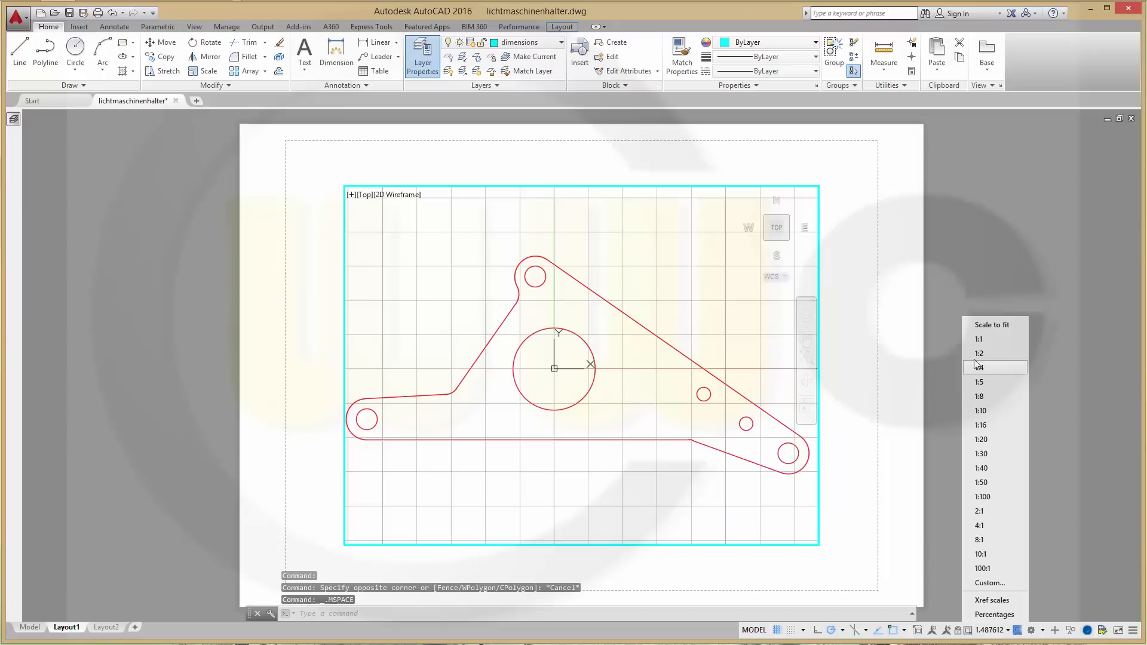
click(979, 339)
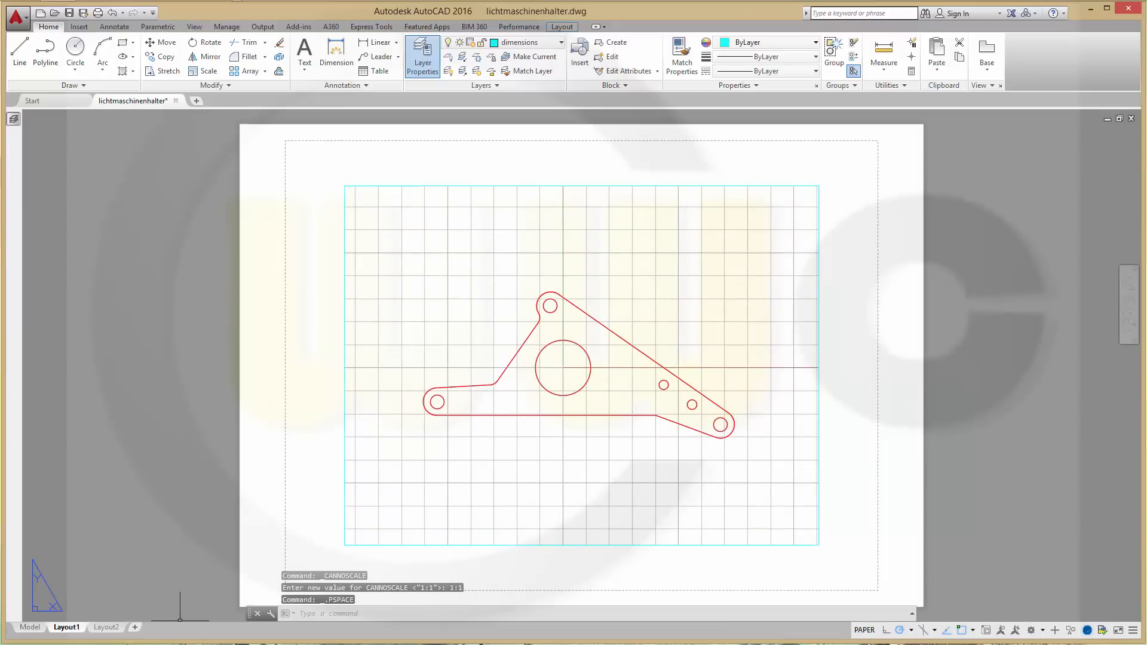
Step: On Layout2, create a new rectangular viewport and set its scale to 1:2
click(105, 627)
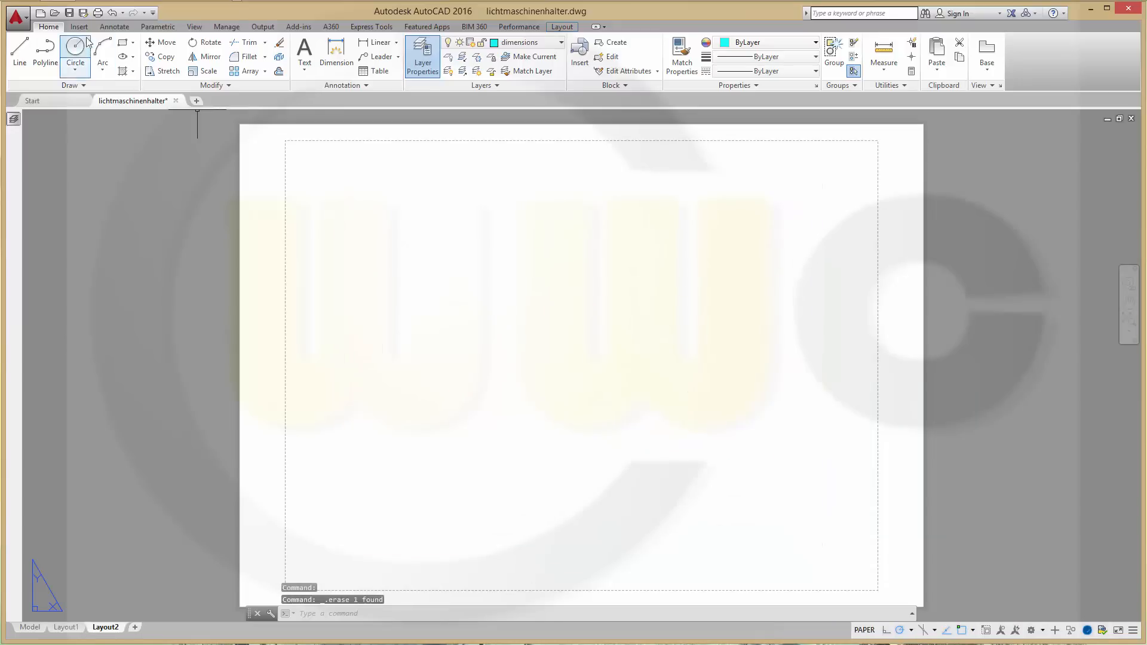
click(562, 26)
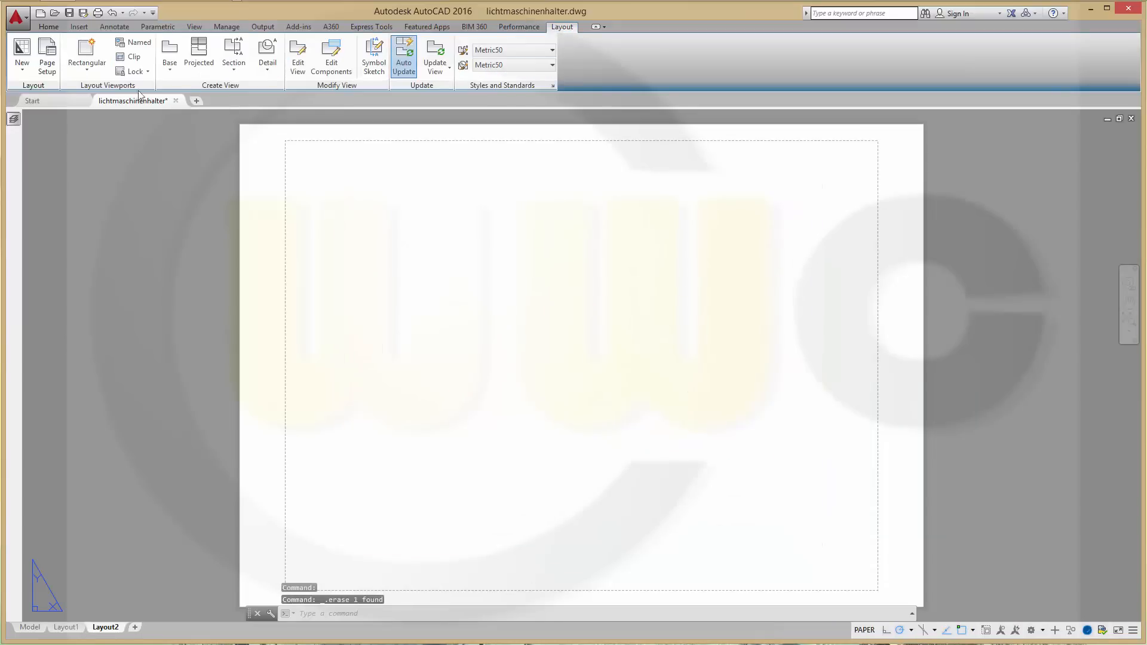
click(86, 46)
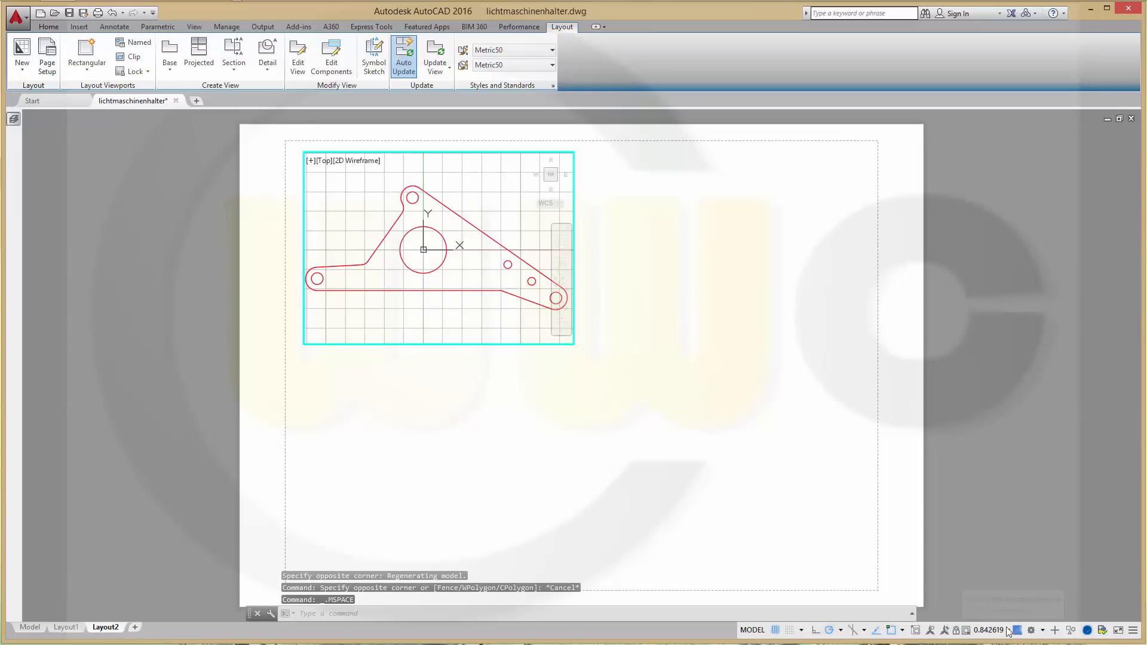
click(1009, 631)
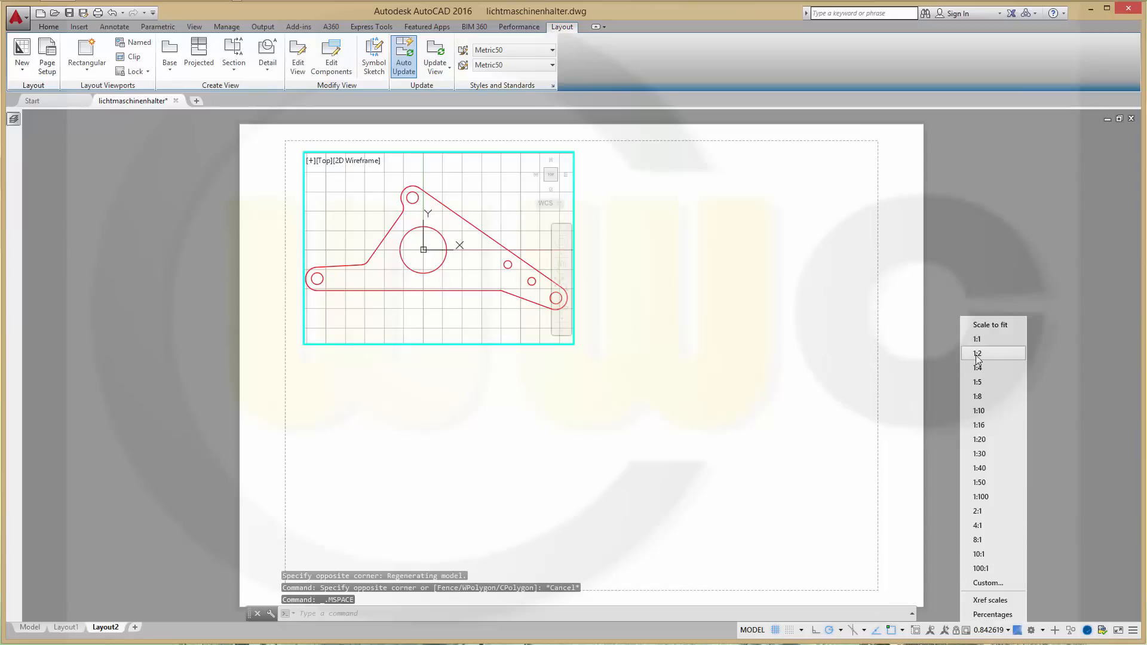
click(992, 353)
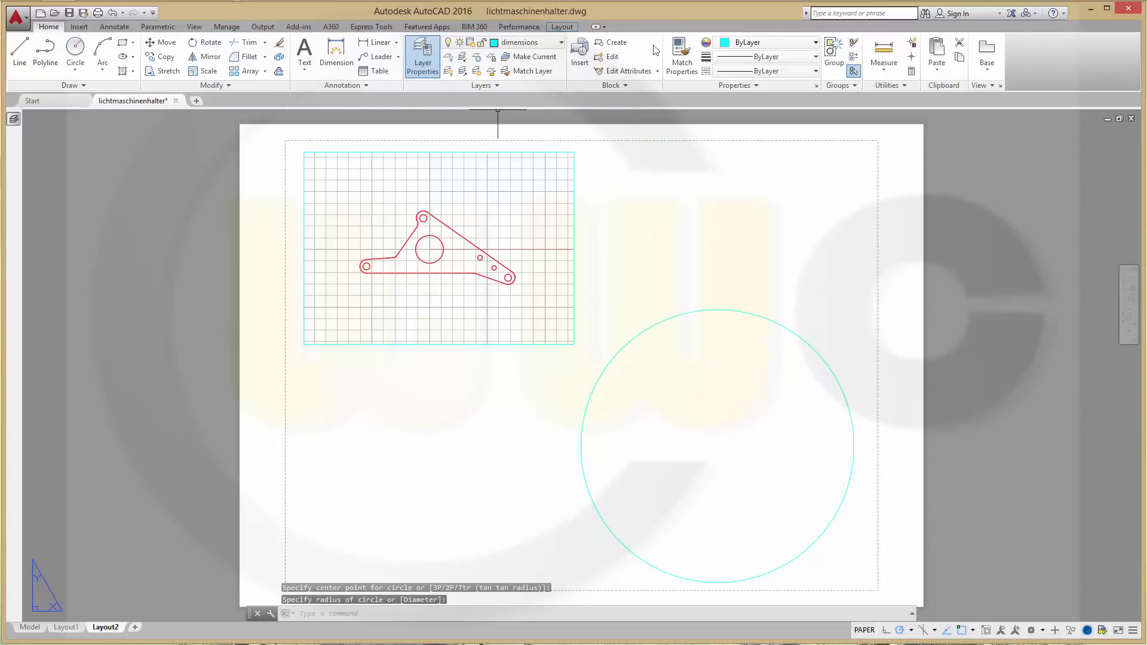
Step: Convert the large circle on Layout2 into a viewport using Viewport from Object
click(561, 26)
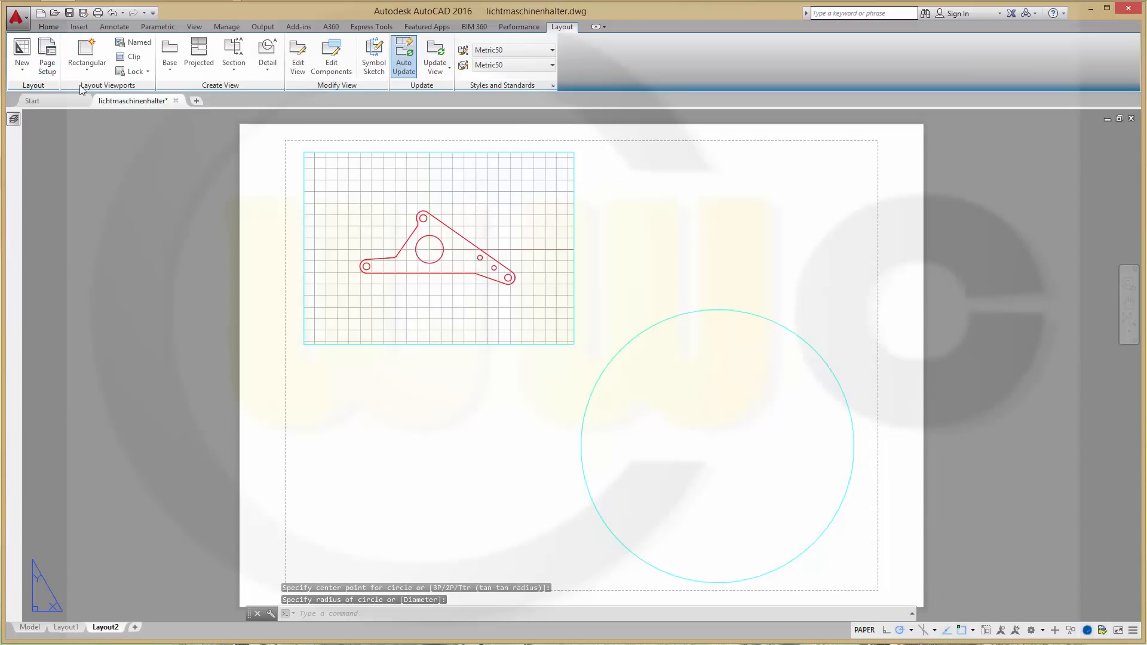
click(86, 57)
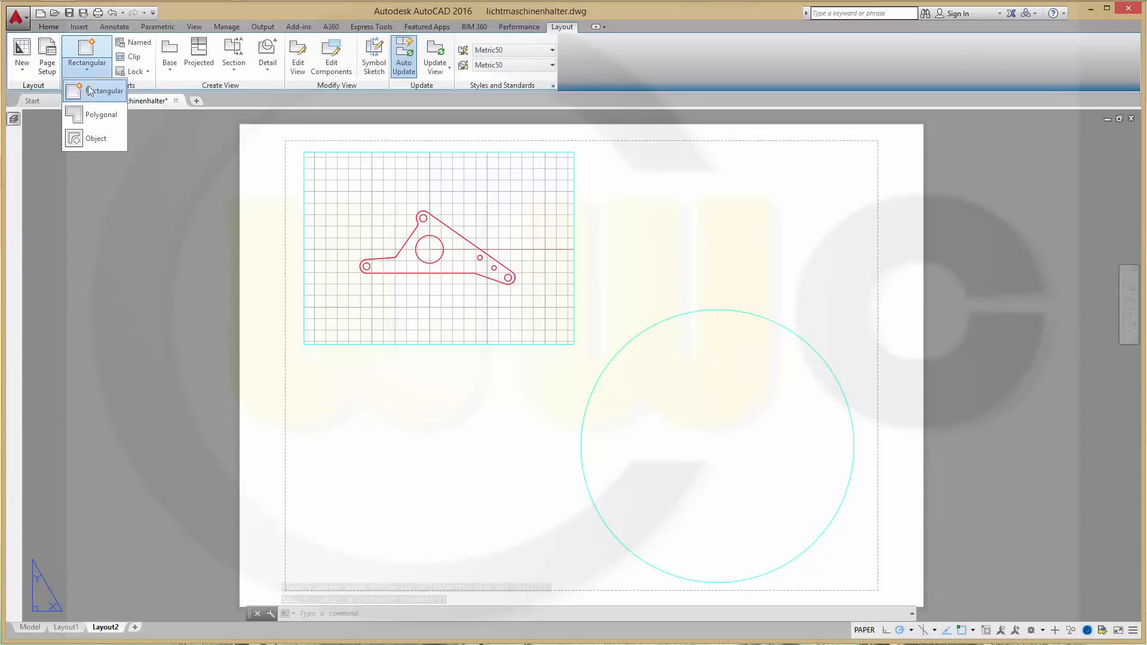
click(96, 139)
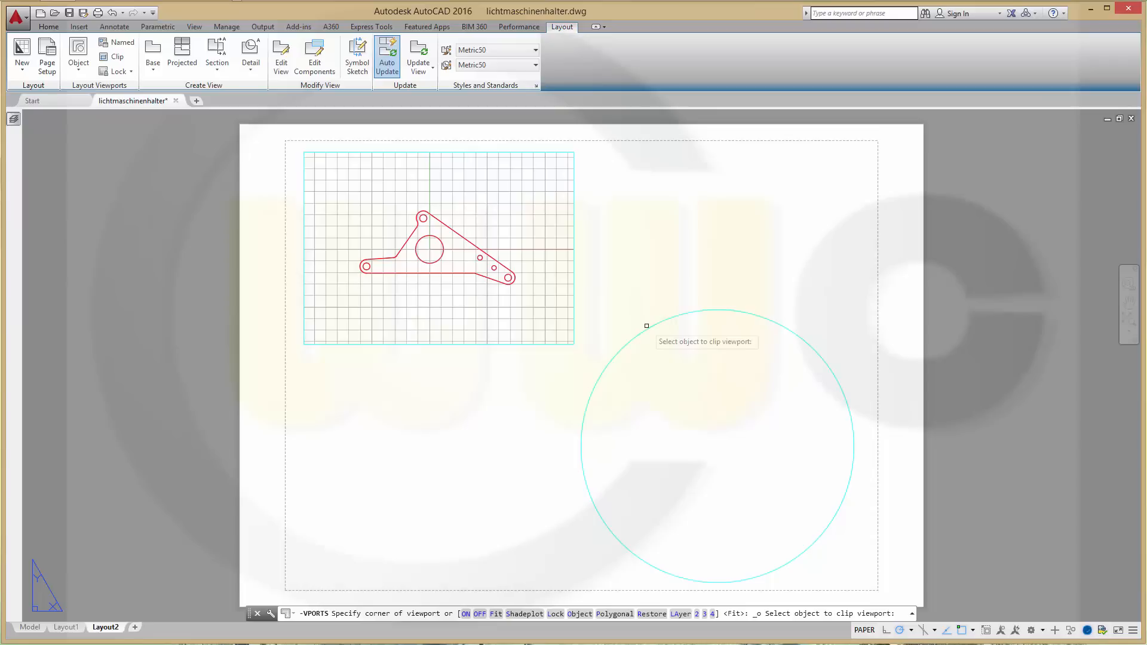
click(717, 439)
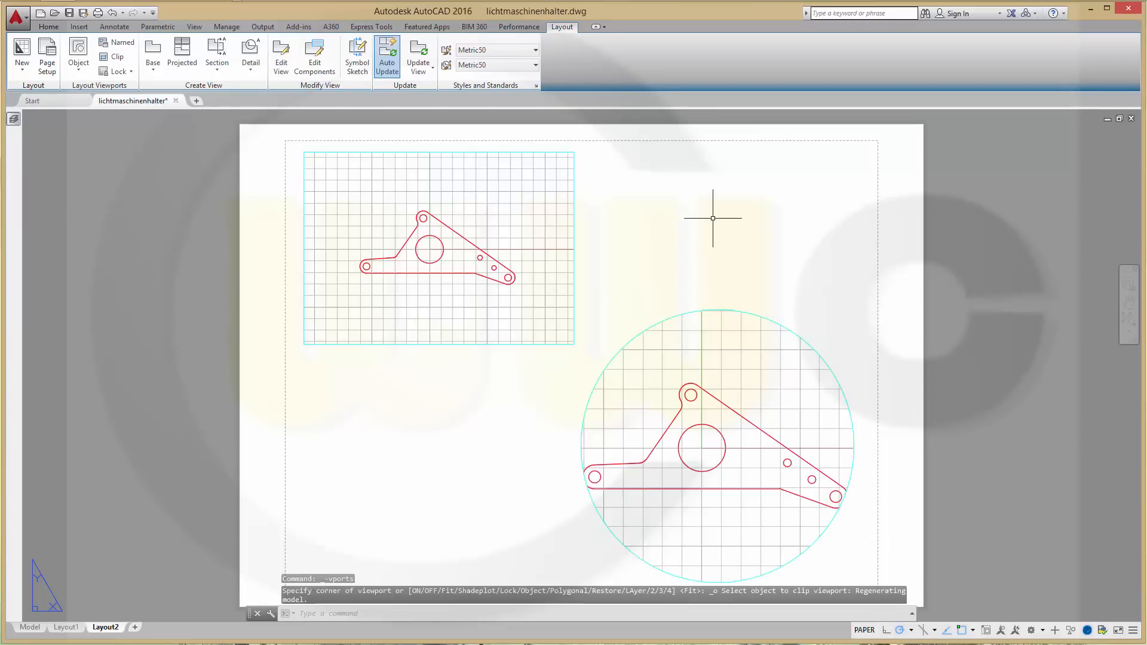
mouse_move(861, 426)
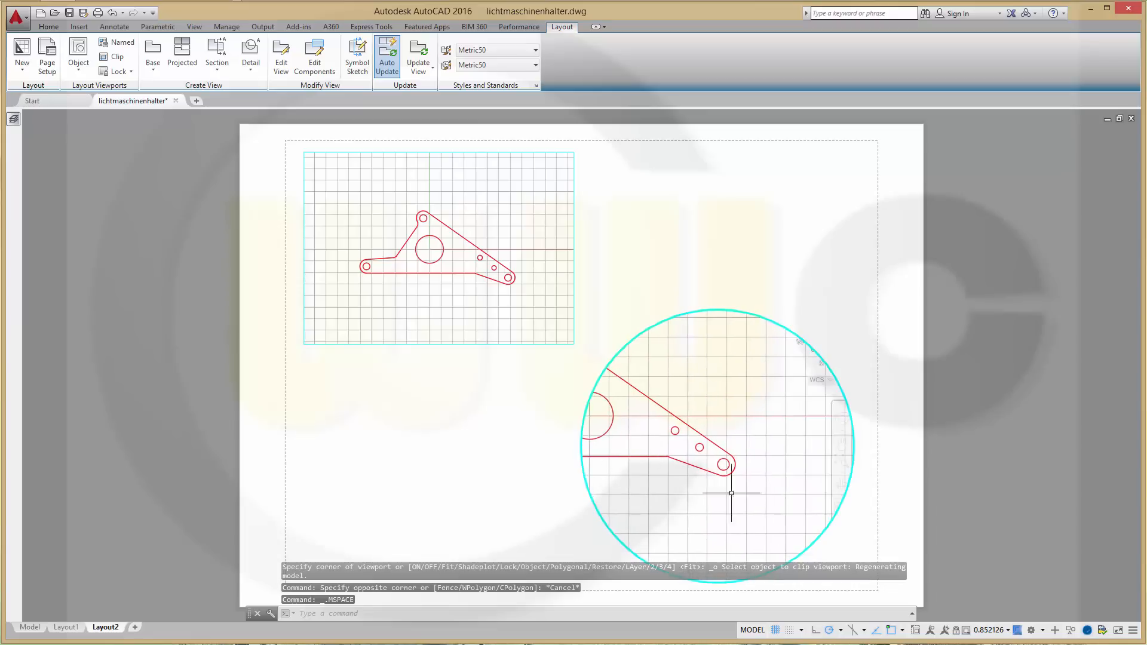
Step: Set the circular viewport's scale to 2:1 for a close-up of the bracket
click(1013, 629)
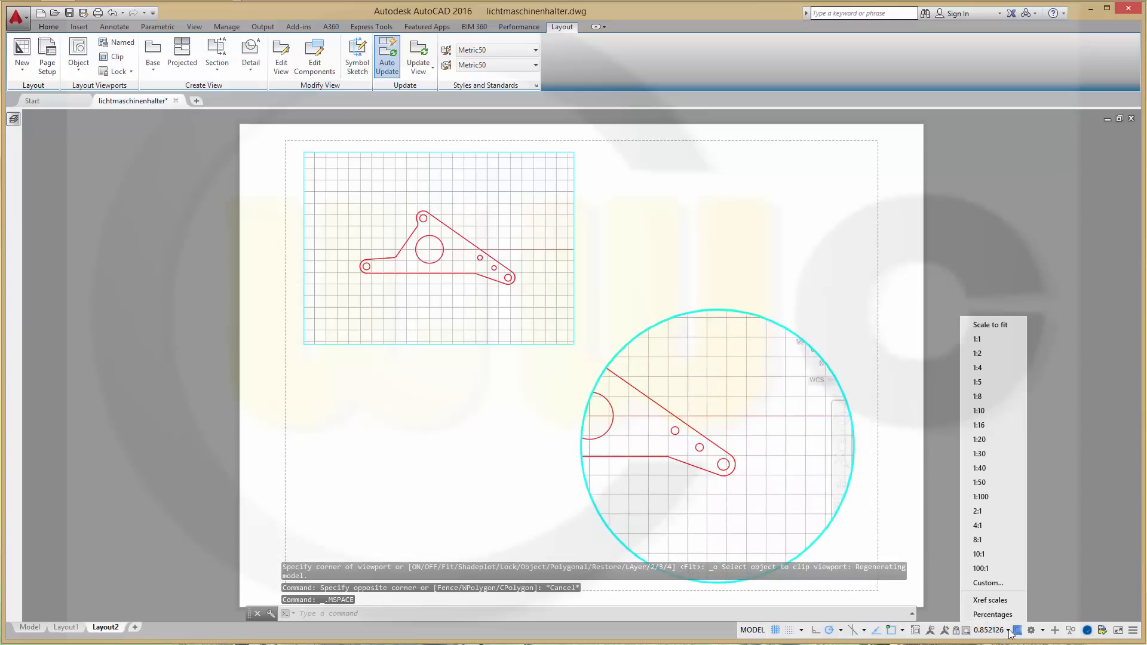
mouse_move(998, 416)
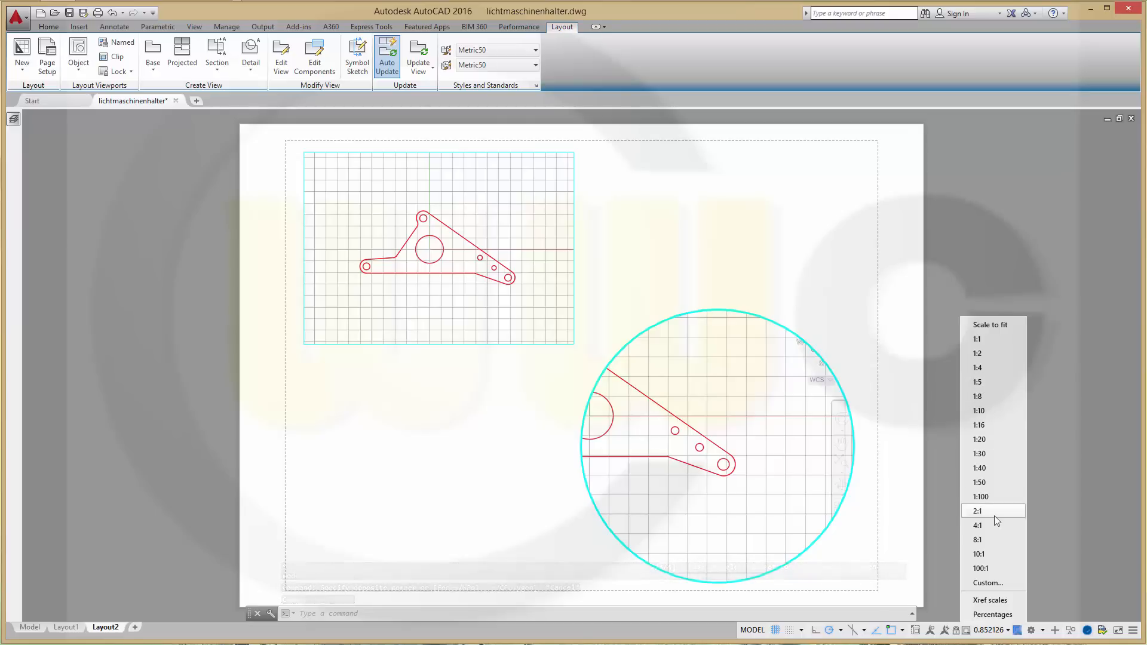
click(978, 511)
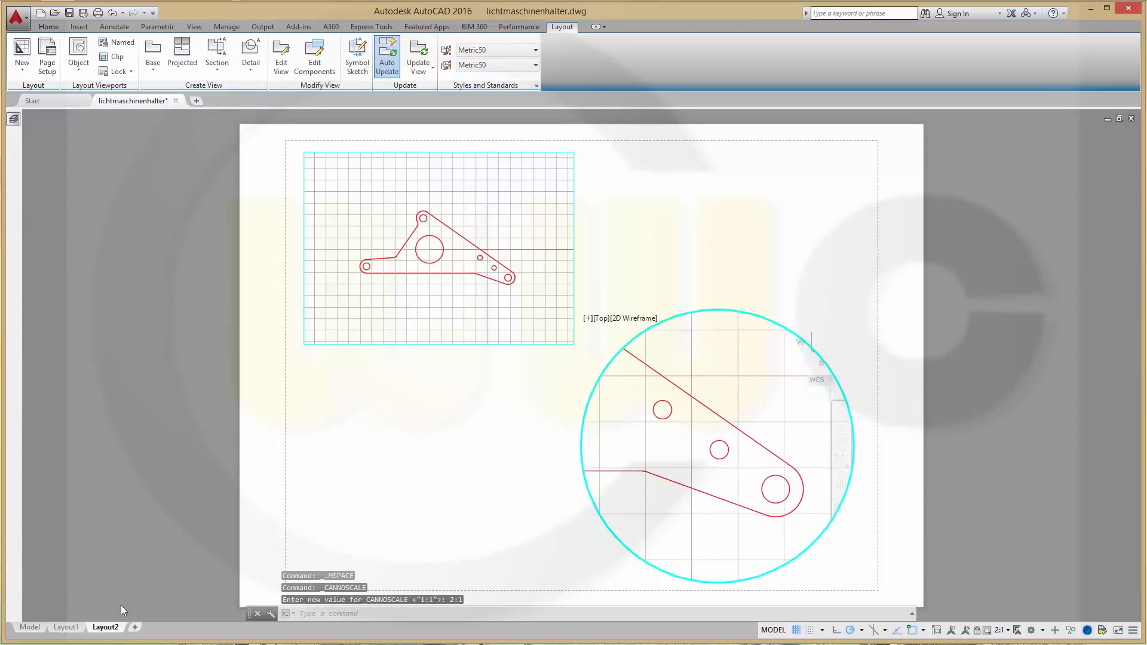
mouse_move(300, 491)
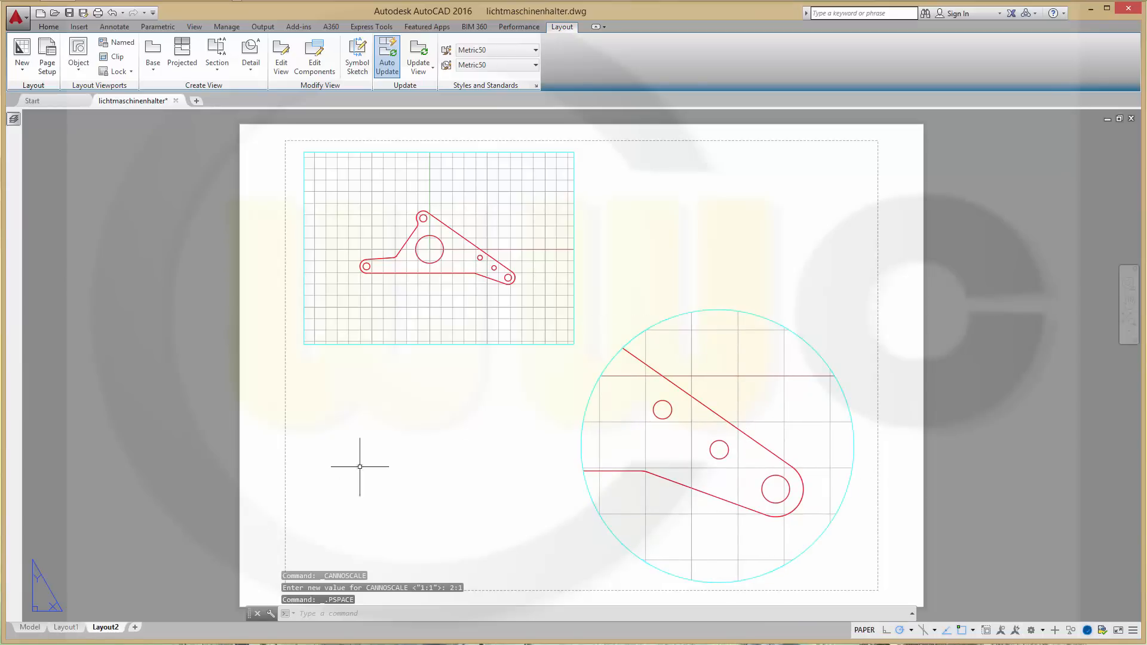
Step: Return to model space and show the Annotate ribbon
click(31, 628)
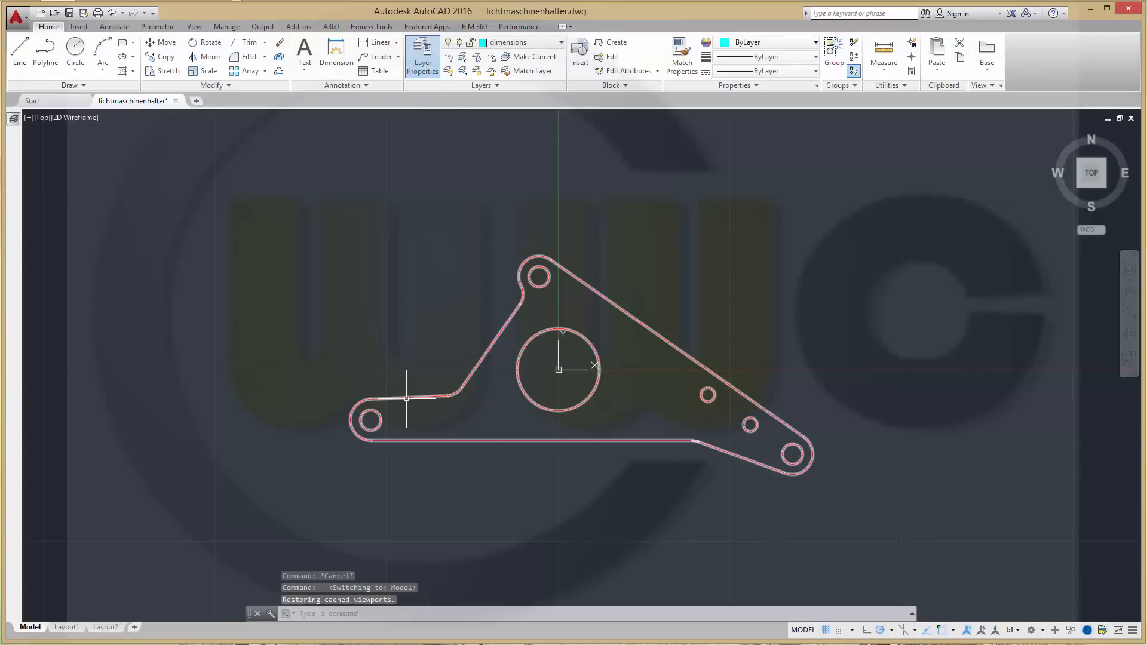
click(114, 26)
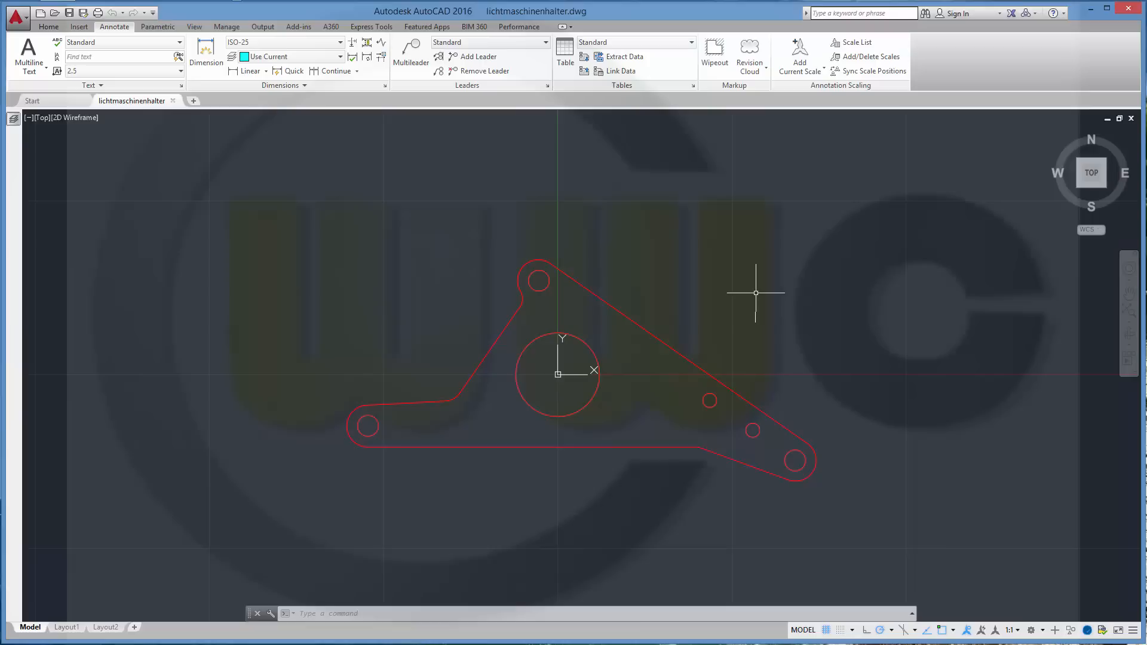
mouse_move(765, 287)
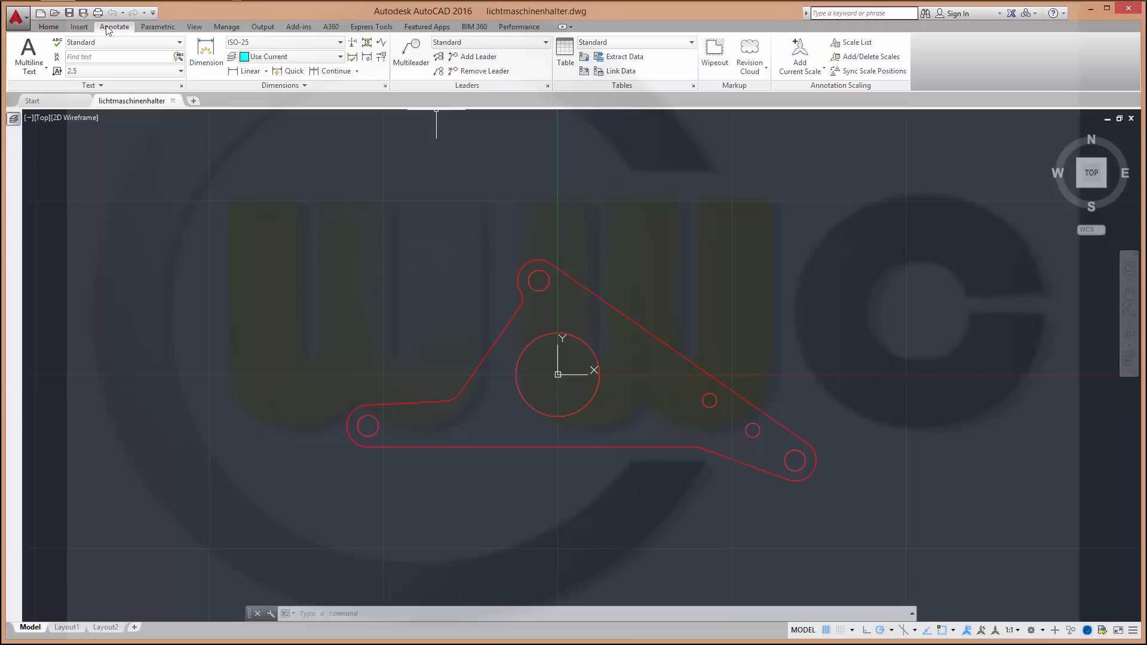
mouse_move(294, 93)
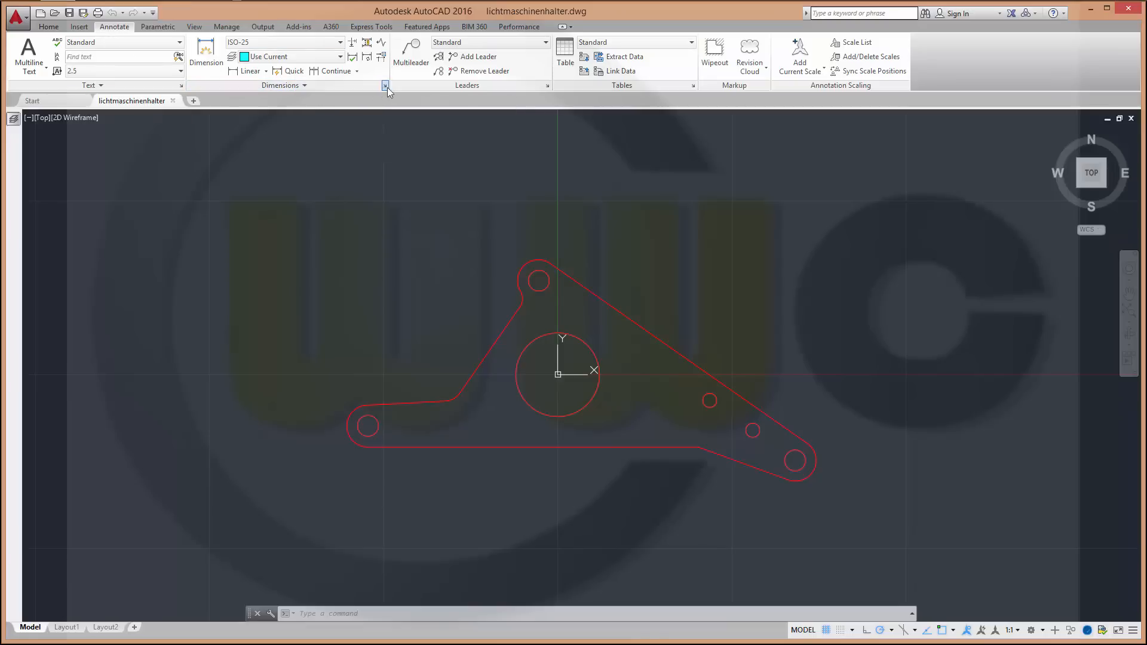
Step: In Dimension Style Manager, start a new style based on ISO-25 named 'annotative ISO-25'
click(385, 84)
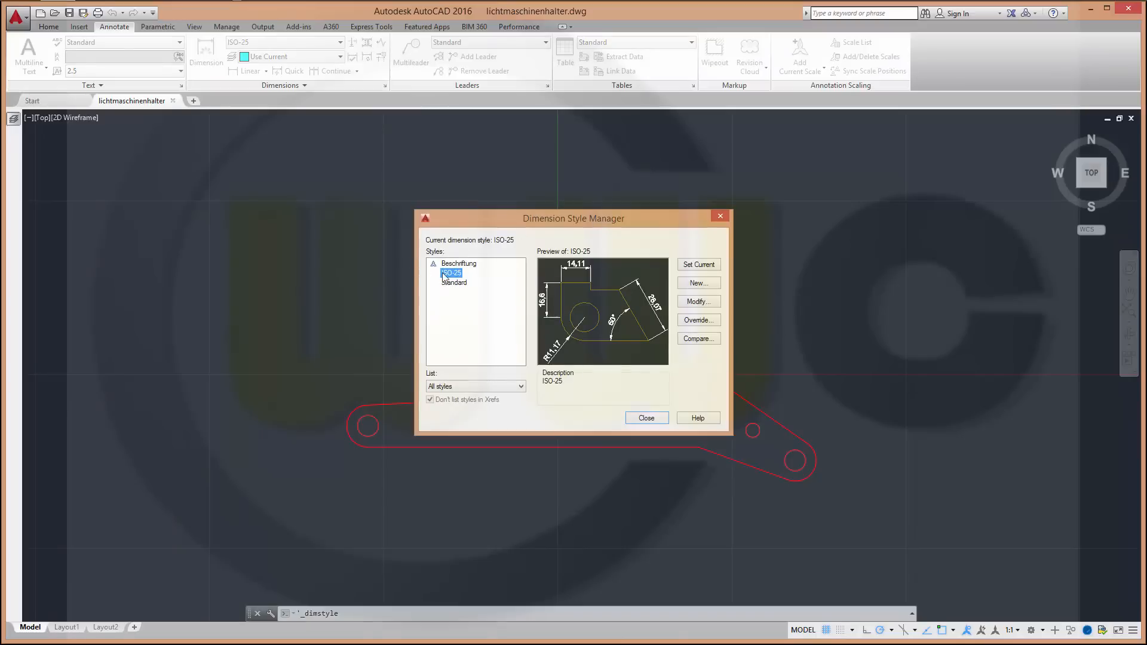
mouse_move(437, 263)
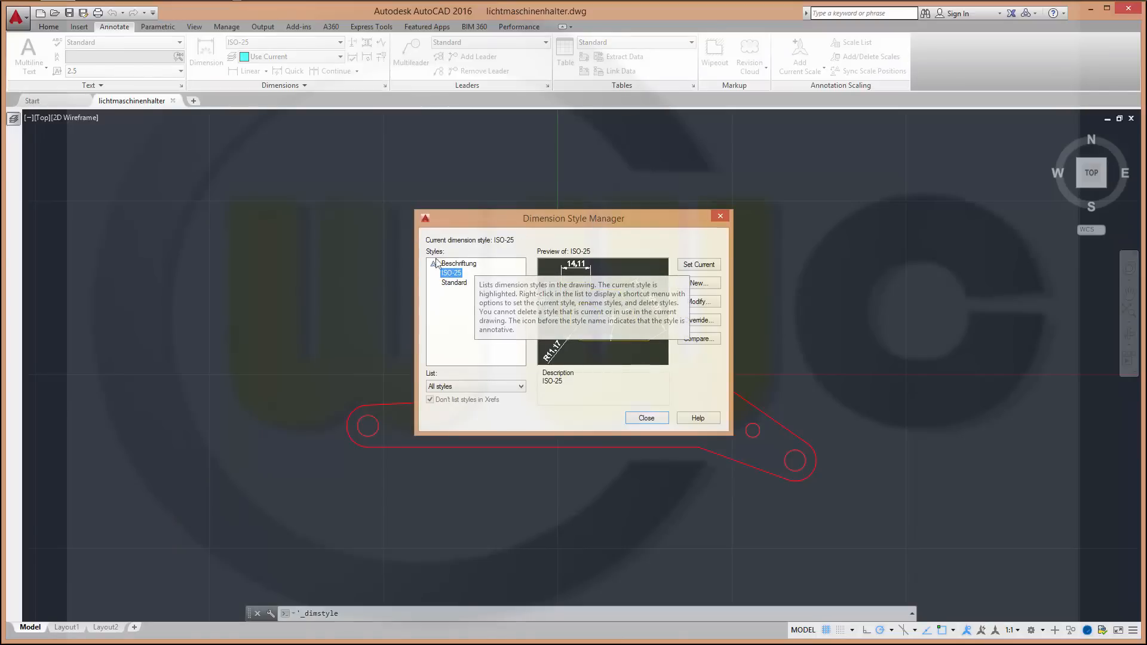
mouse_move(471, 265)
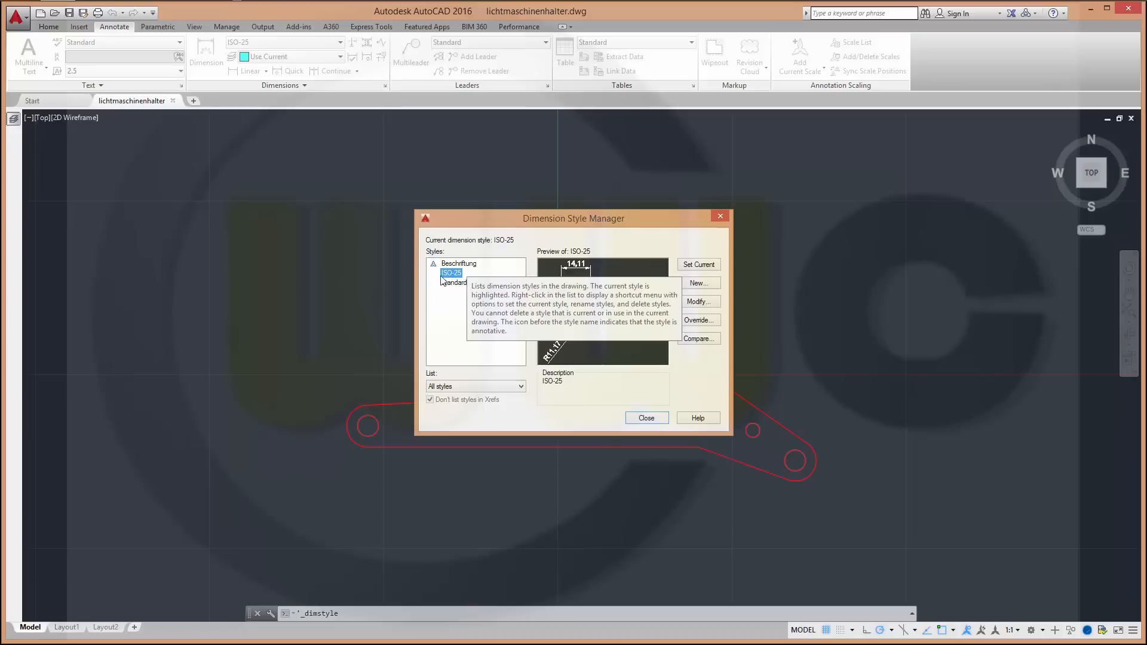
mouse_move(698, 283)
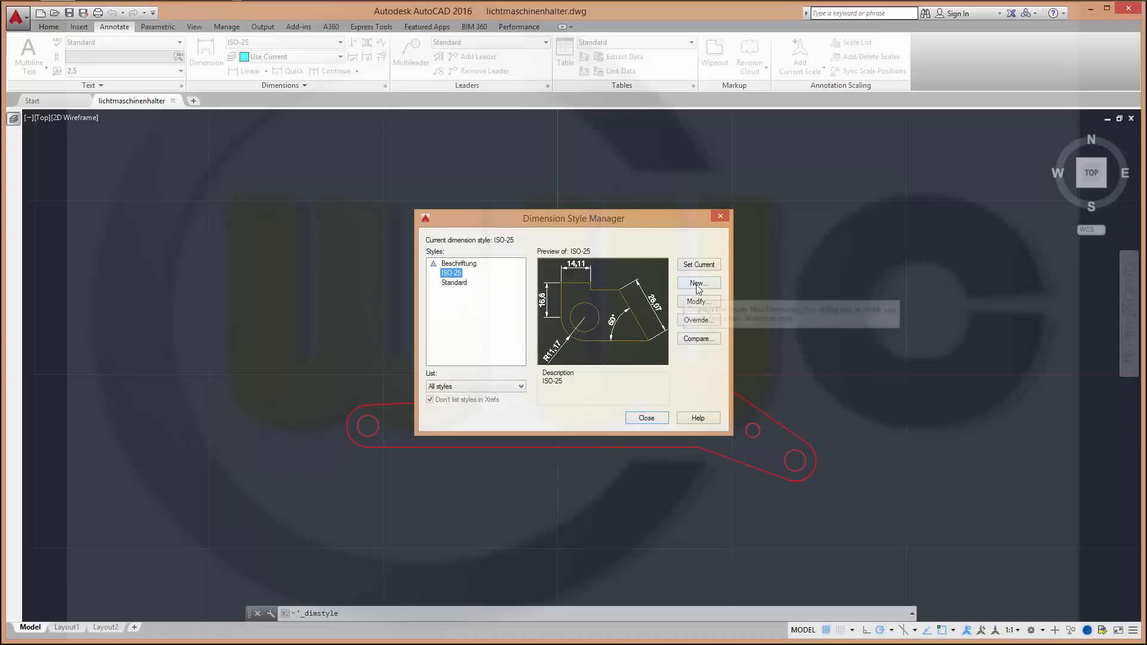
click(698, 282)
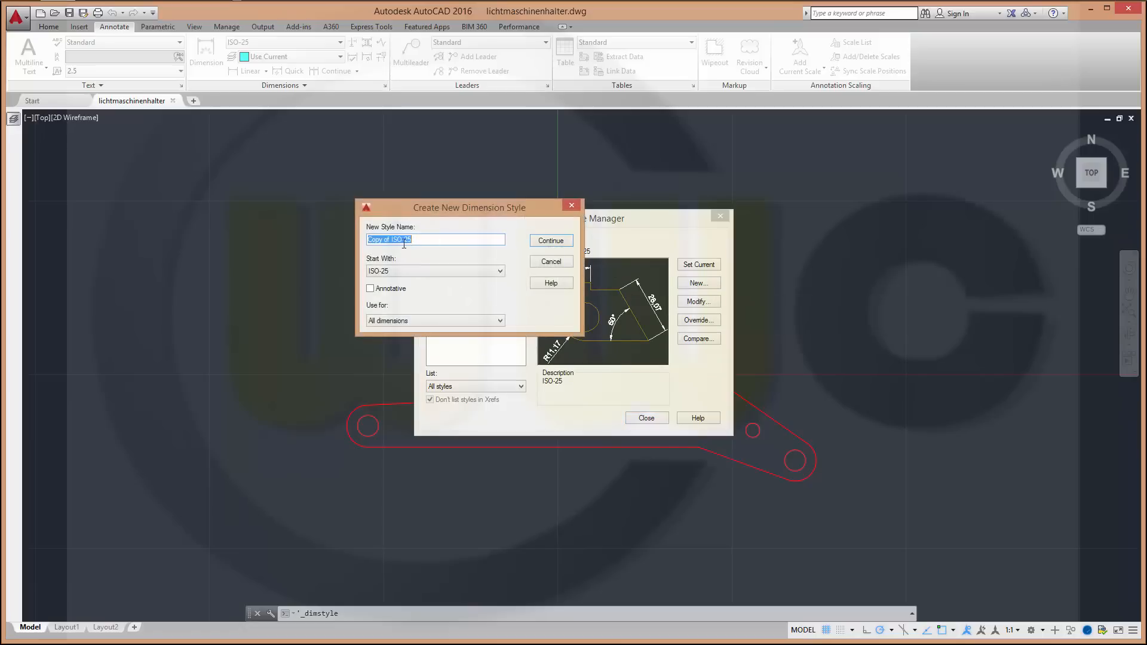
click(392, 239)
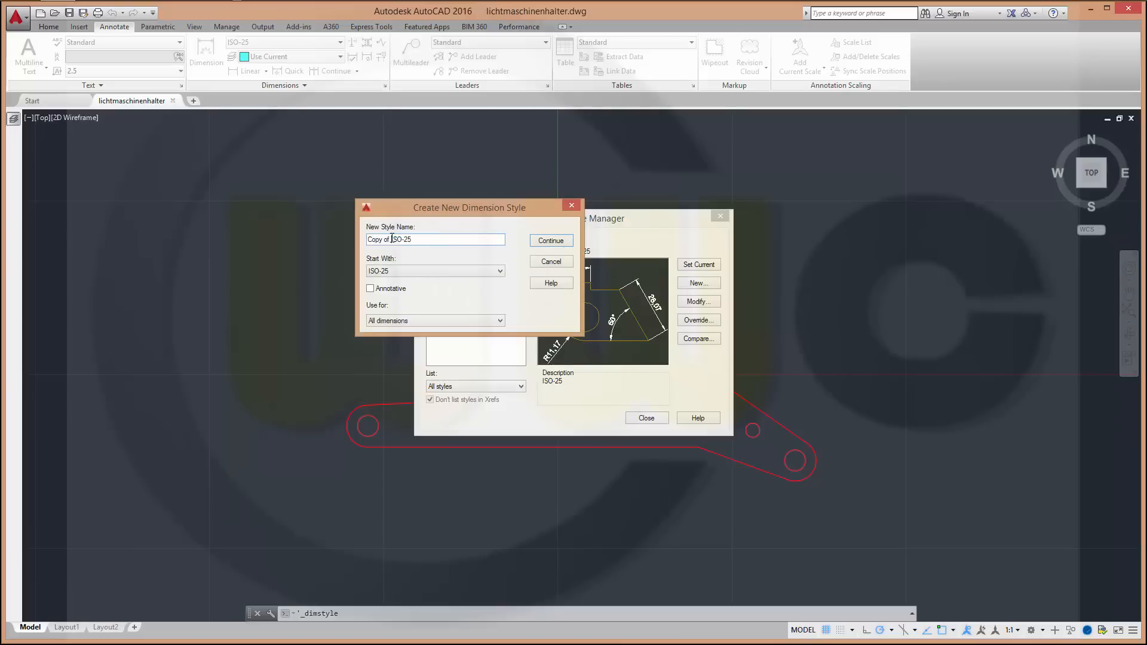
text(annotative)
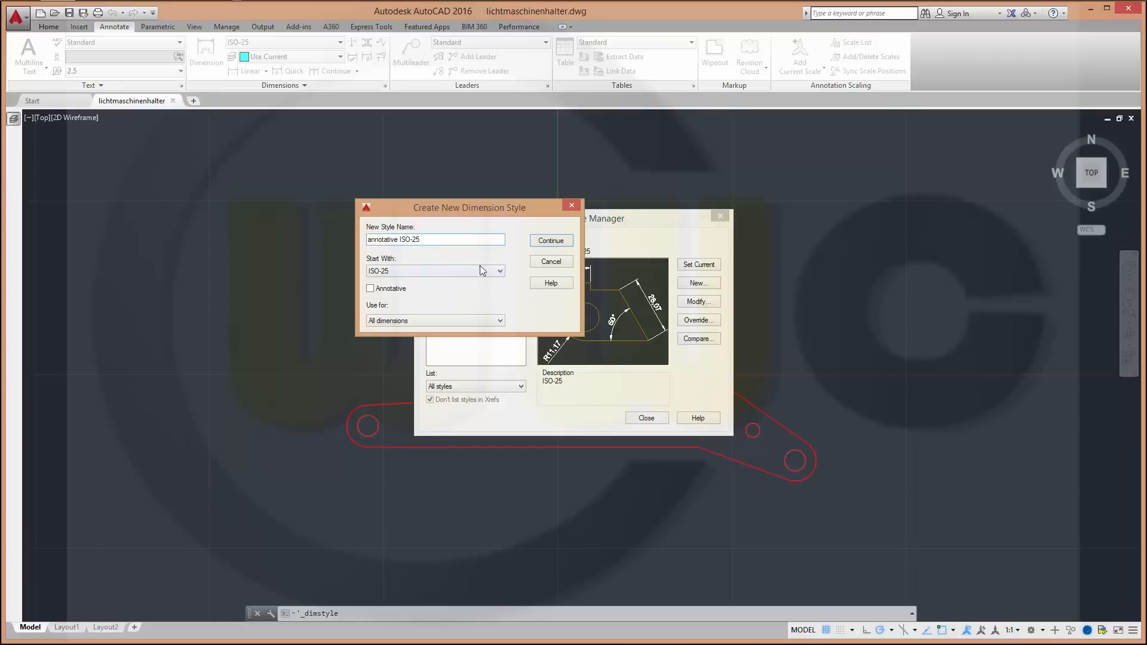
mouse_move(439, 288)
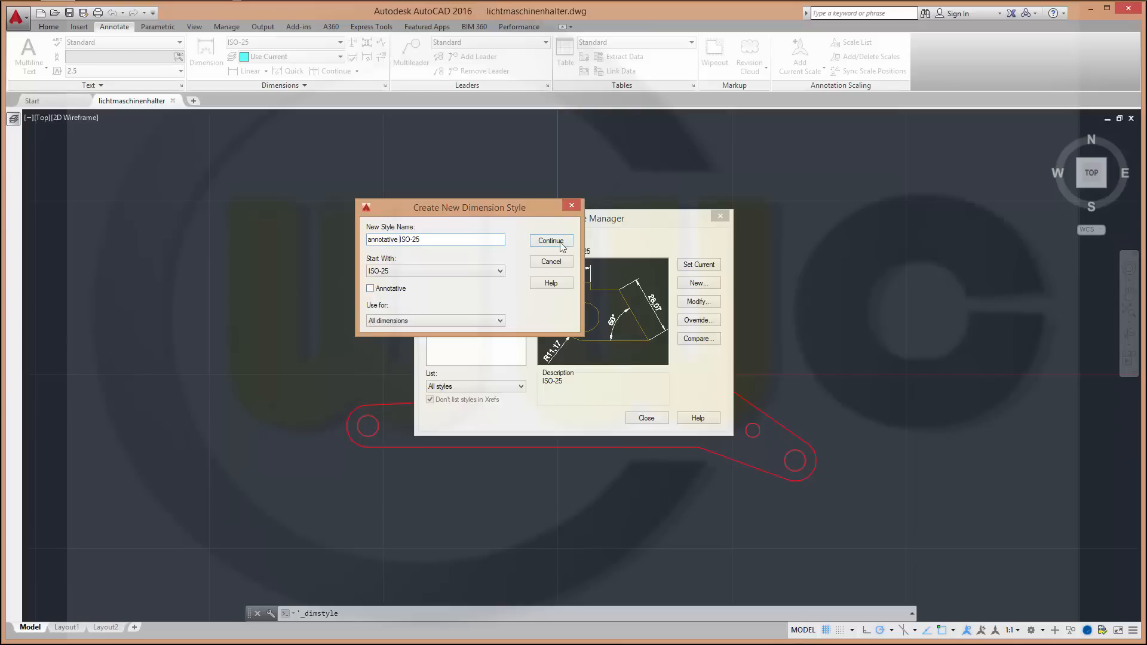
Step: Continue into the style settings and enable Annotative on the Fit tab
click(551, 241)
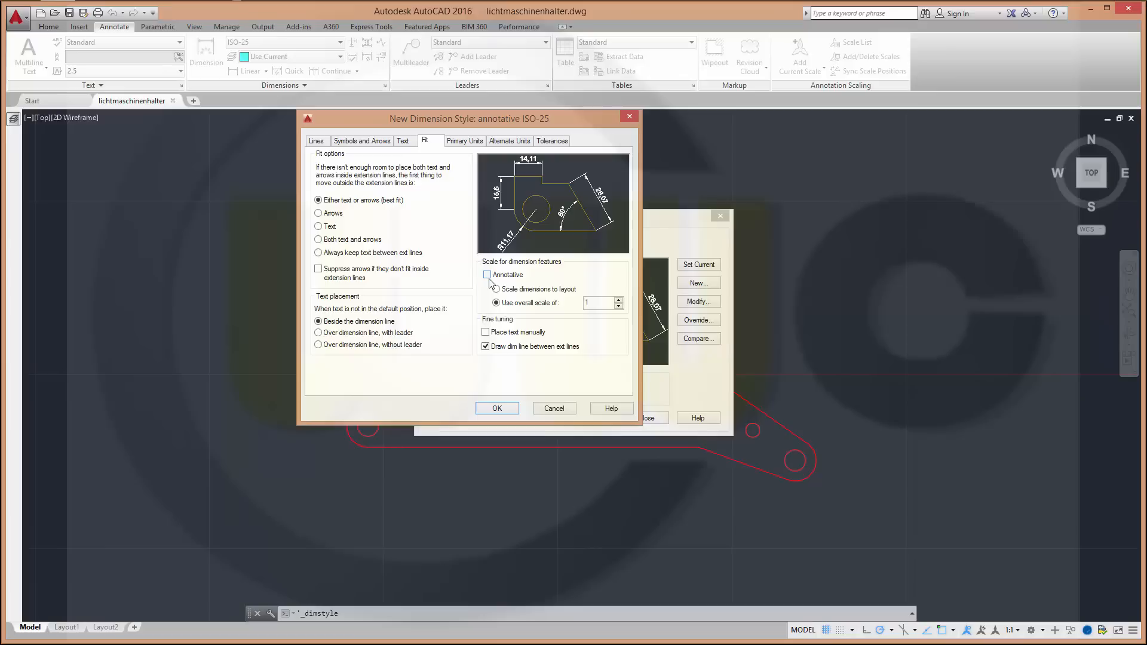
click(498, 409)
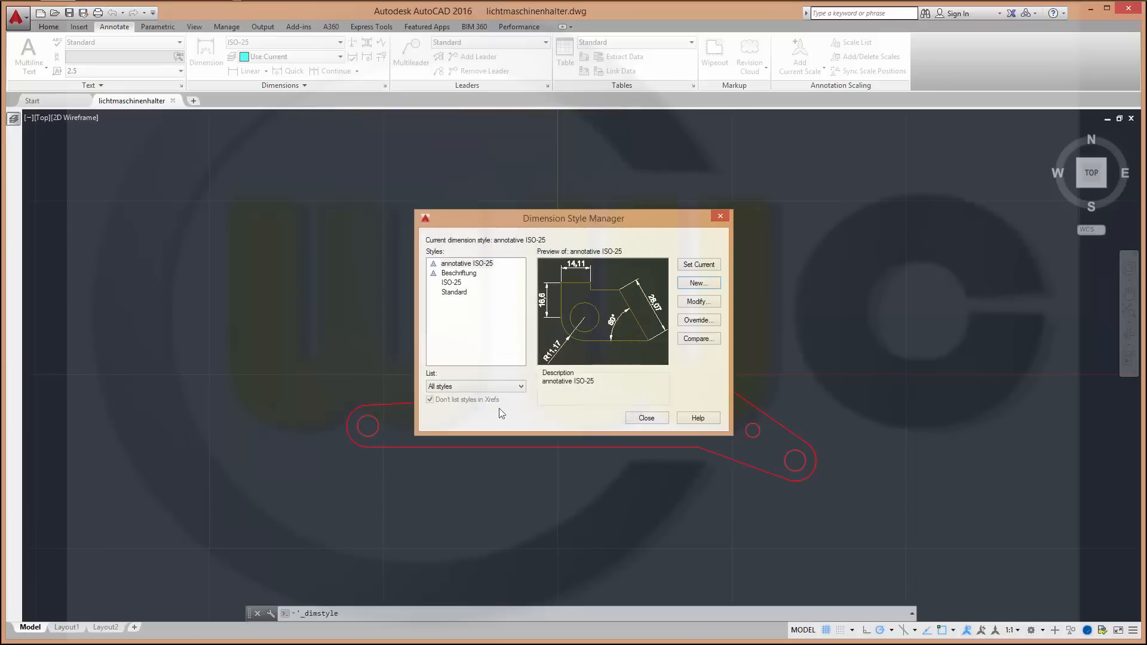
mouse_move(480, 267)
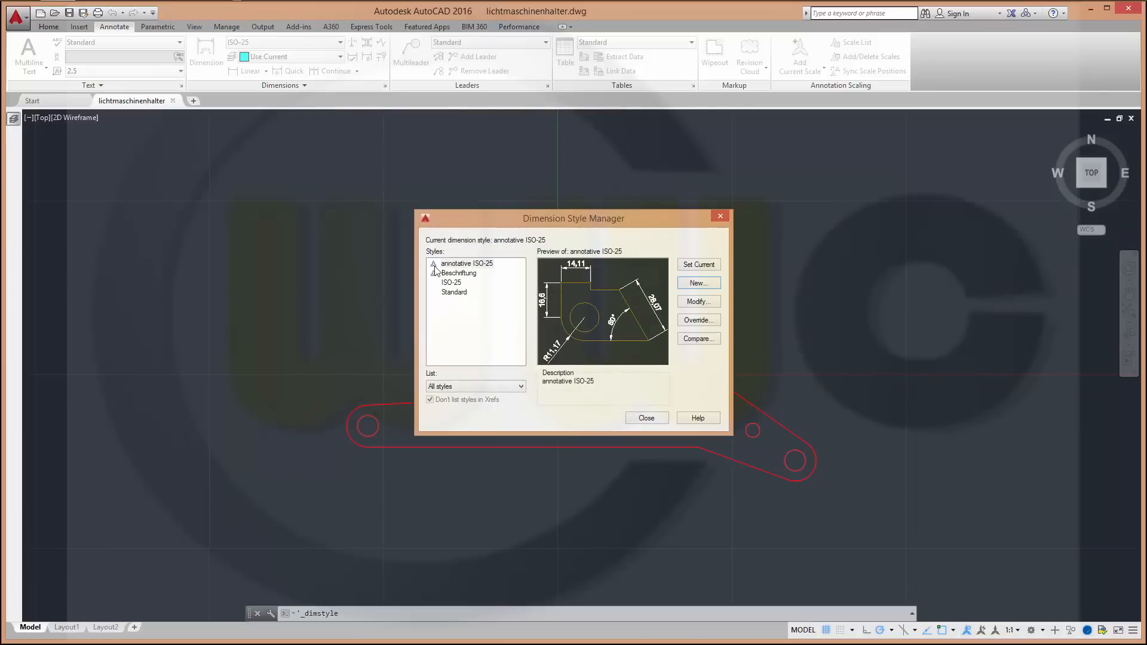
mouse_move(466, 271)
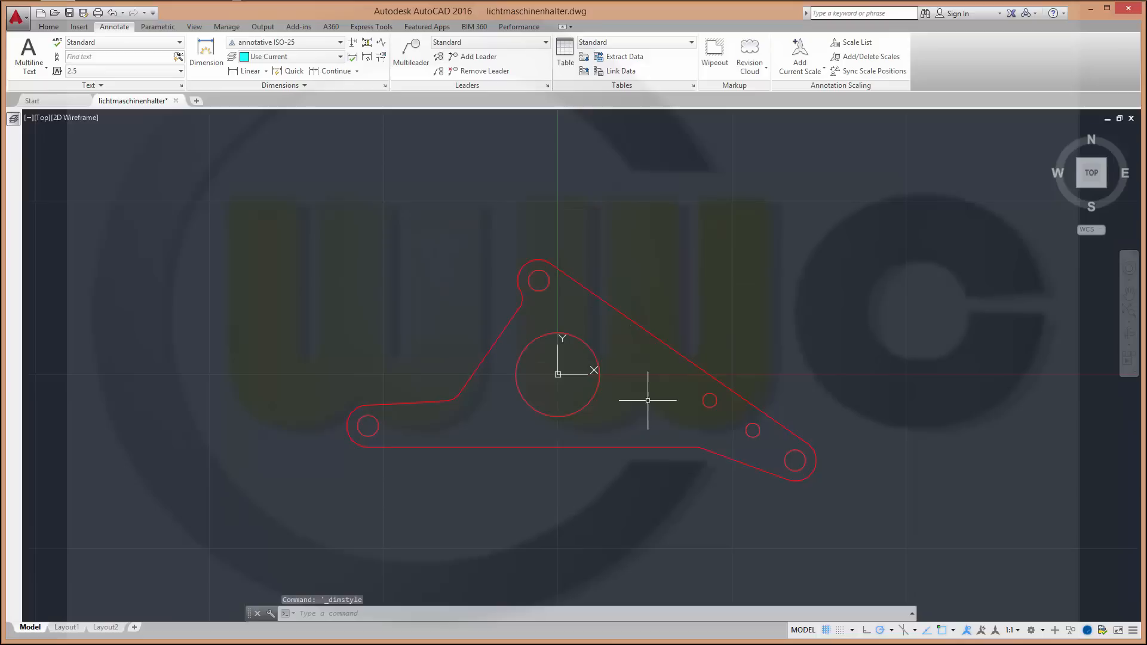
mouse_move(465, 234)
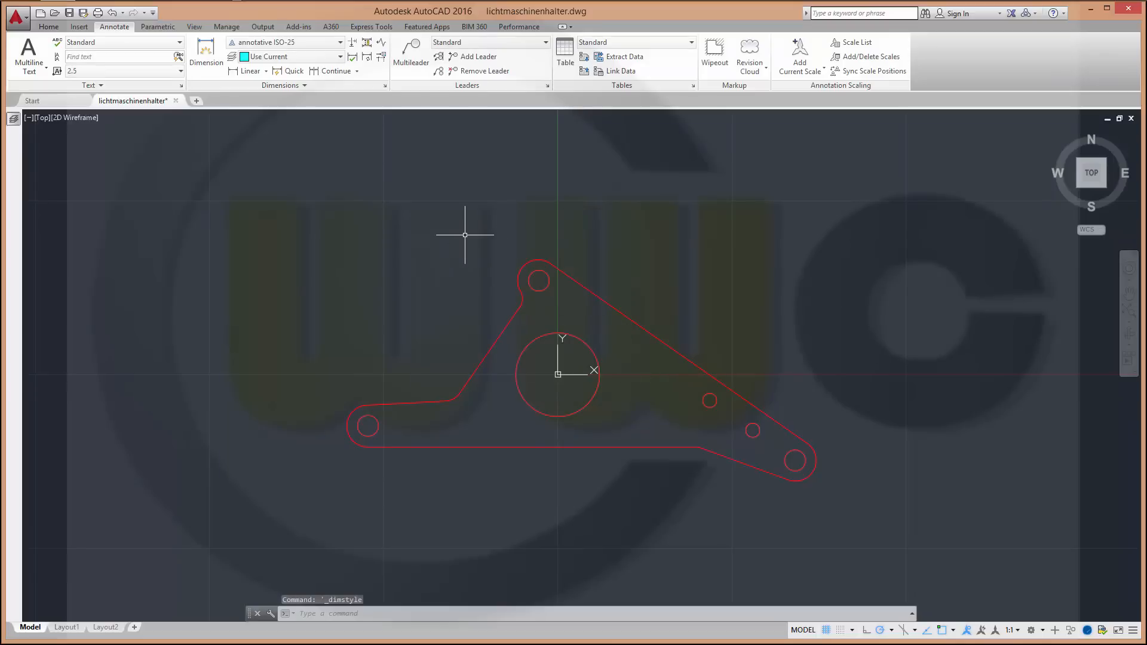
Step: Start the Dimension command from the Annotate ribbon, prompting for annotation scale 1:1
click(206, 54)
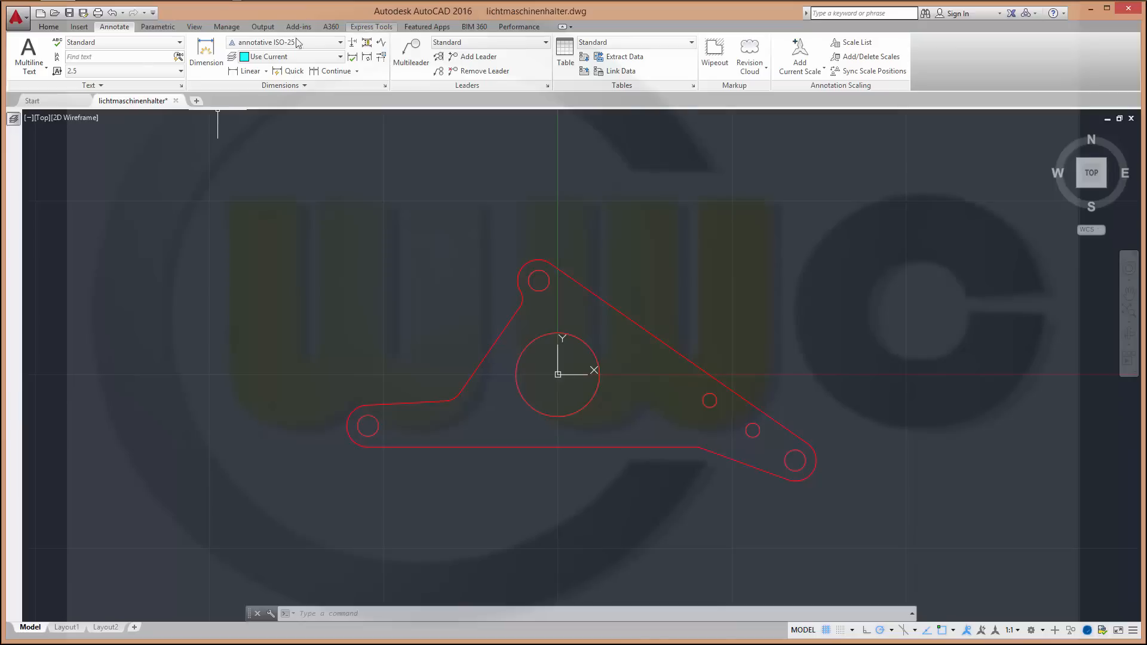
mouse_move(206, 54)
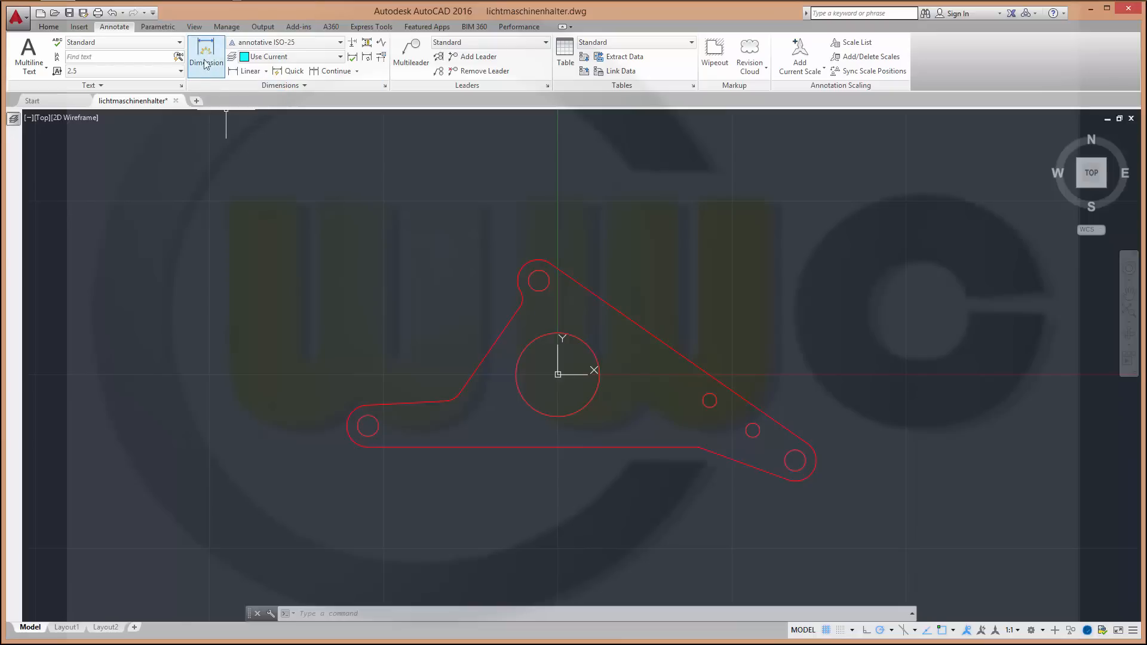
click(206, 54)
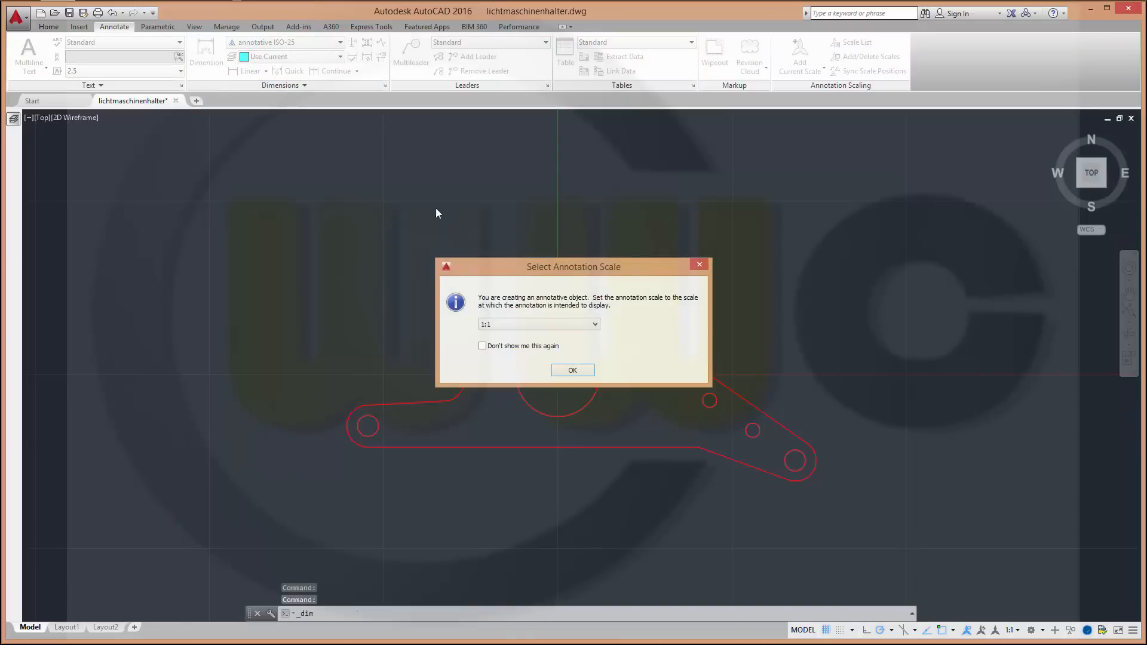
mouse_move(695, 440)
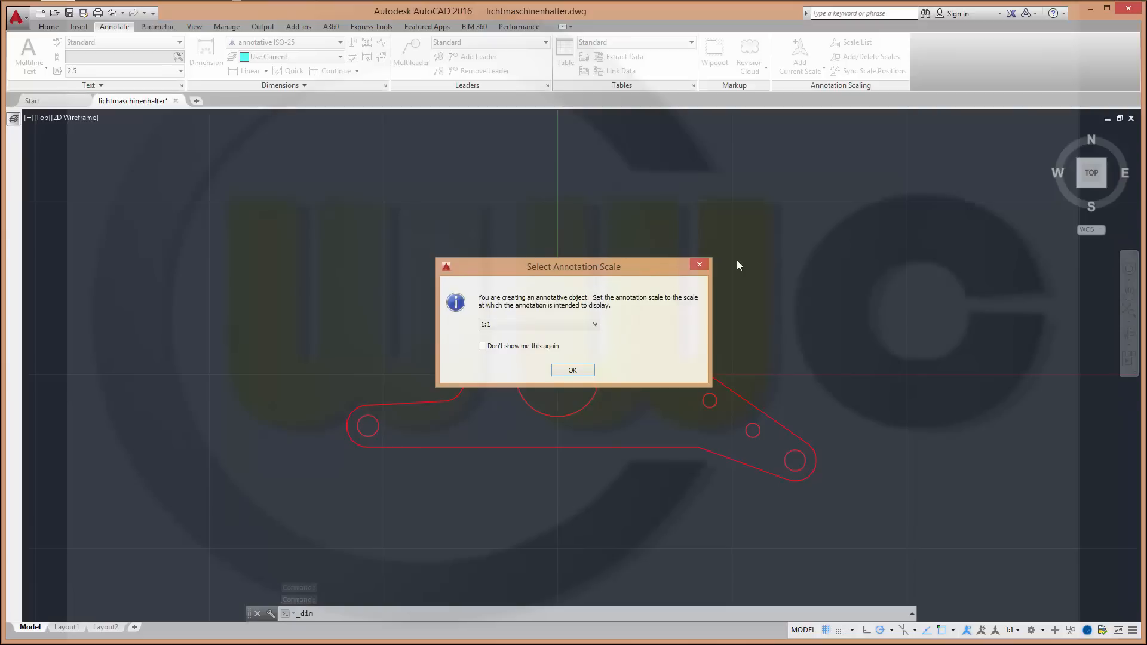
mouse_move(723, 244)
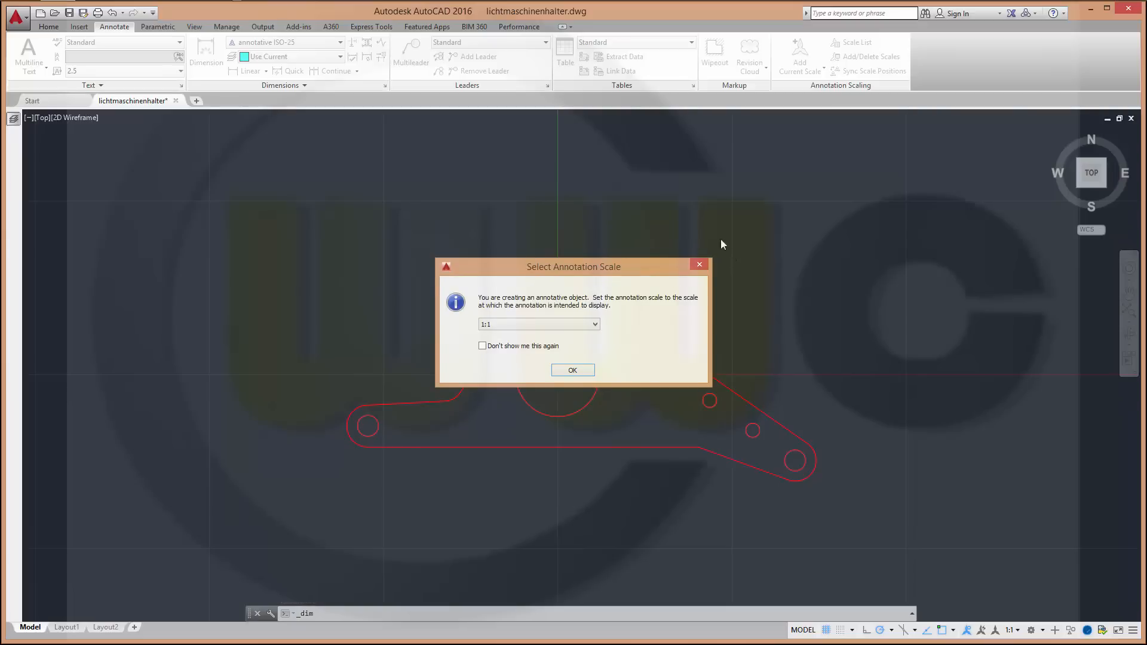
mouse_move(804, 387)
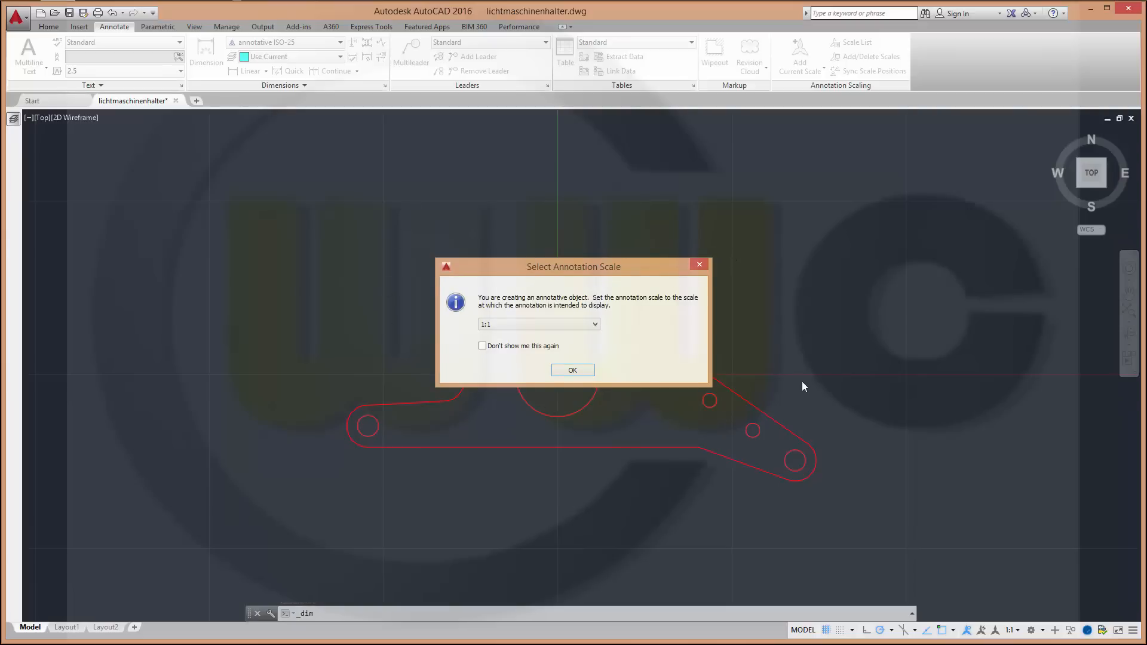
mouse_move(433, 374)
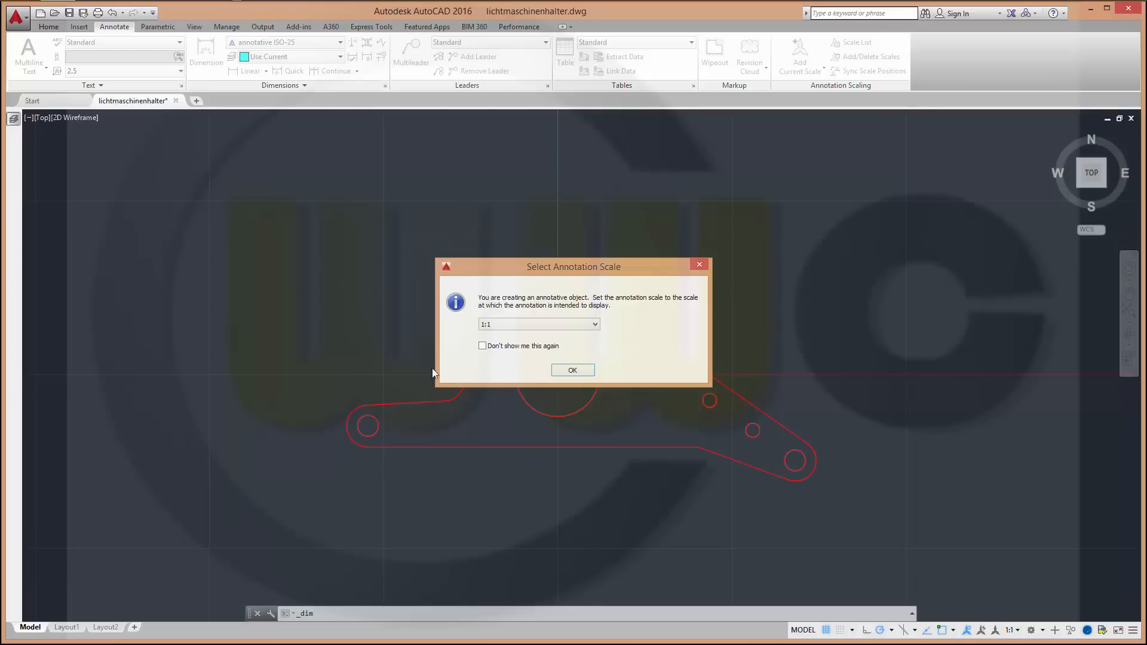
mouse_move(765, 404)
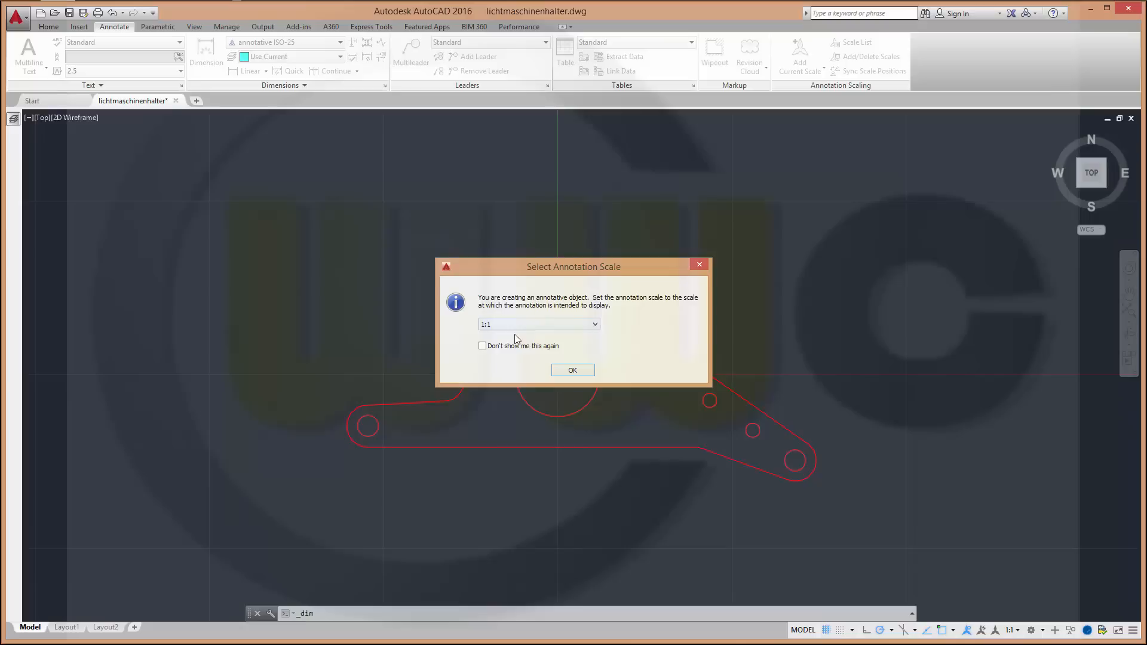
mouse_move(507, 328)
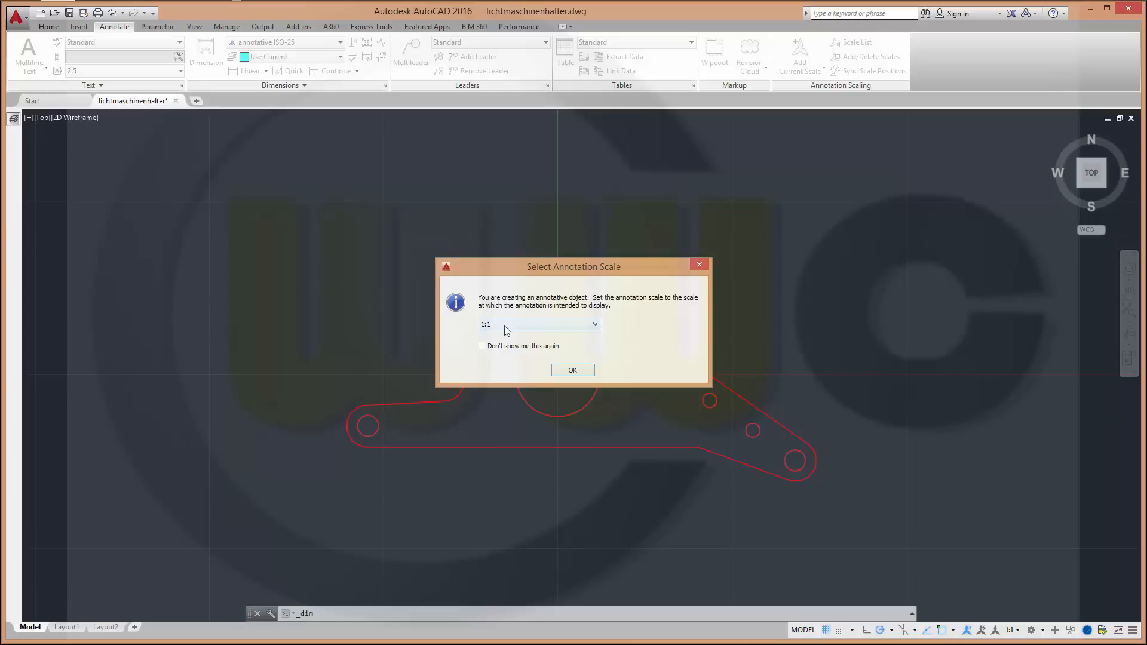
mouse_move(507, 281)
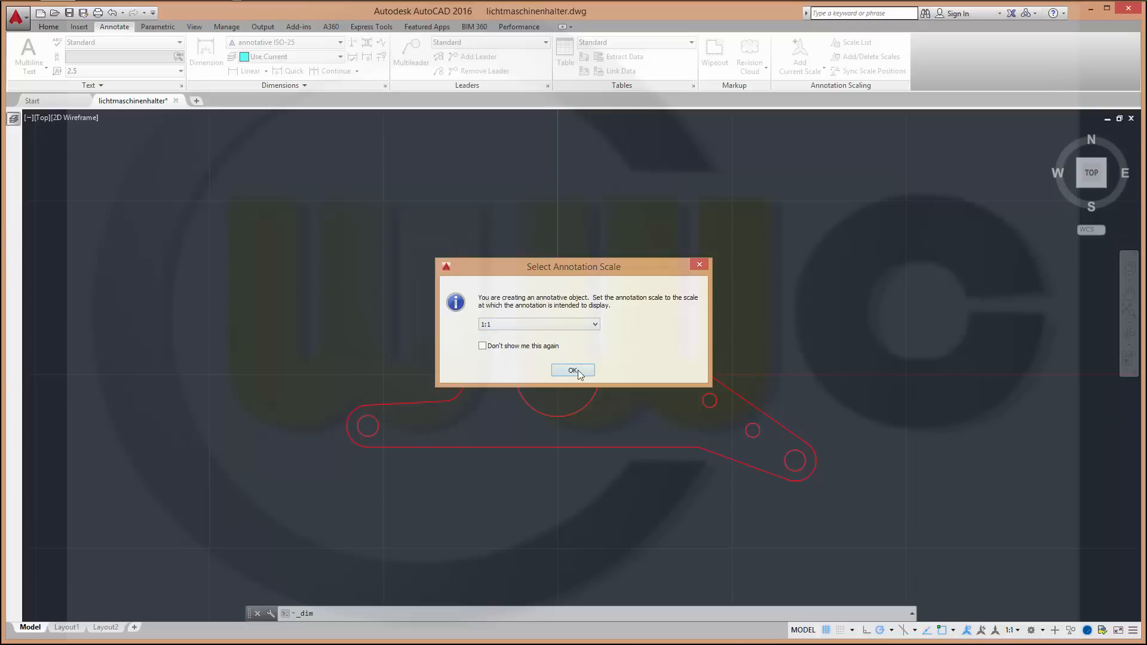
Step: Accept 1:1, dimension between hole centres and continue the chain to the central circle's centre
click(573, 371)
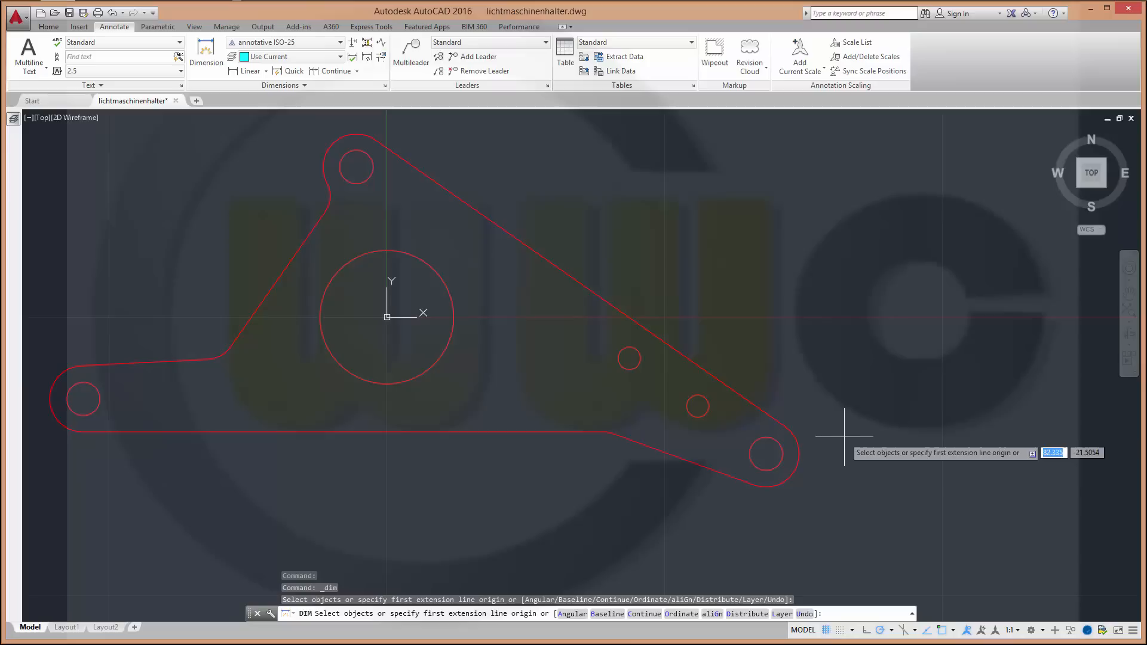
mouse_move(863, 417)
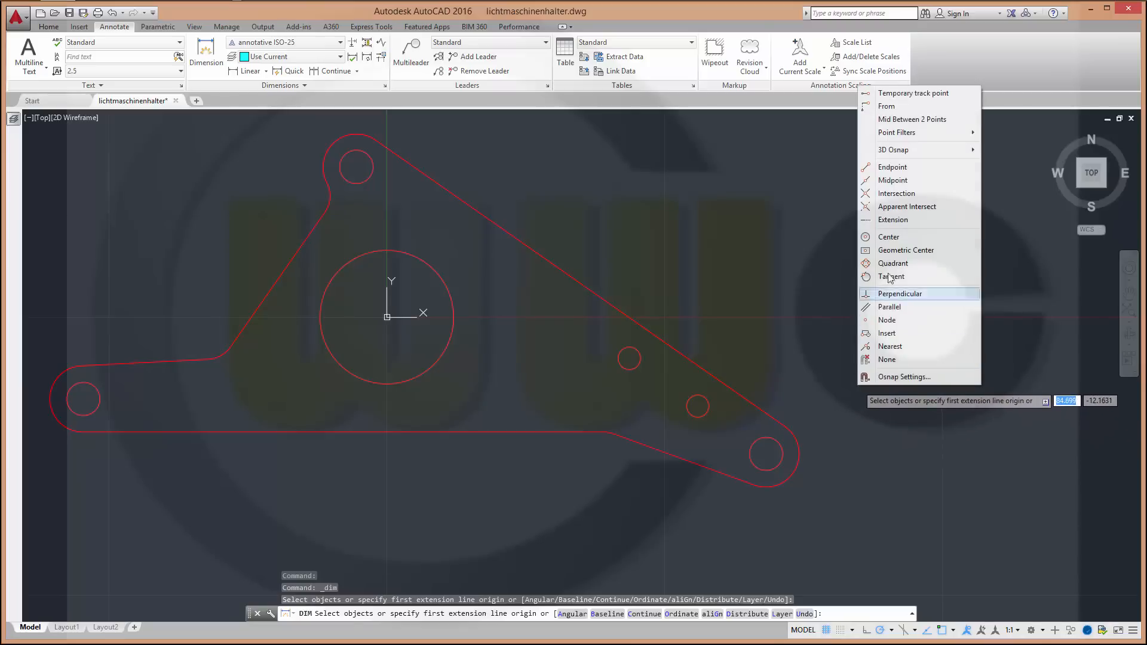
click(890, 237)
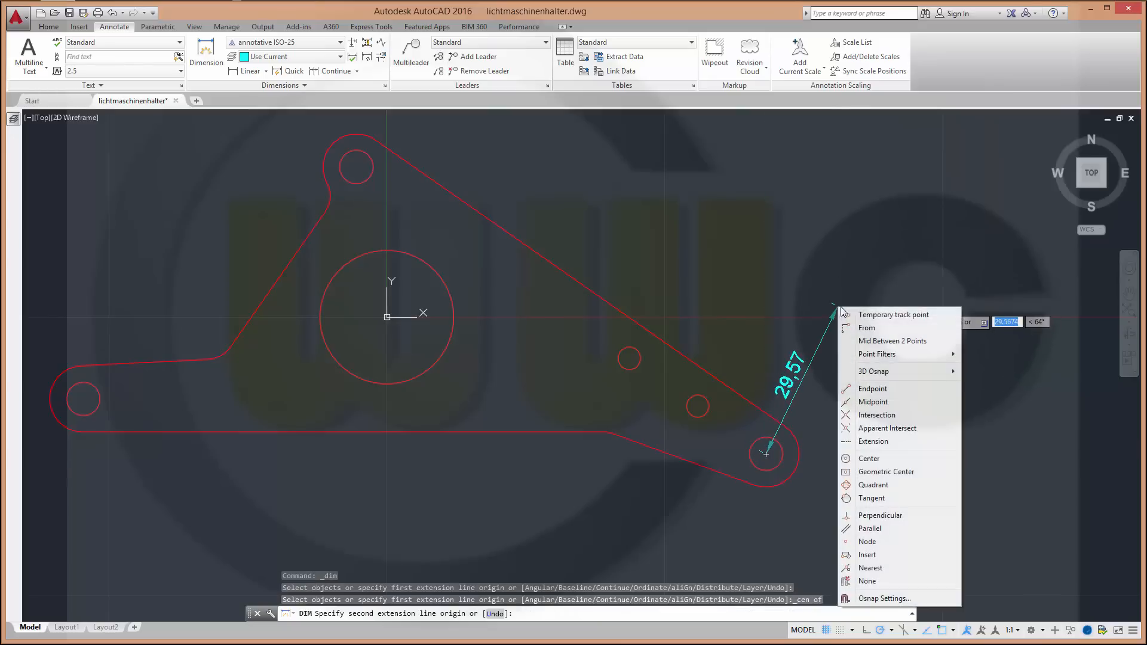
click(869, 459)
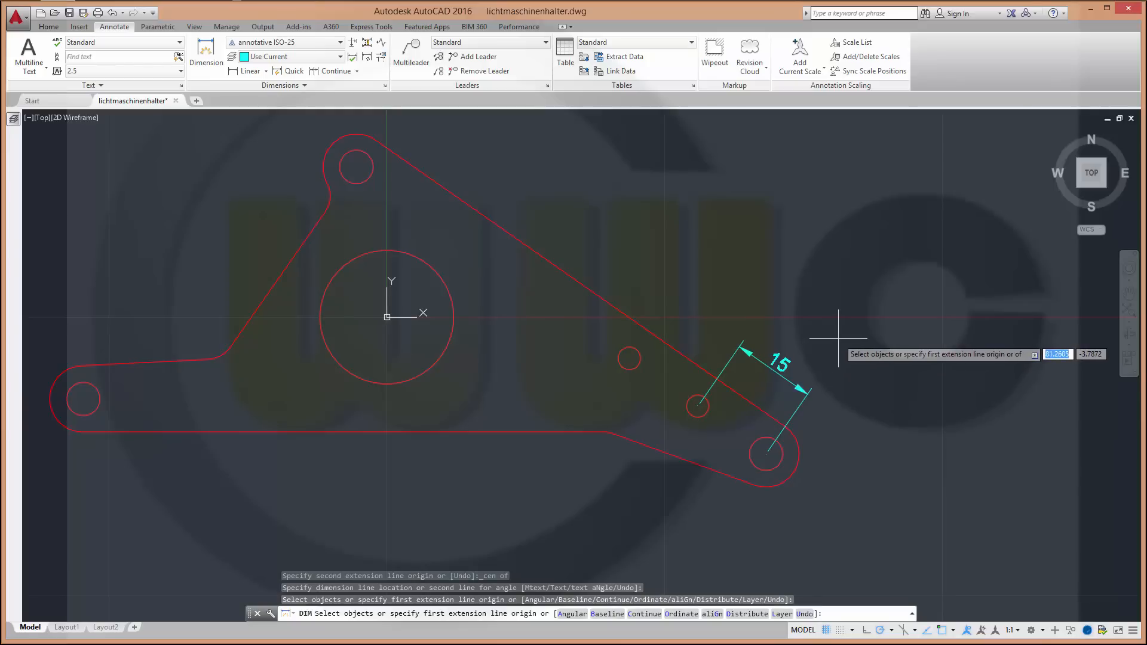
mouse_move(766, 261)
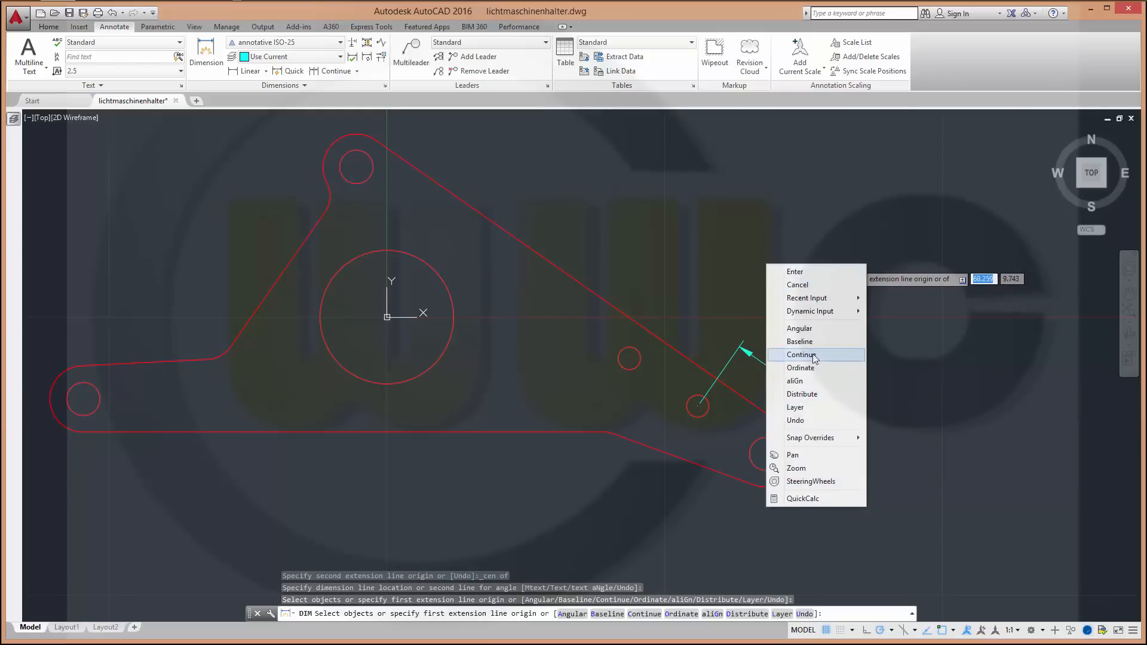
click(801, 354)
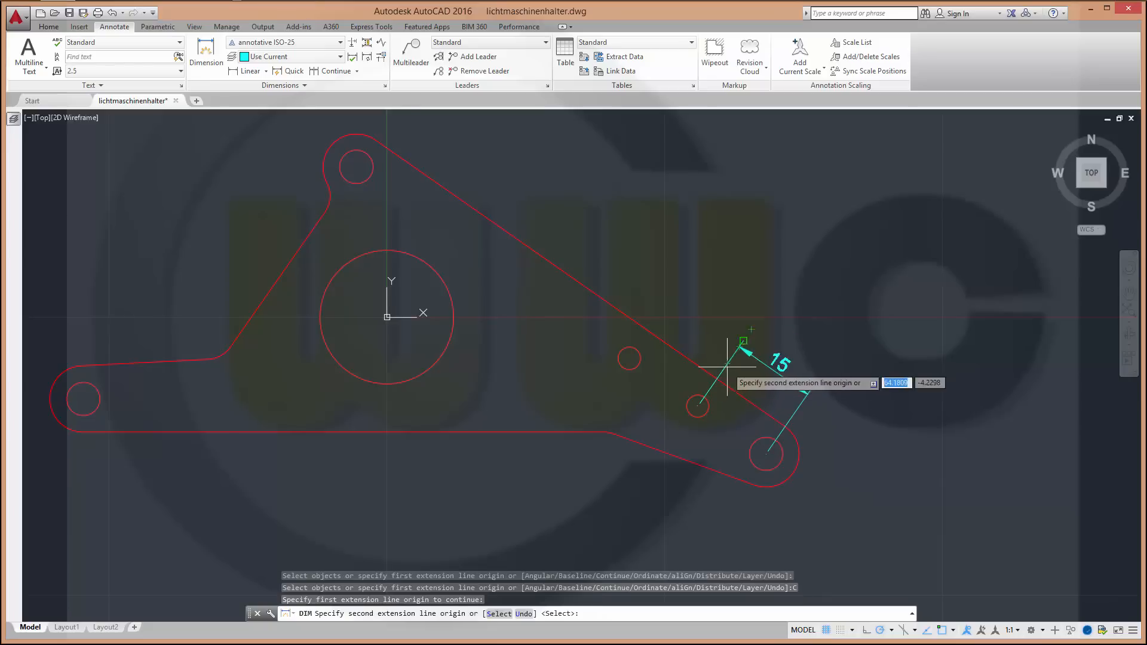
right_click(736, 351)
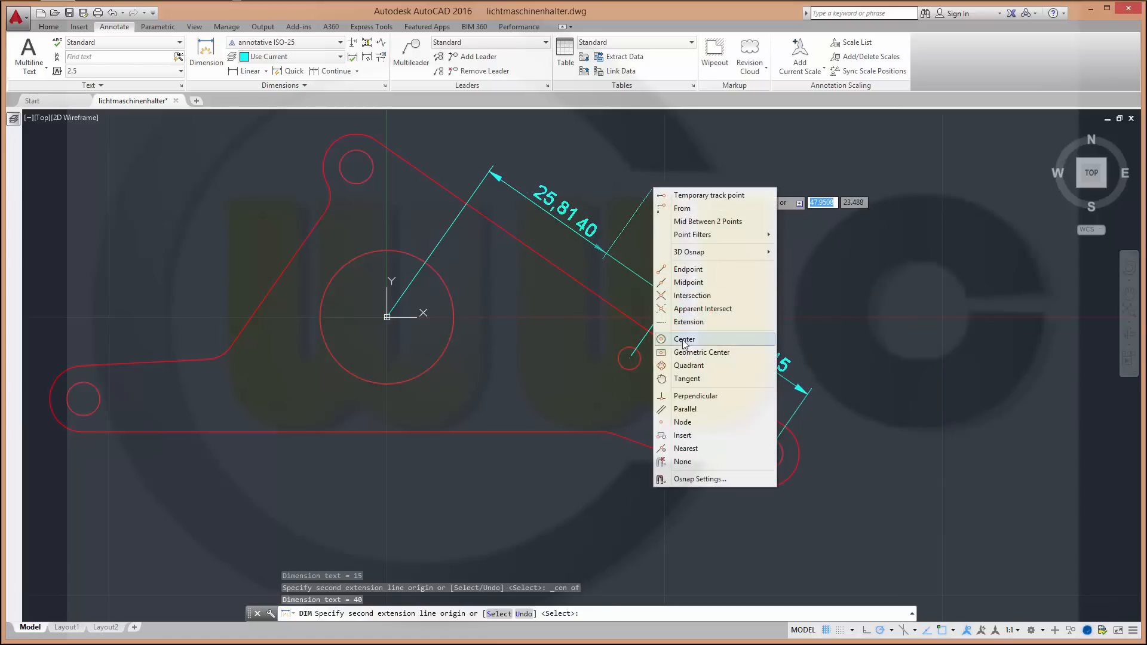
click(684, 339)
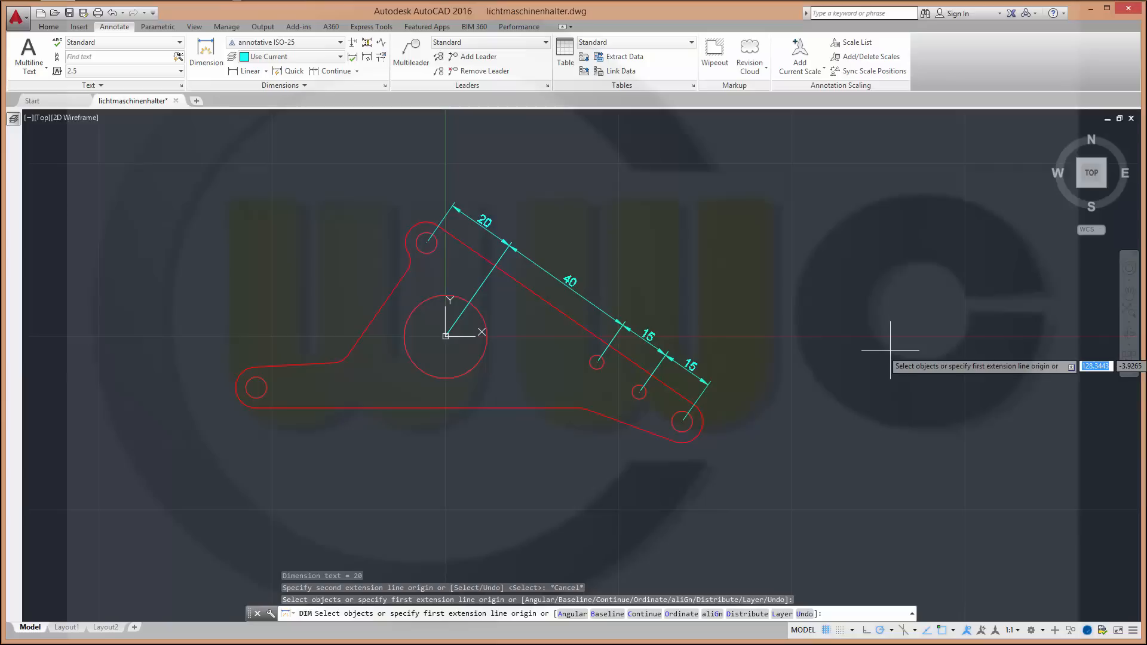
mouse_move(960, 638)
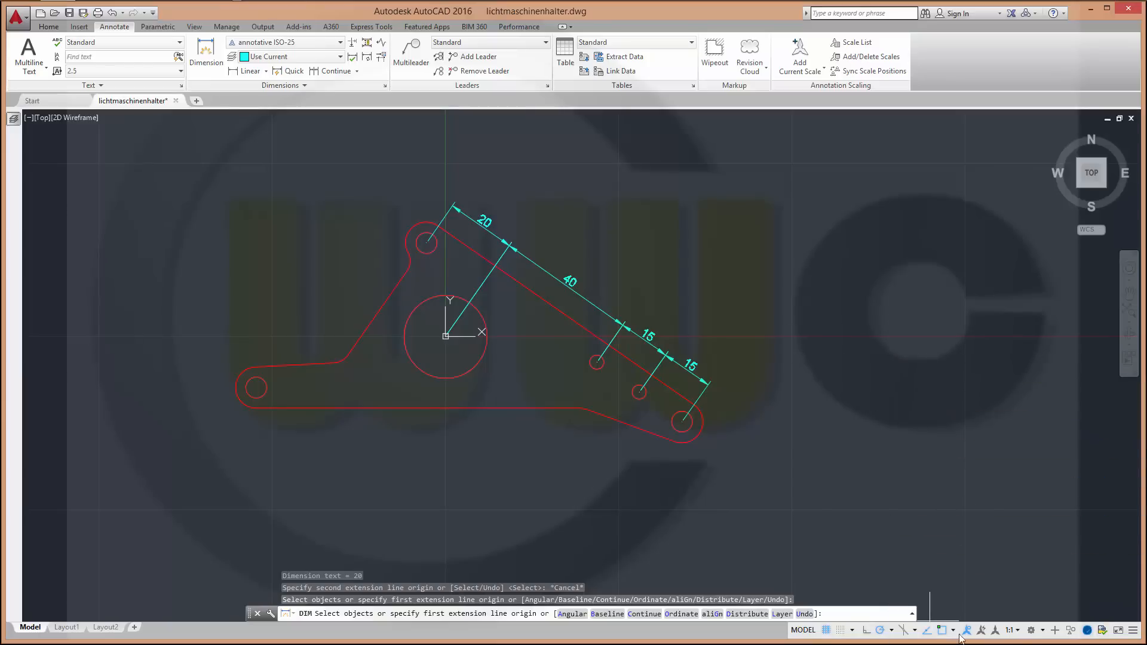
mouse_move(1010, 630)
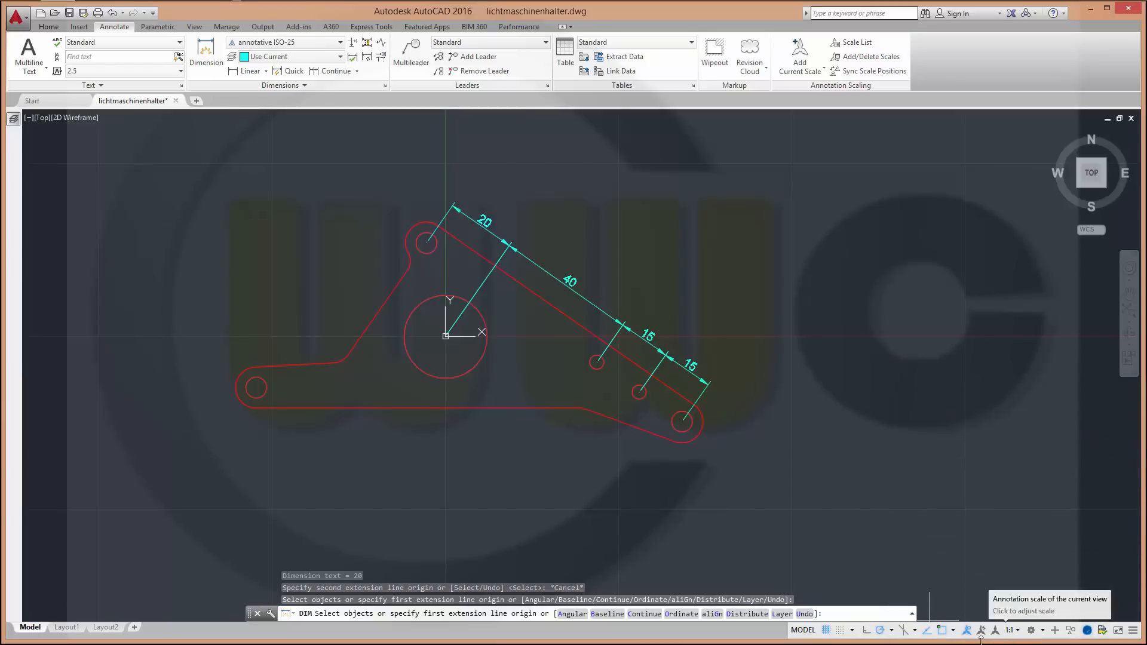
mouse_move(968, 631)
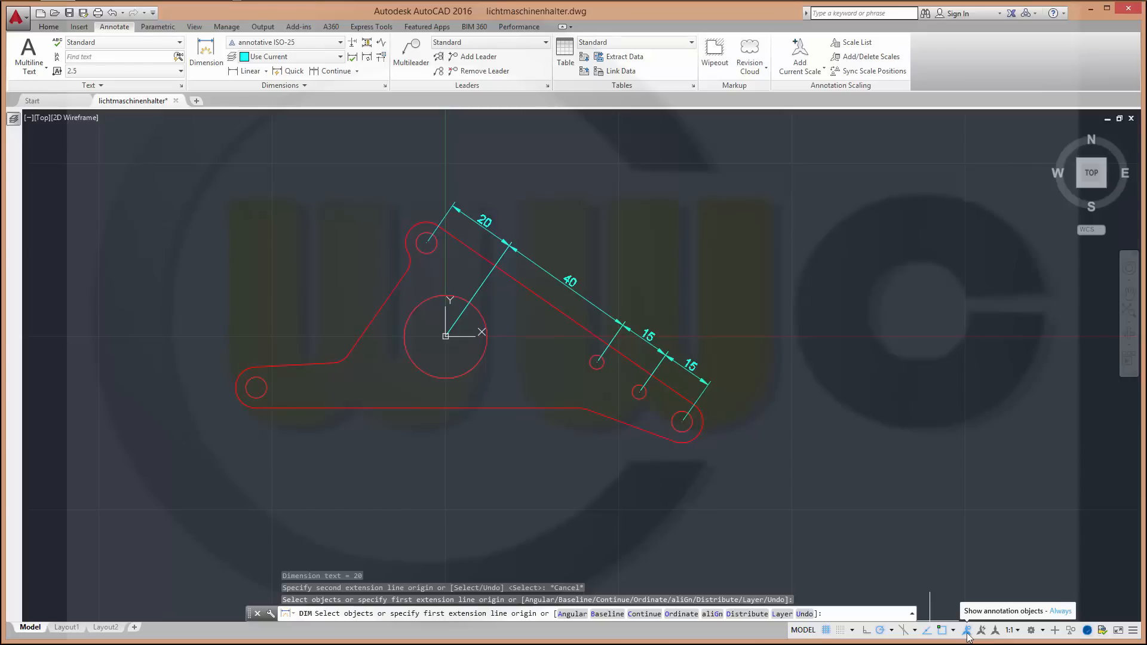
mouse_move(1009, 631)
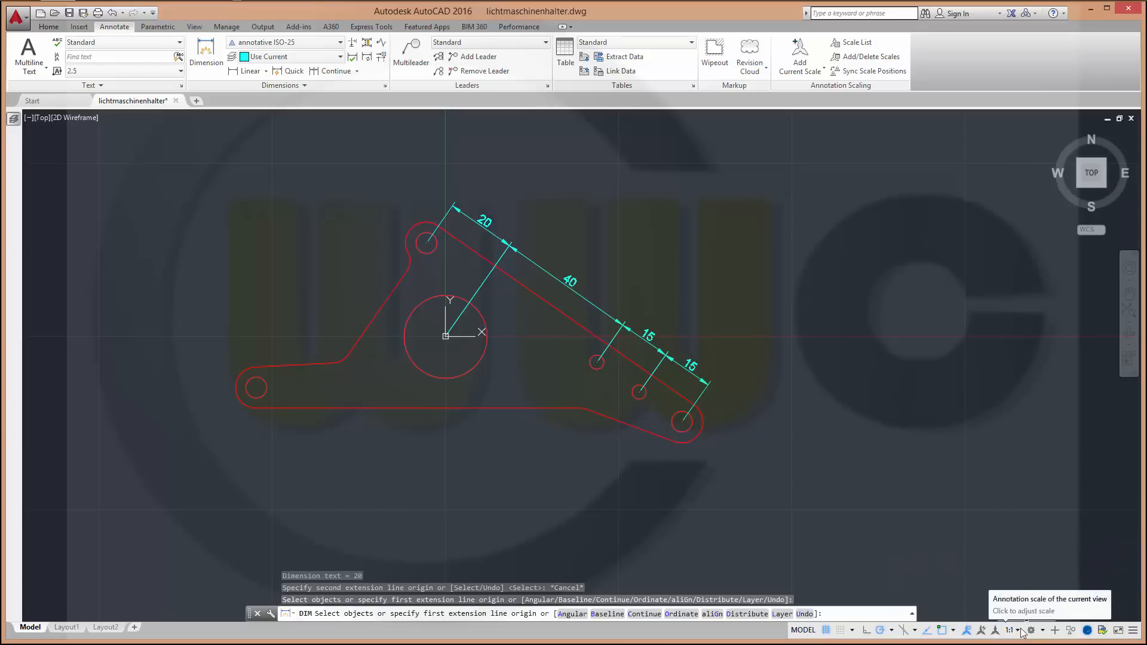
Step: Set the model-space annotation scale to 1:2 from the status bar list
click(1018, 631)
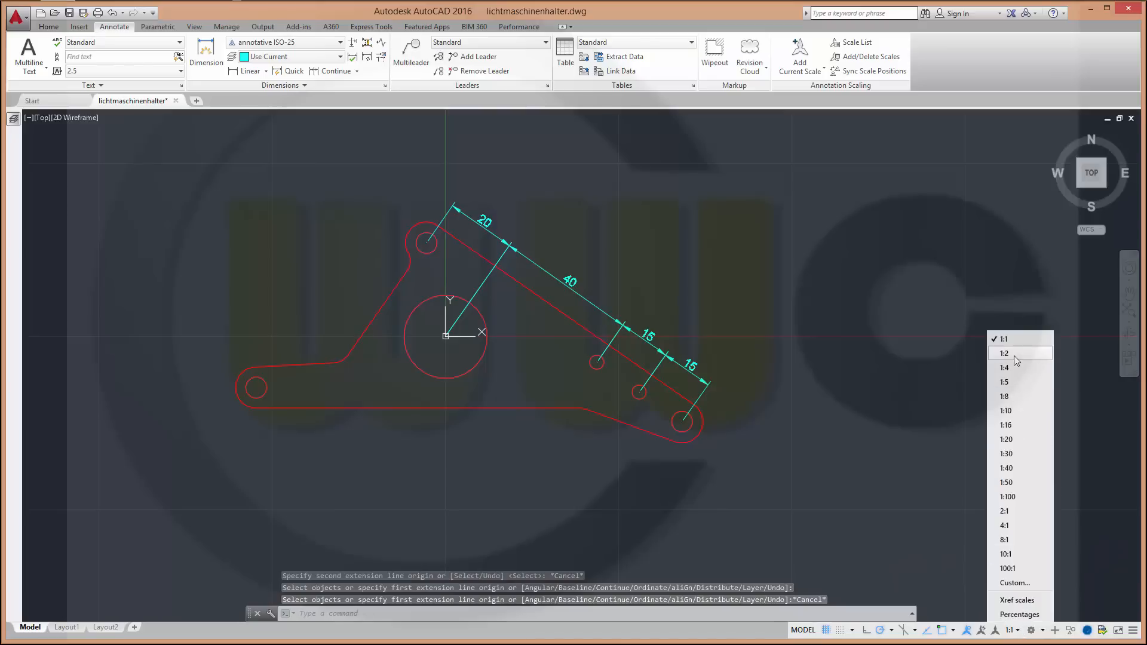
click(1004, 353)
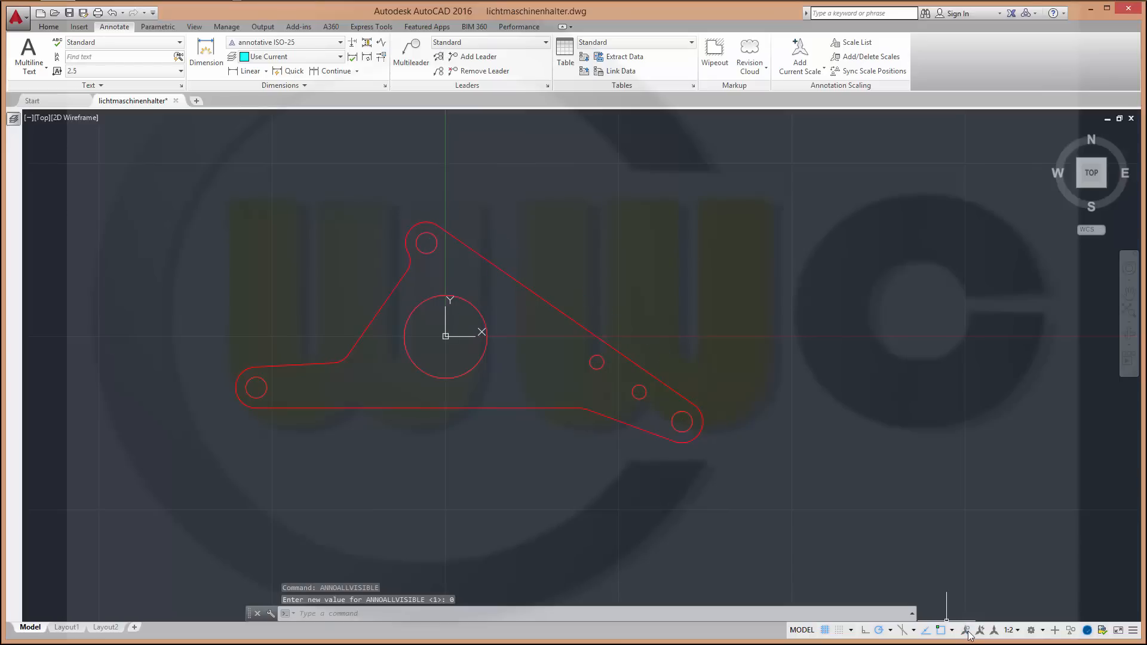
mouse_move(1009, 630)
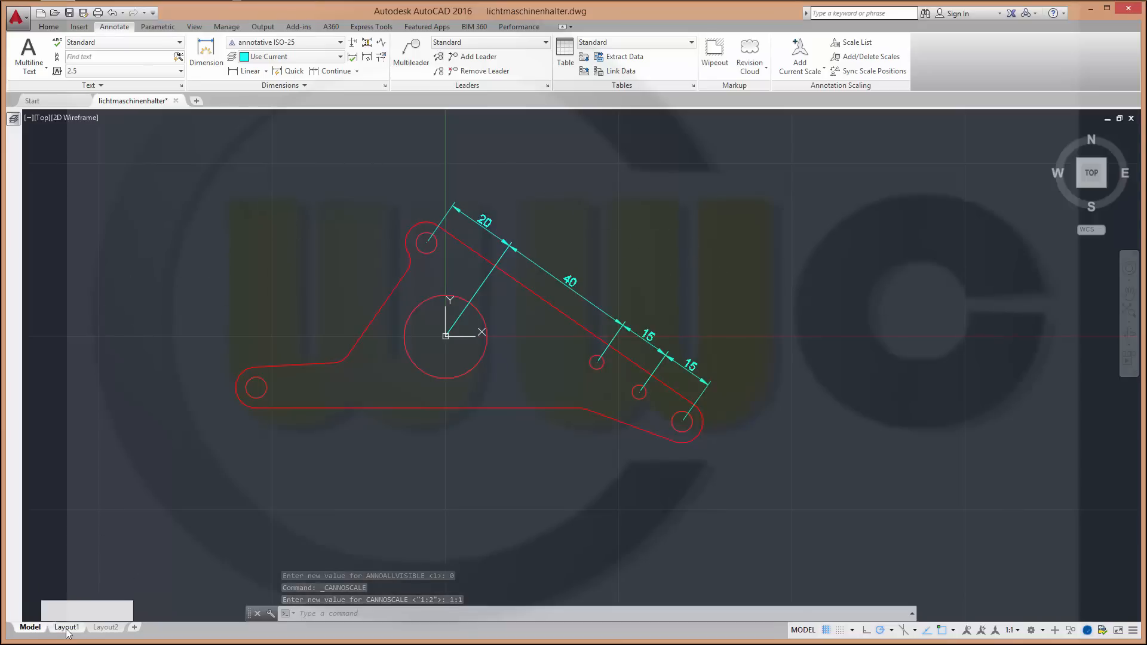
click(64, 627)
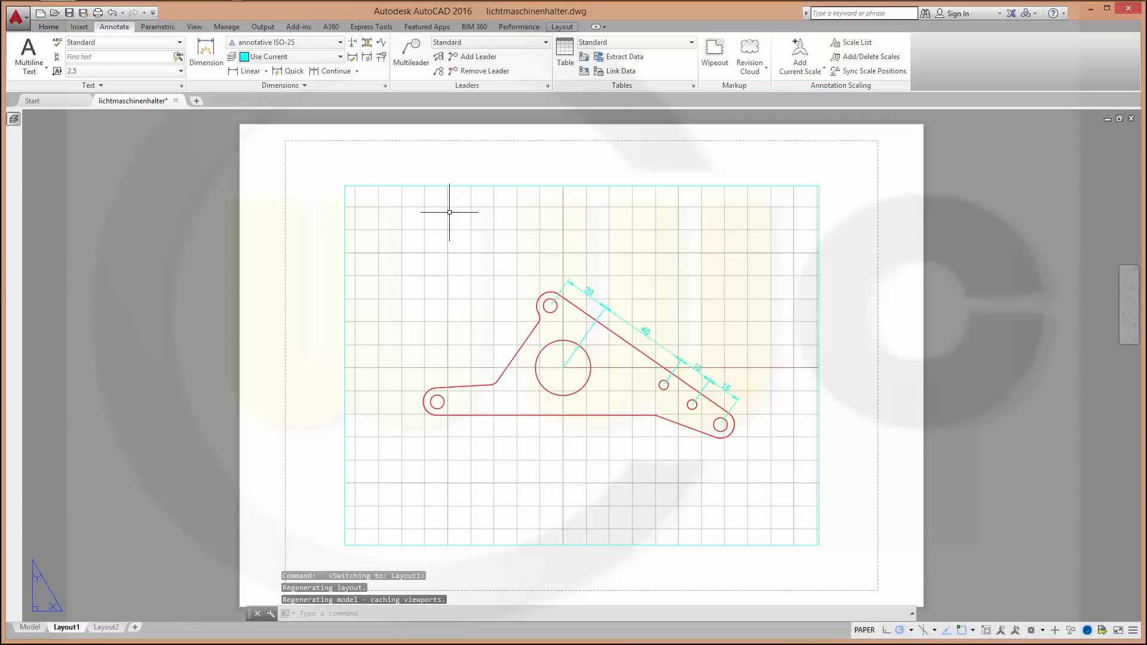
mouse_move(805, 520)
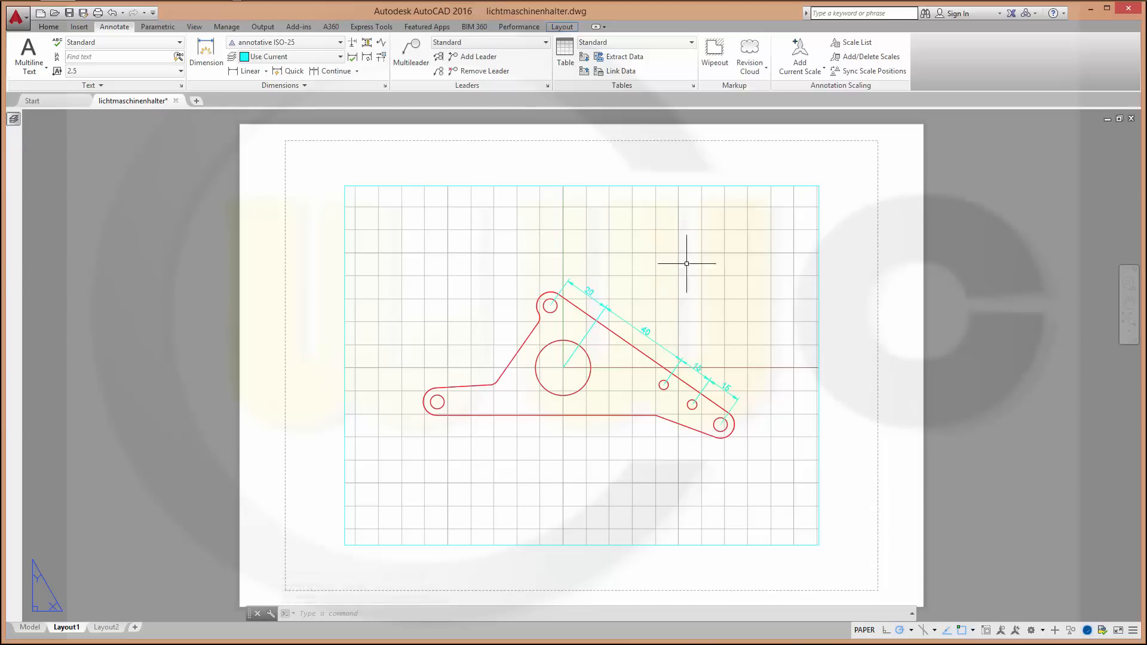
mouse_move(799, 483)
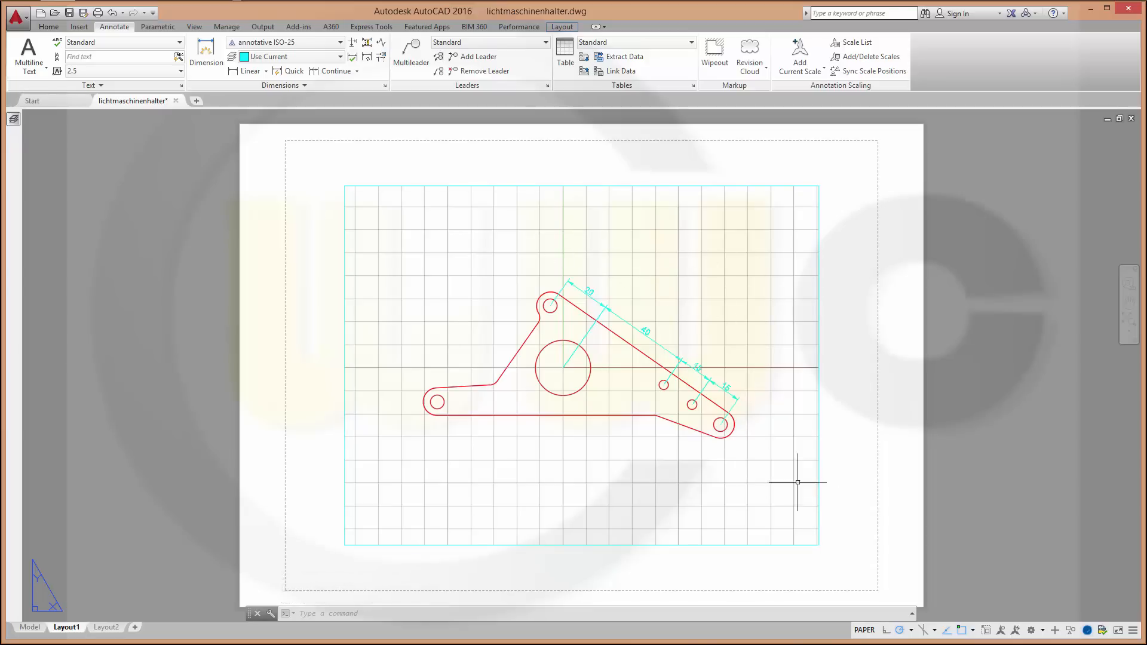
mouse_move(651, 298)
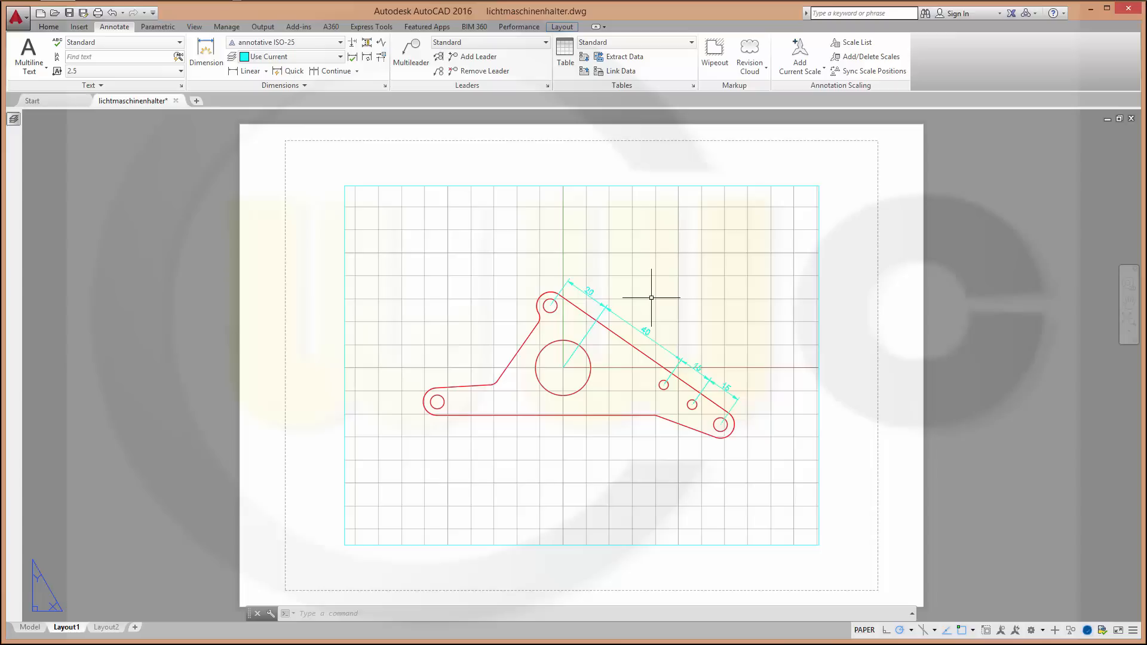
mouse_move(348, 454)
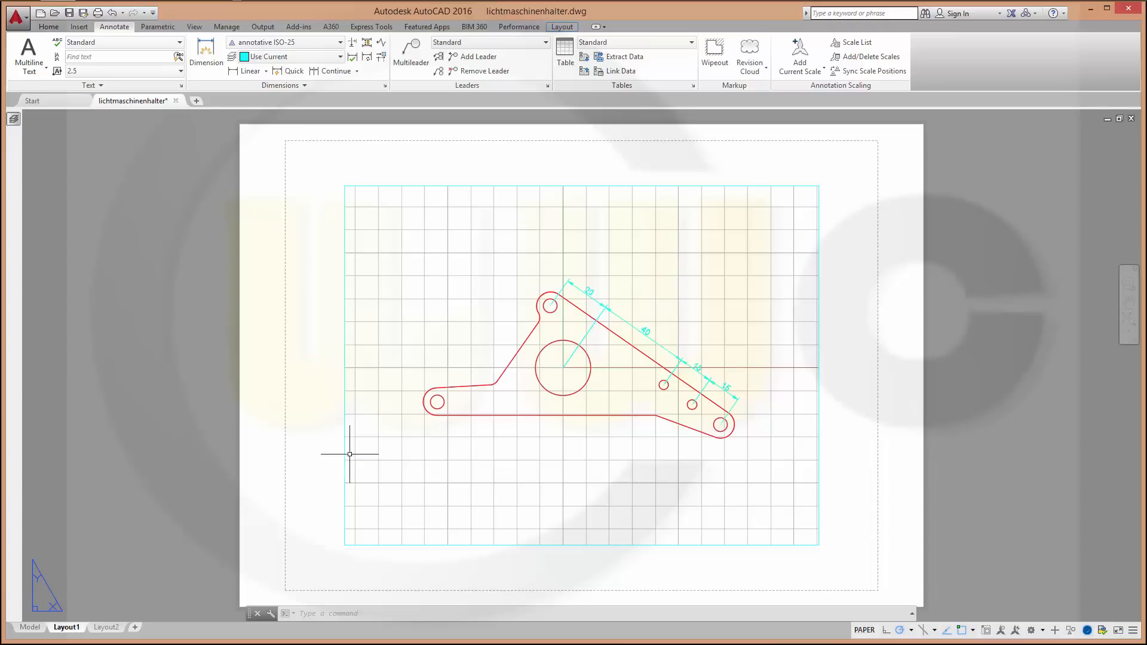
click(104, 627)
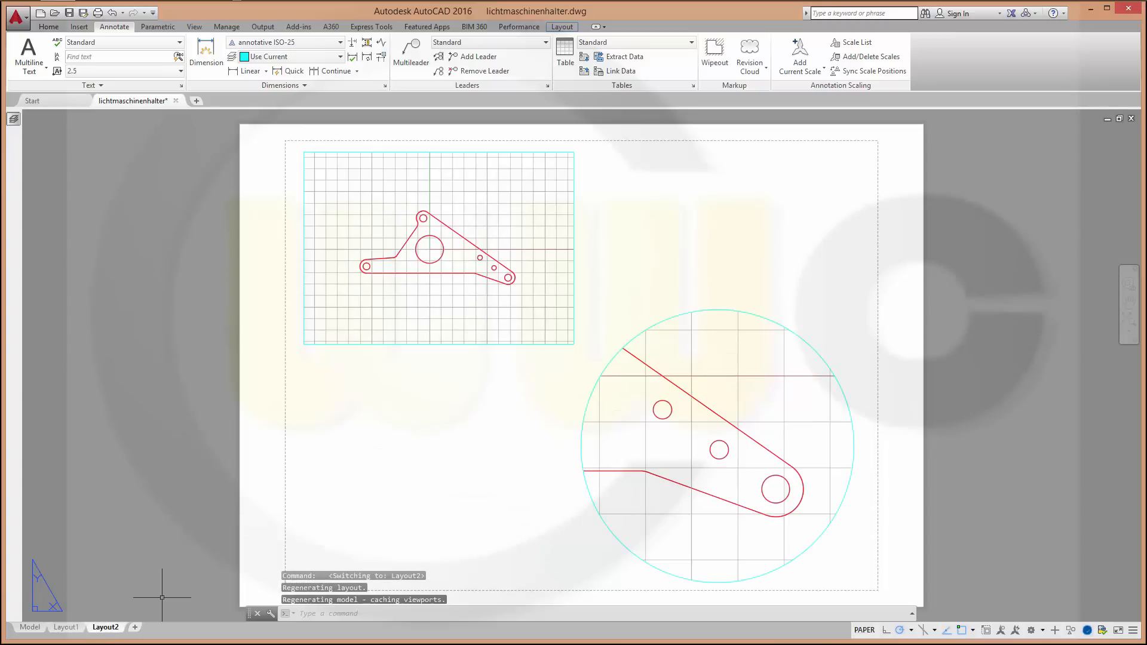
mouse_move(375, 177)
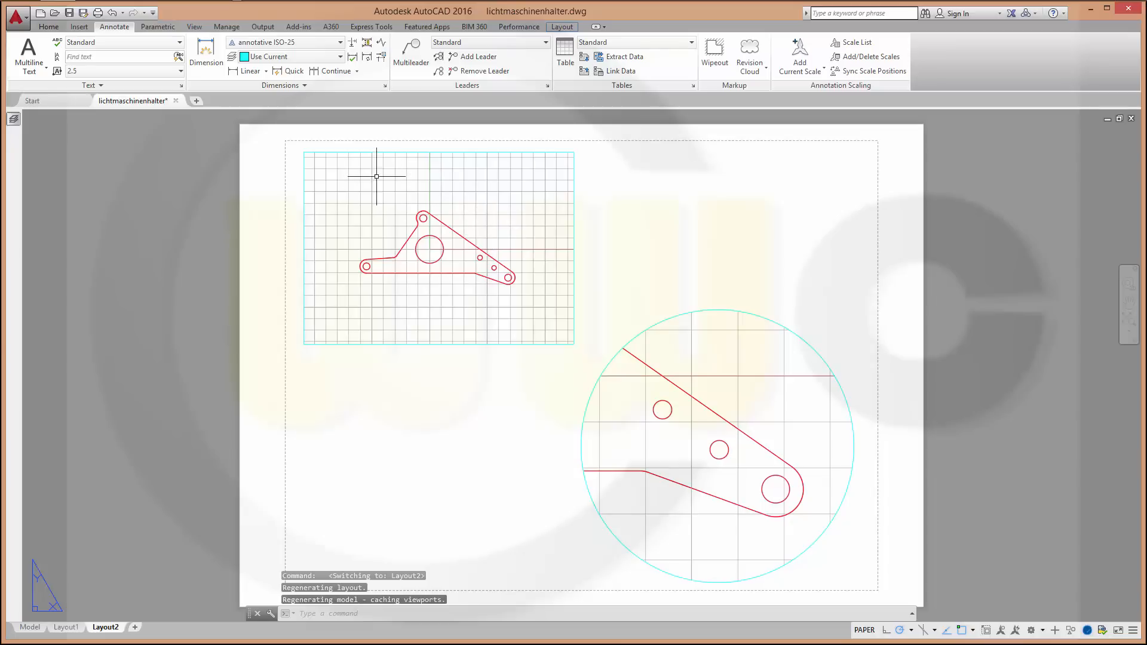
mouse_move(499, 281)
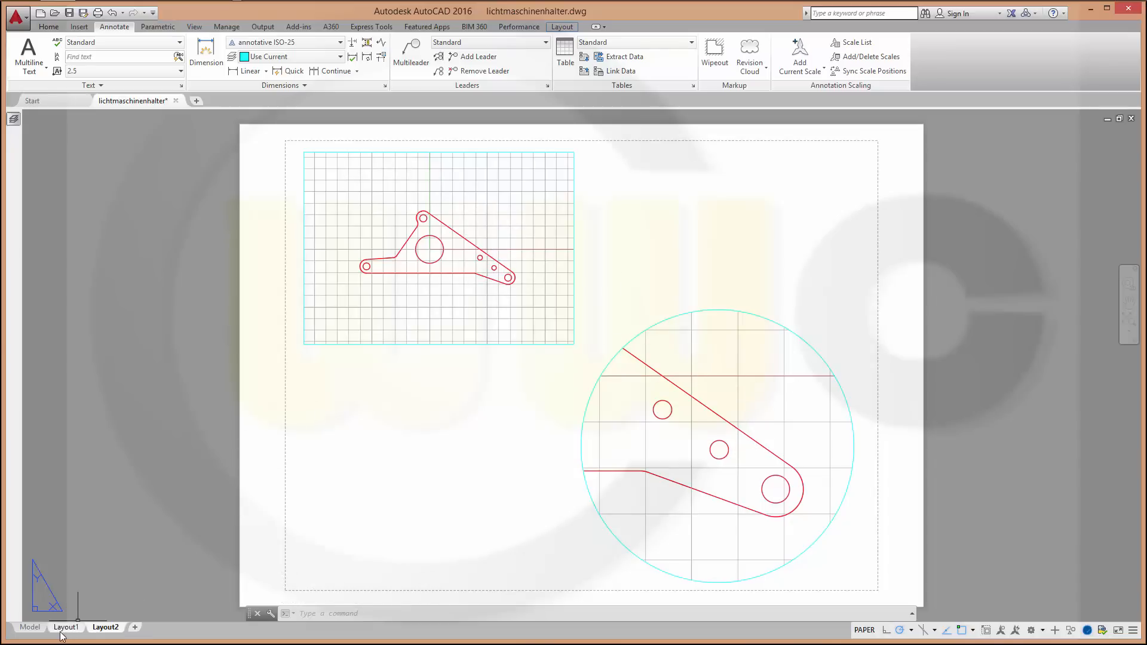
click(30, 628)
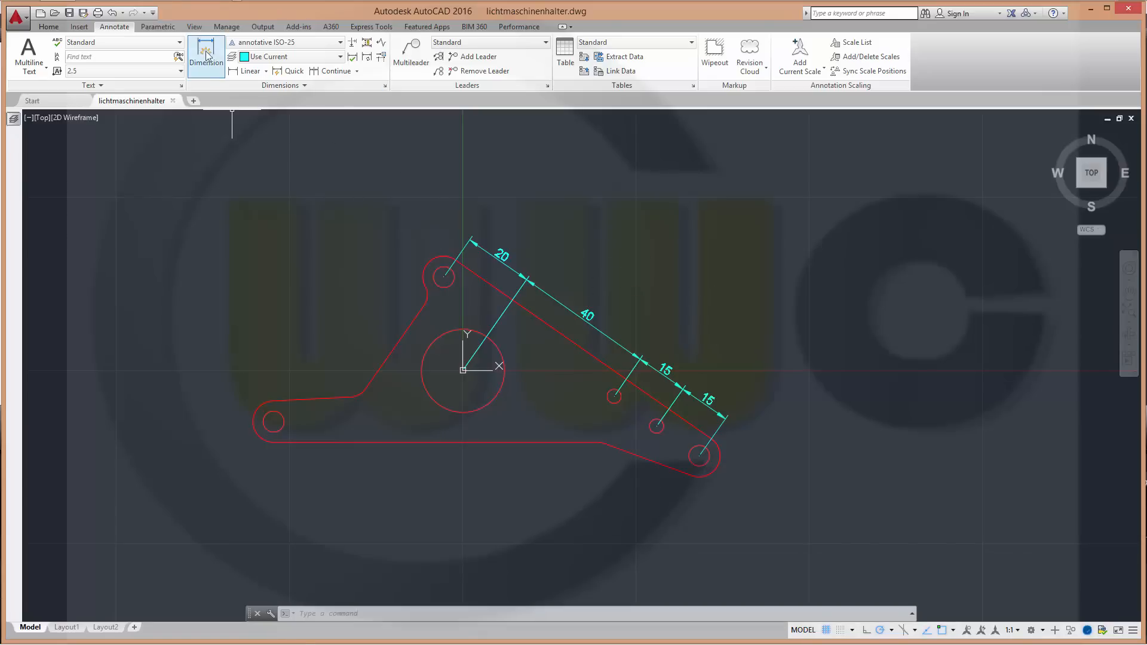
Step: Place diameter dimensions on the bore and small holes and R6 radii on the end arcs
click(206, 54)
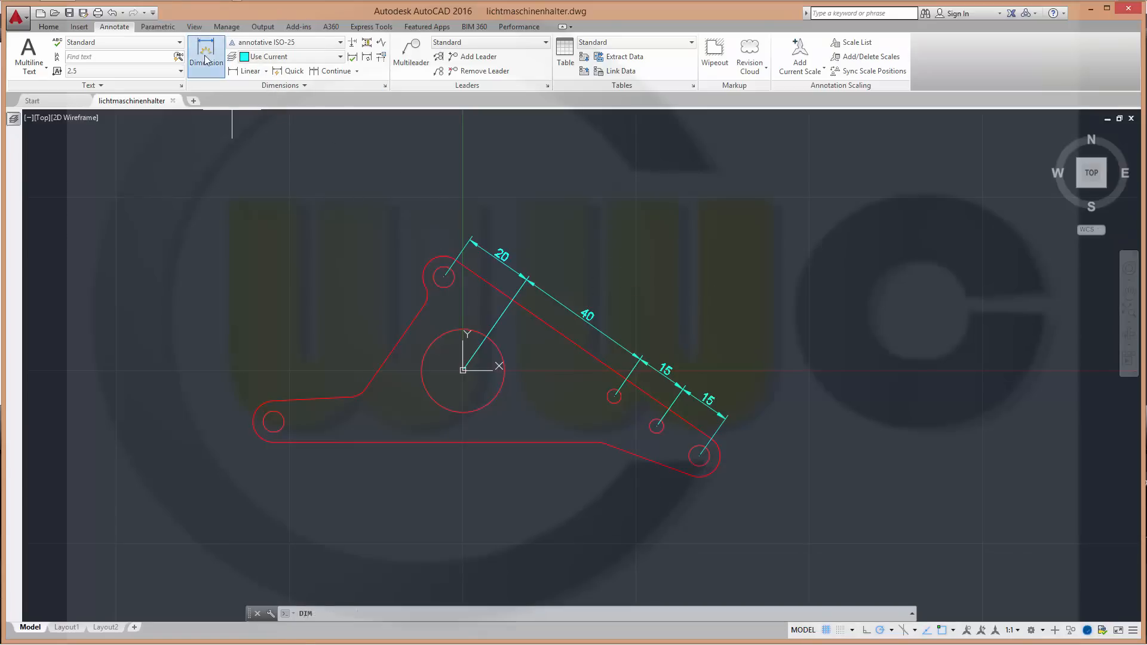
click(206, 54)
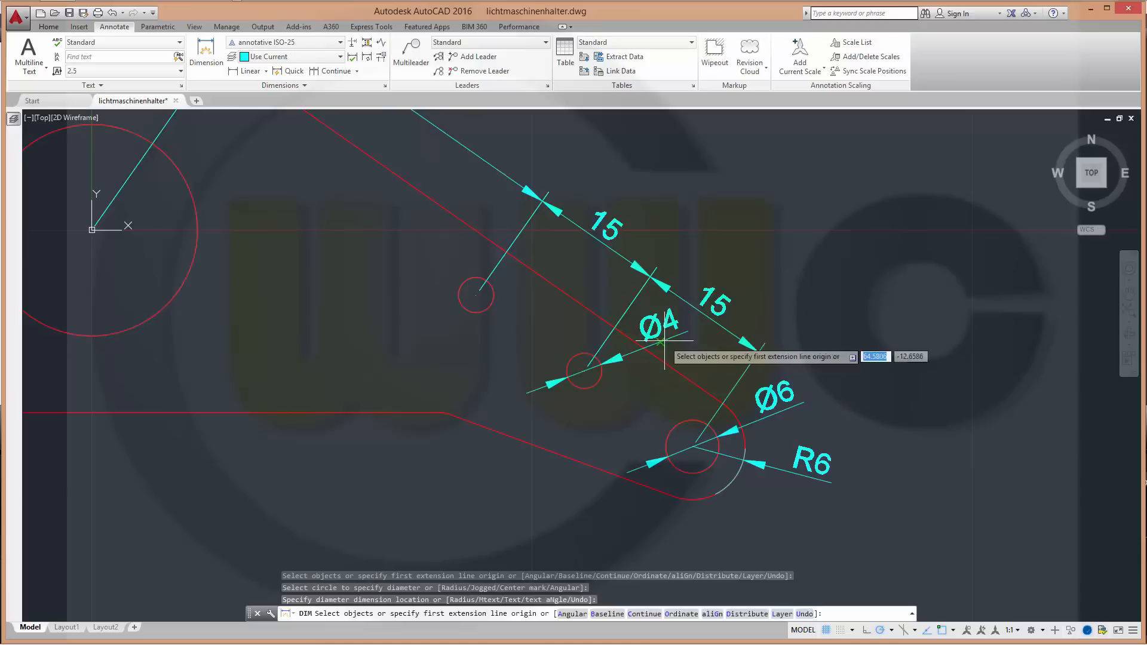
click(476, 295)
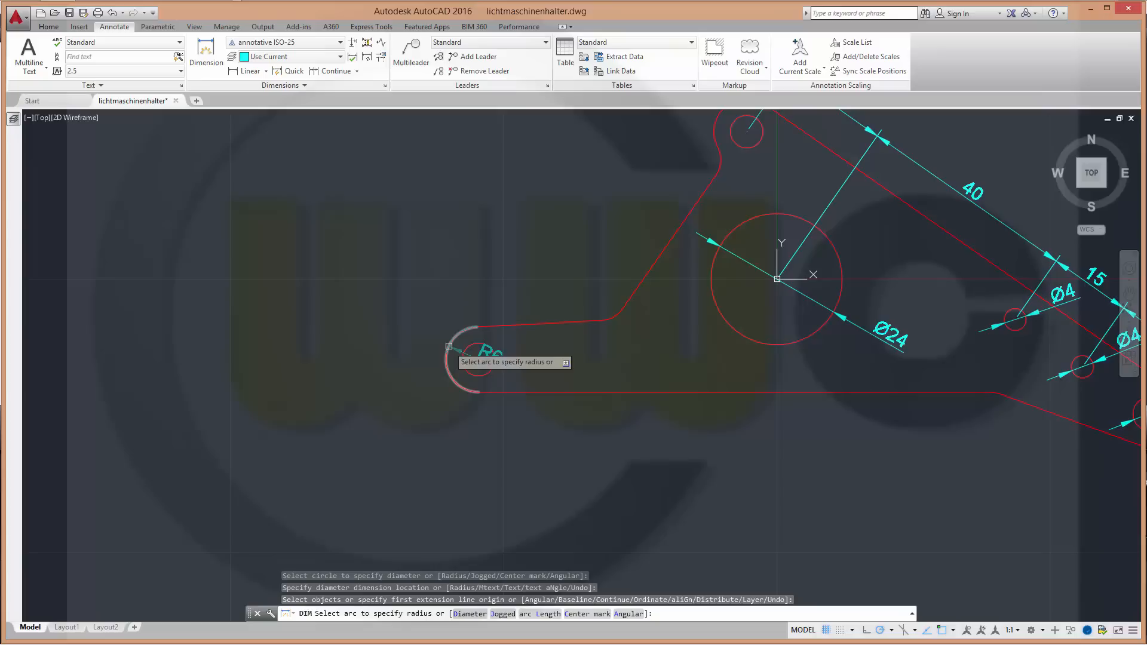
click(478, 361)
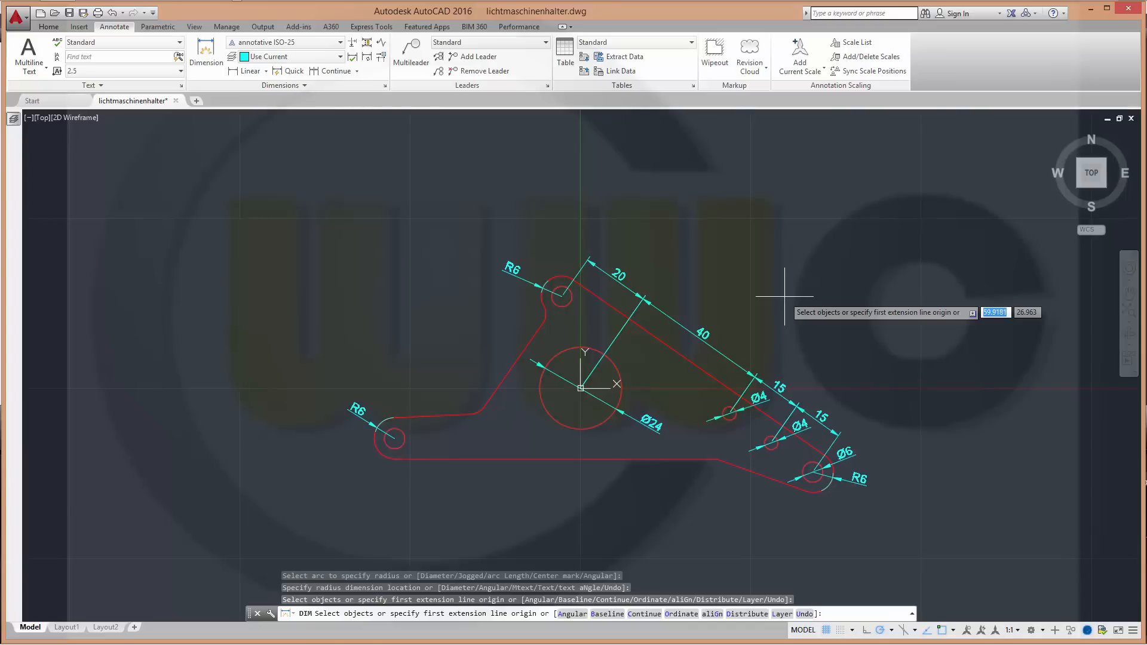
mouse_move(900, 511)
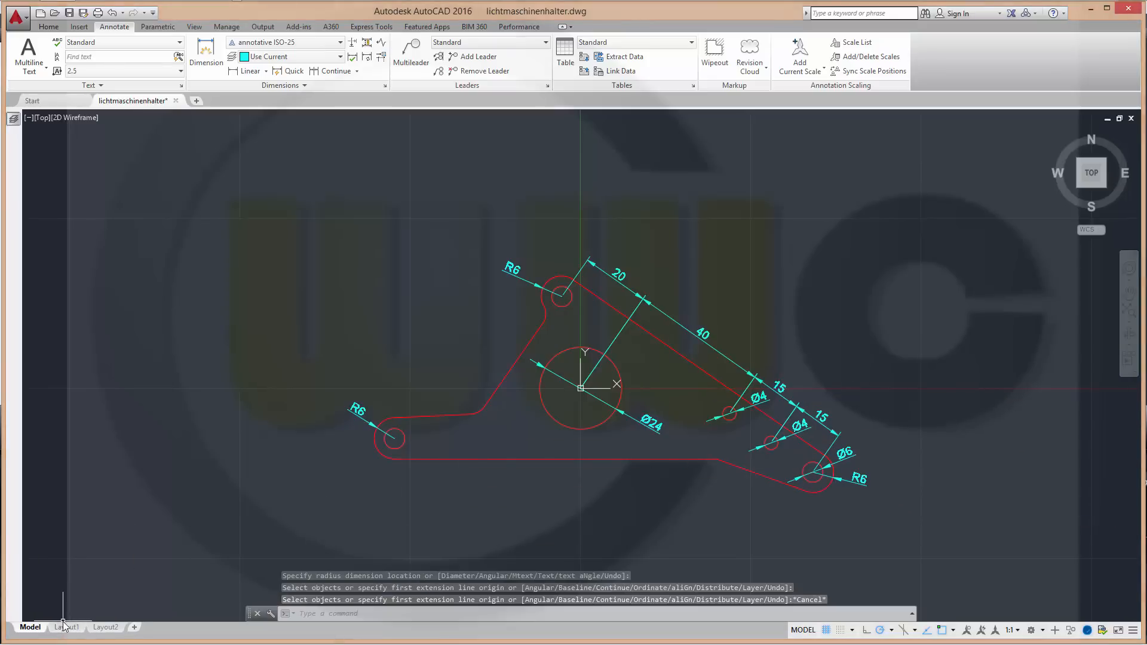
click(65, 628)
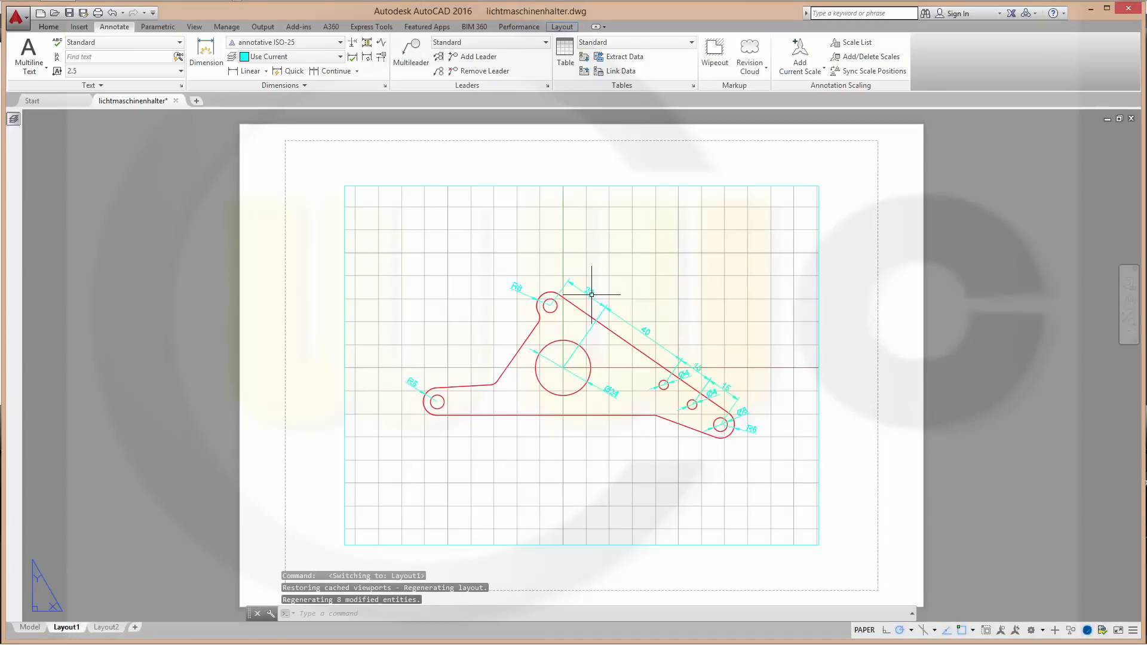
mouse_move(288, 523)
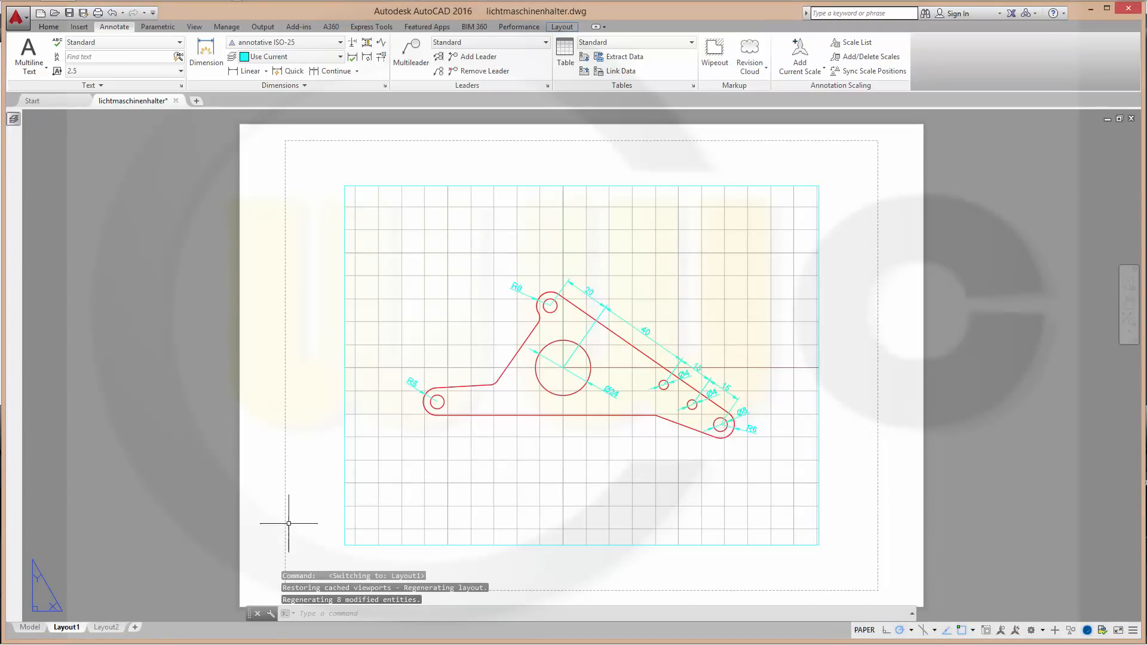
click(105, 628)
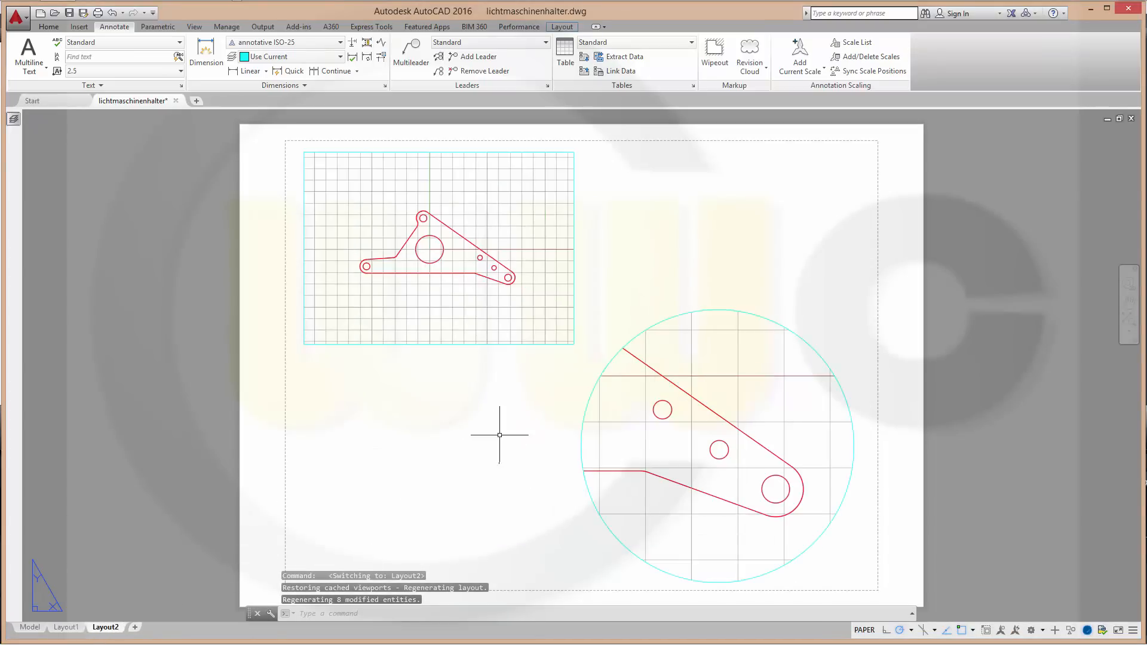
mouse_move(740, 347)
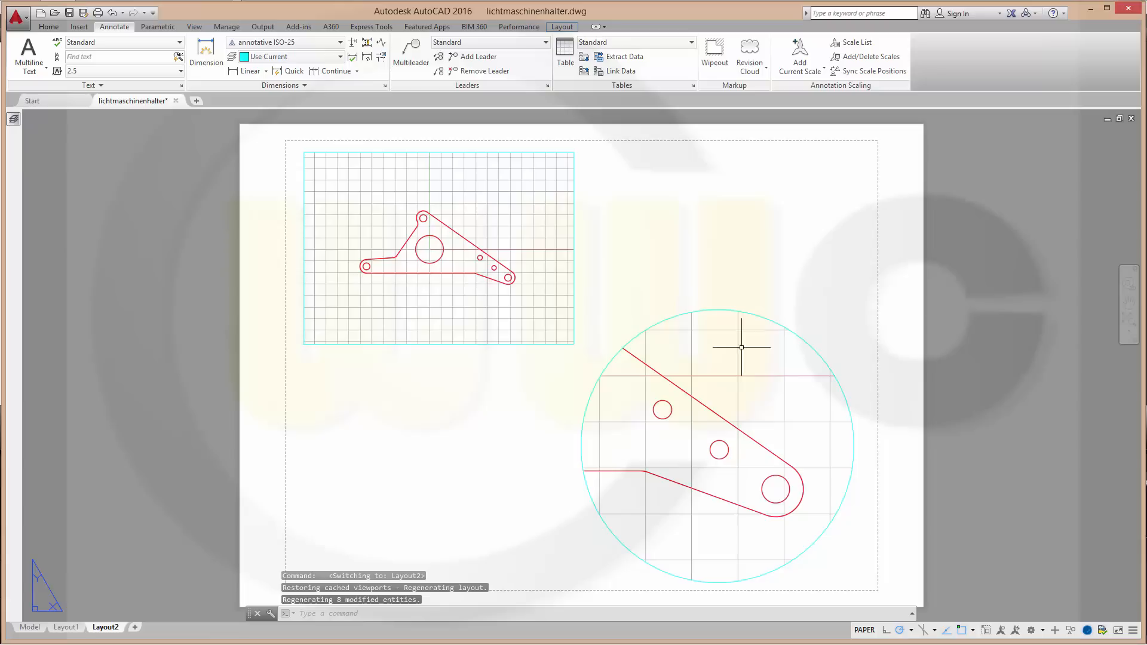
mouse_move(751, 469)
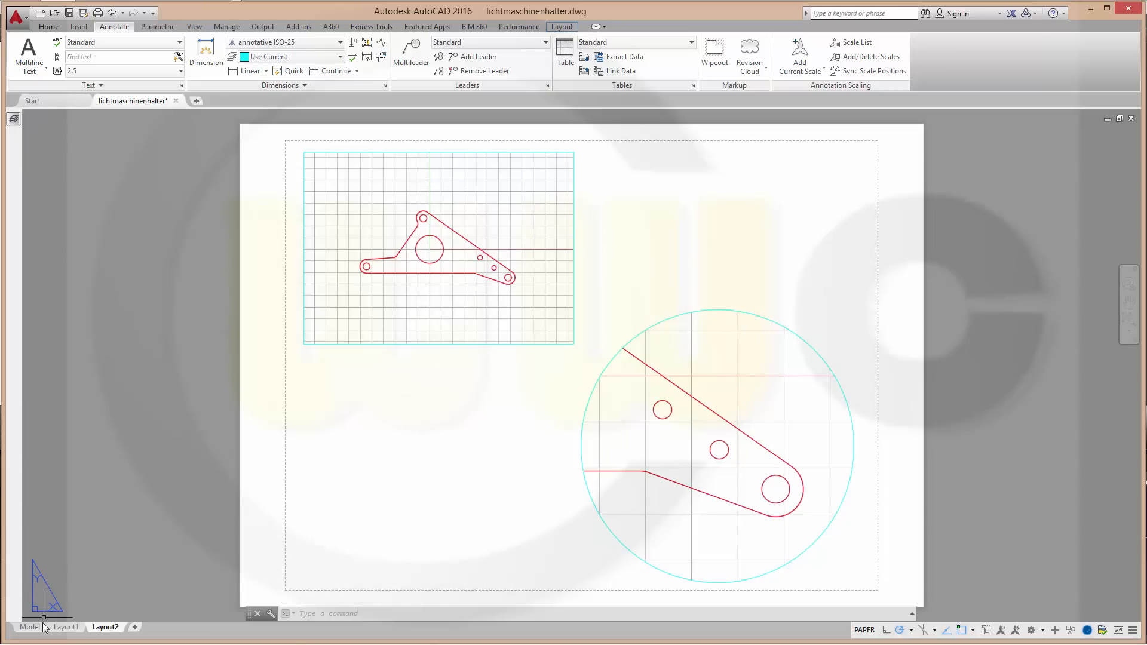
click(30, 627)
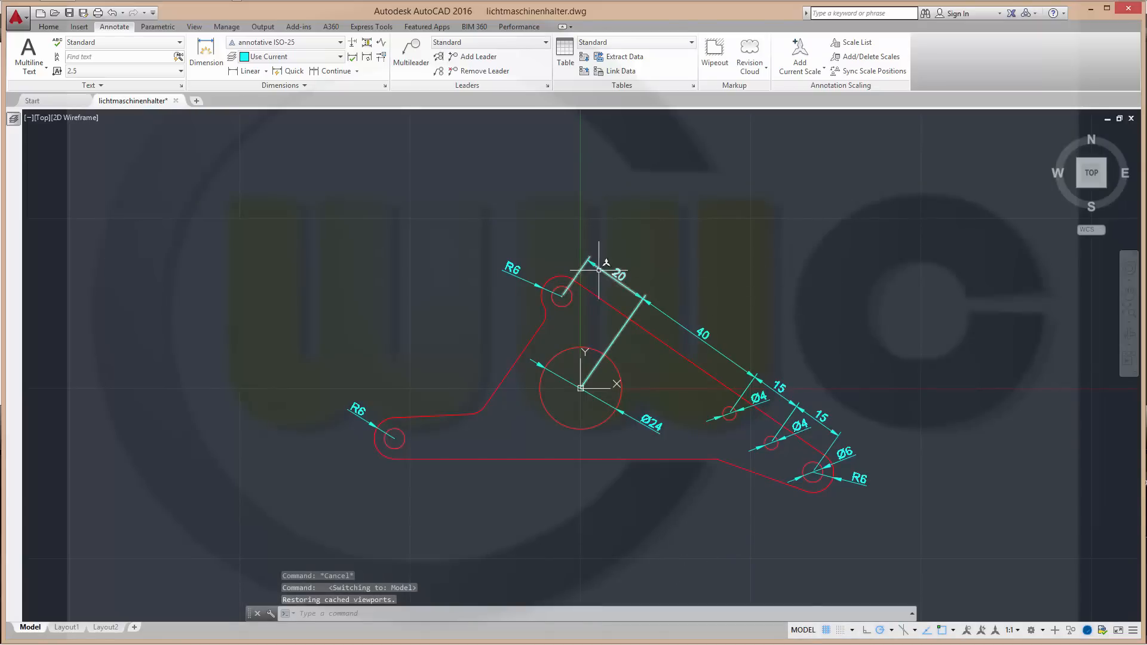
mouse_move(924, 380)
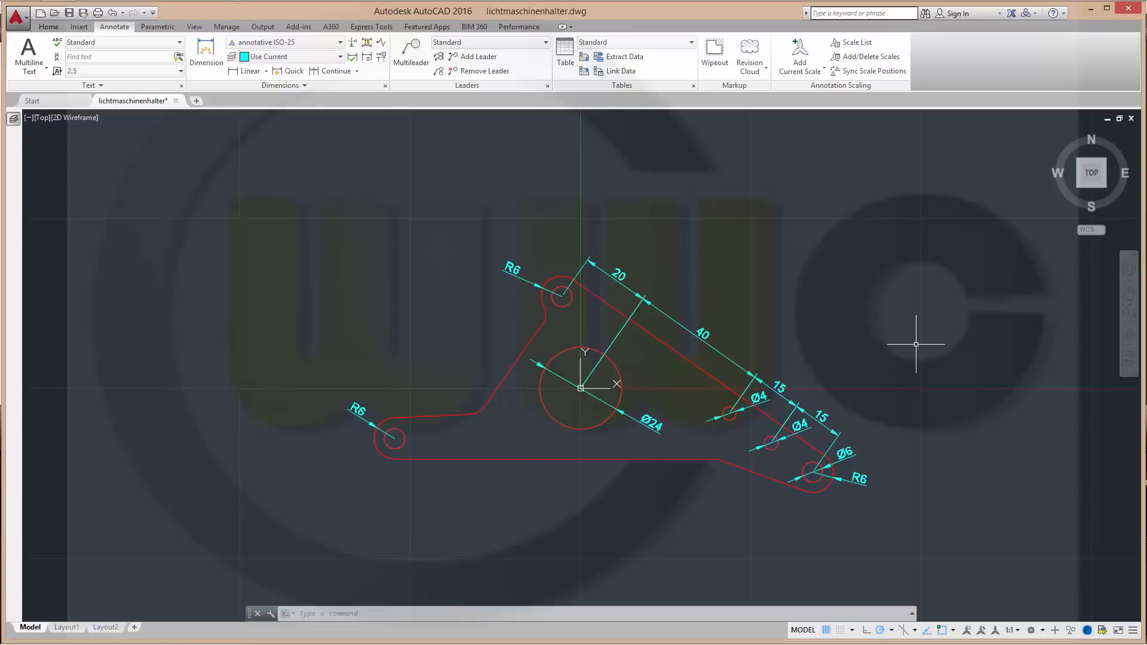
mouse_move(884, 370)
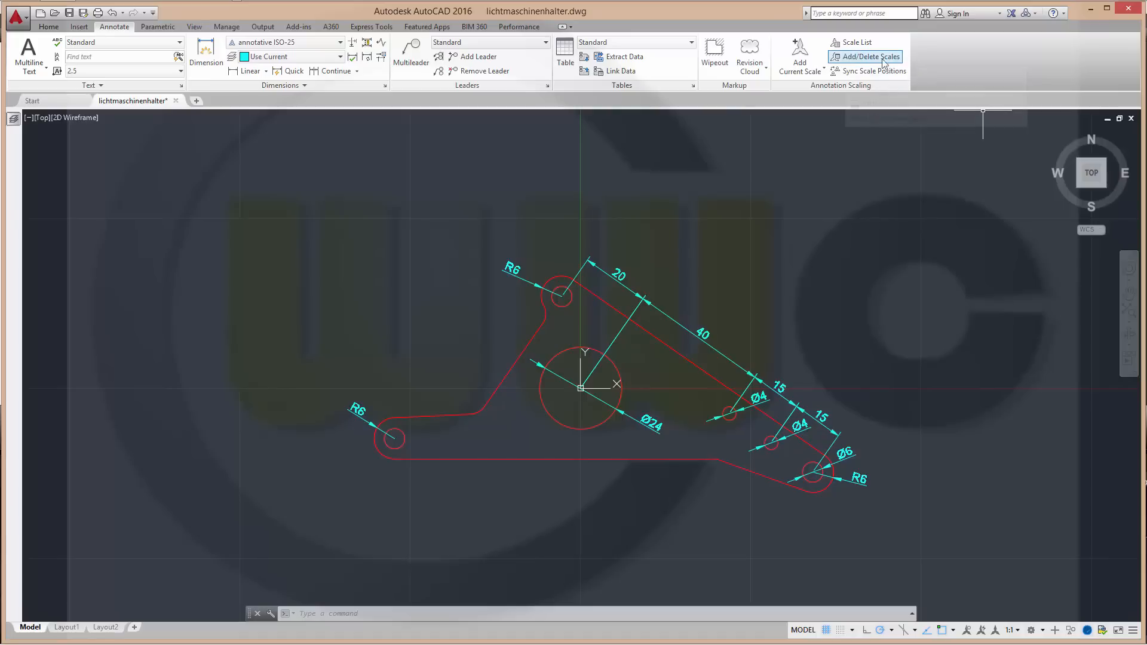
Step: Start Add/Delete Scales and select the two Ø4 and the Ø6 diameter dimensions
click(871, 56)
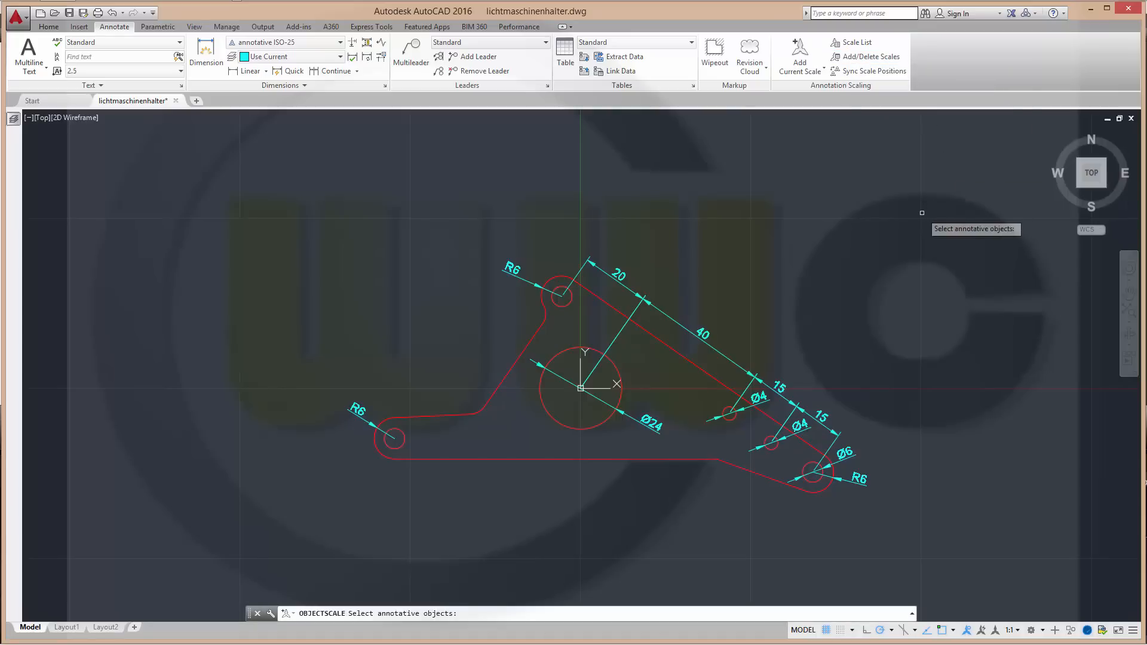
mouse_move(906, 551)
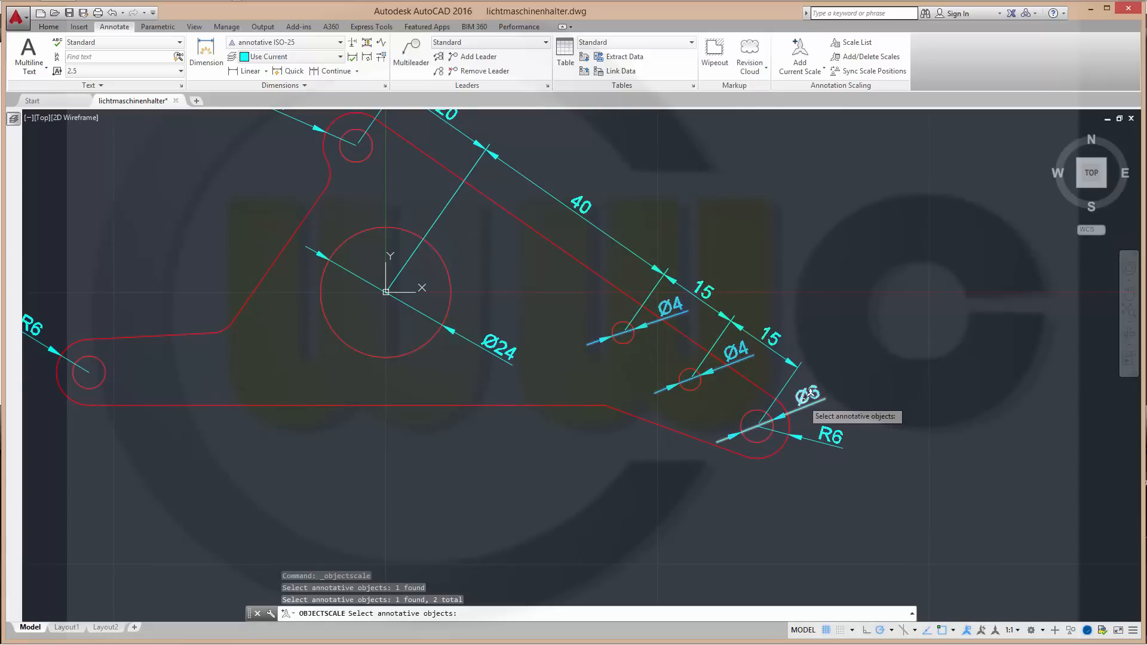
click(804, 398)
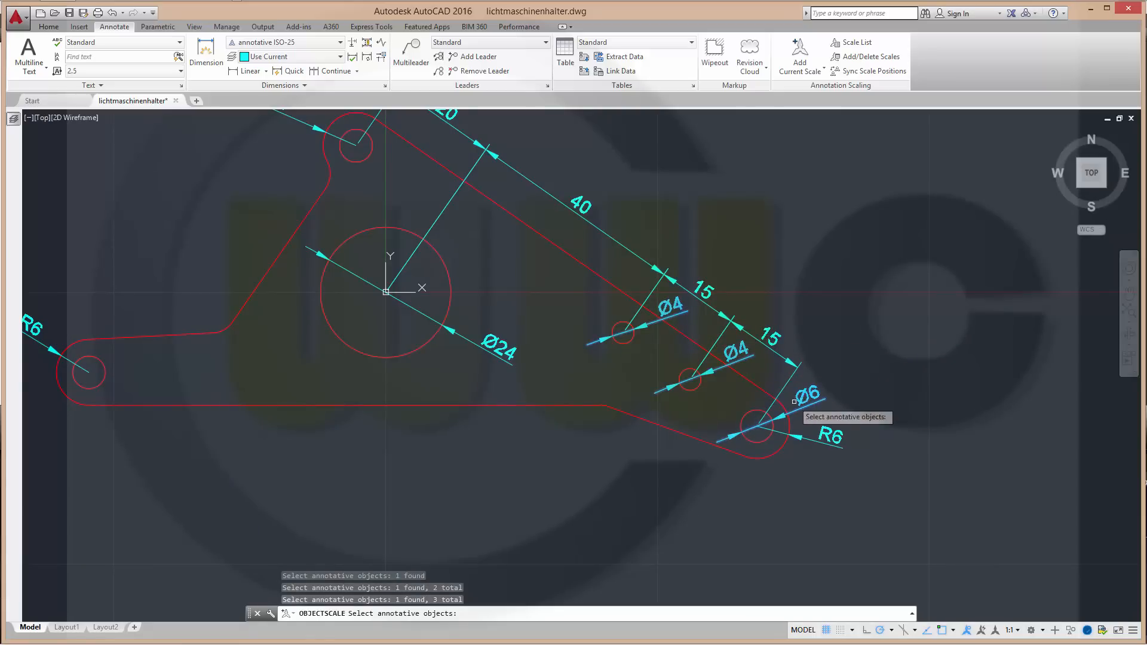
click(494, 351)
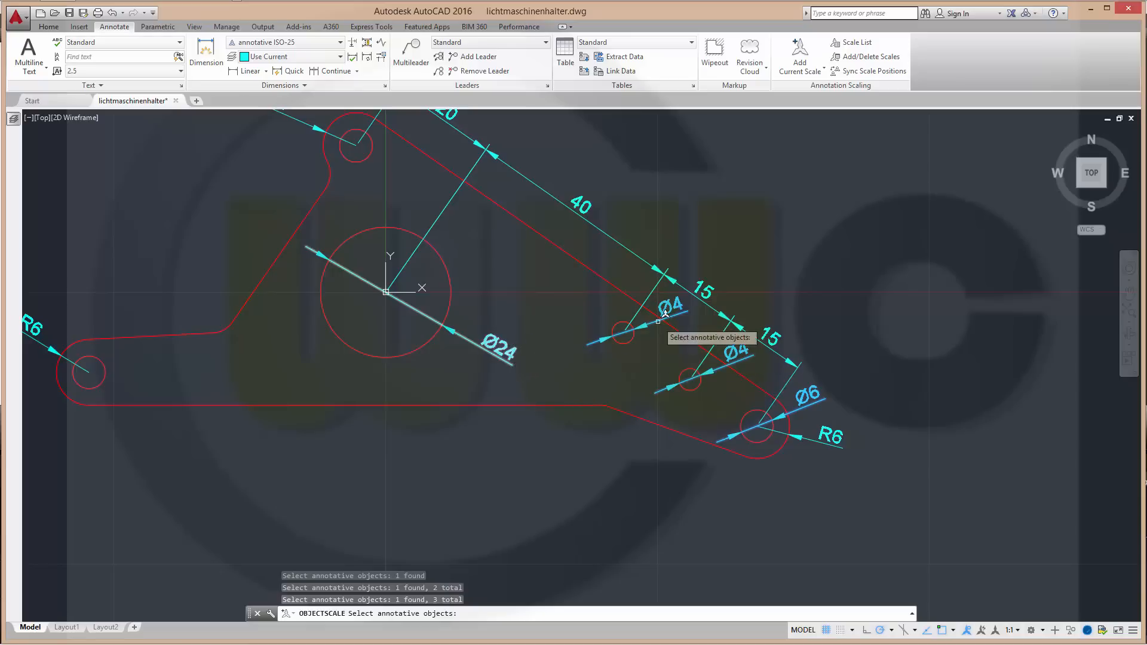
mouse_move(832, 219)
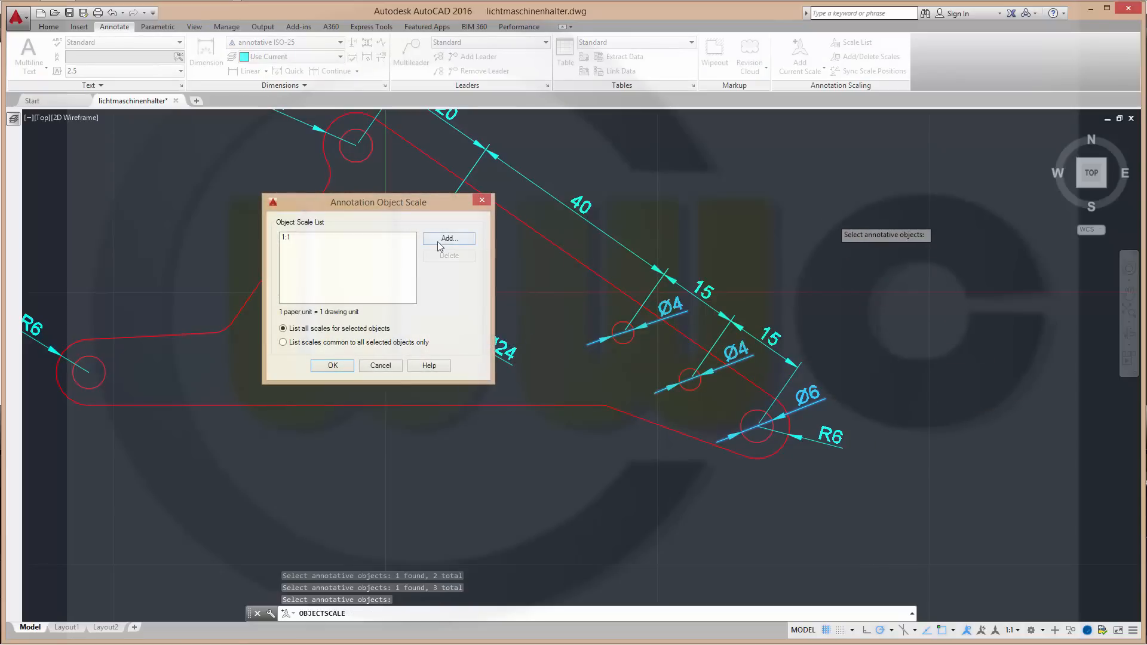
Step: Add the 2:1 annotation scale to the selected Ø4 and Ø6 dimensions and confirm
click(449, 238)
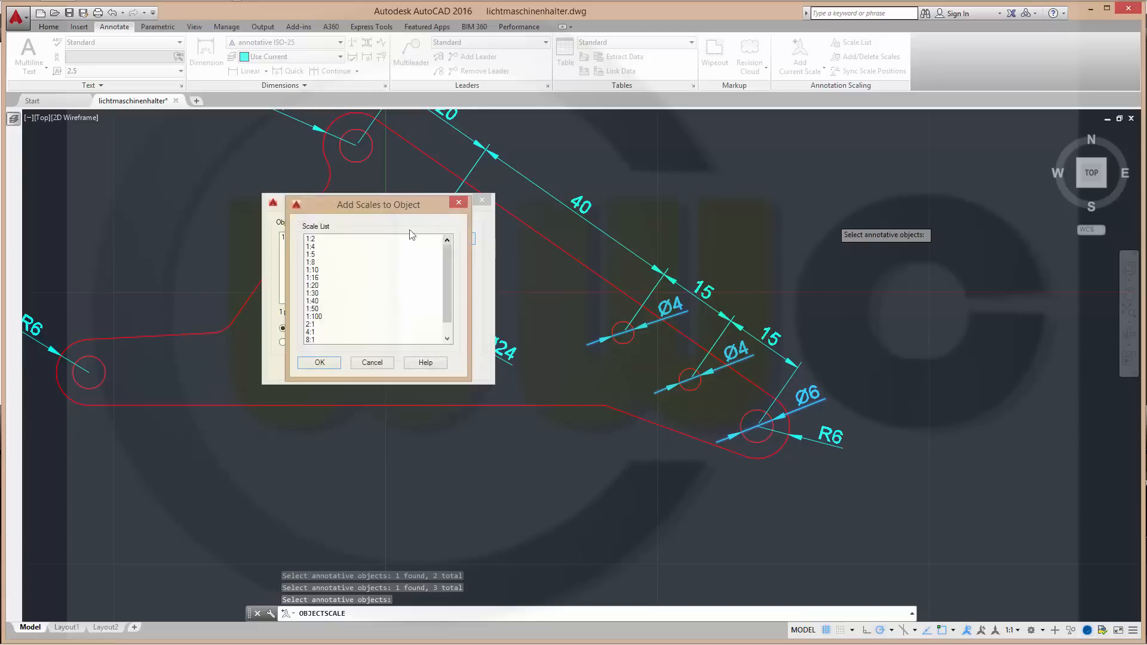
click(312, 324)
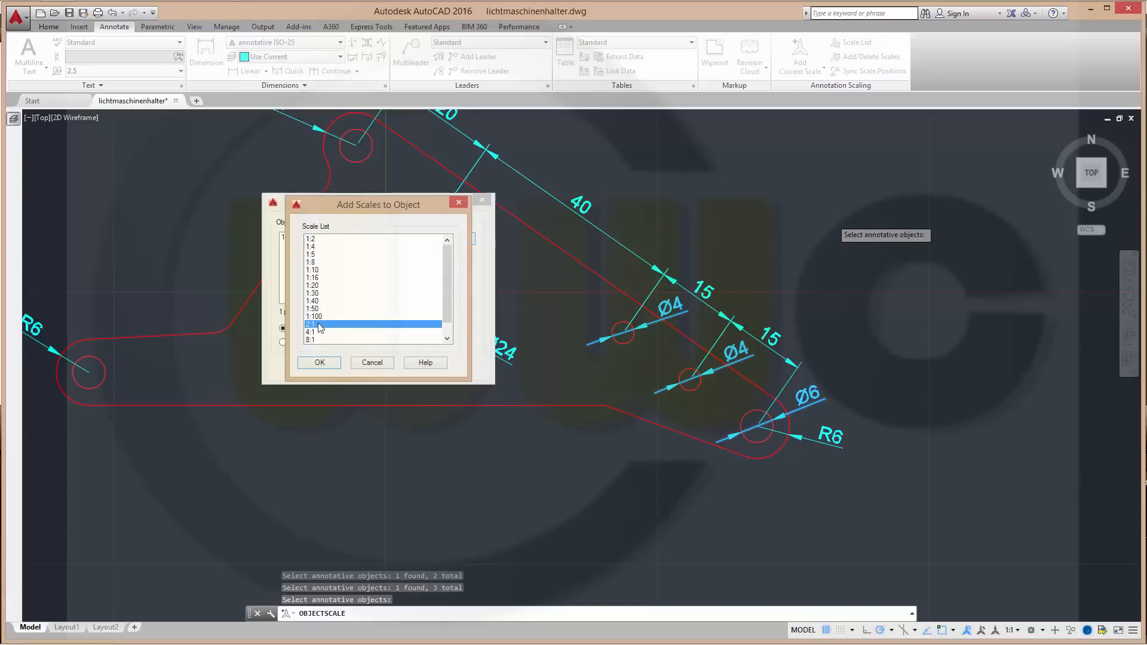
click(319, 363)
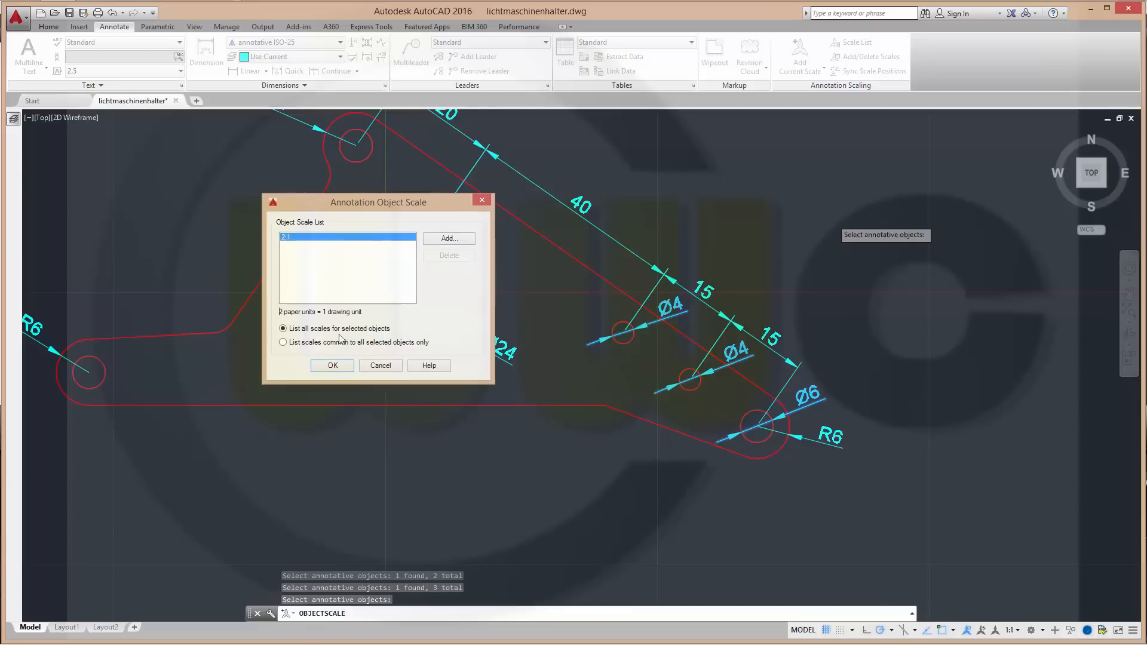
click(333, 365)
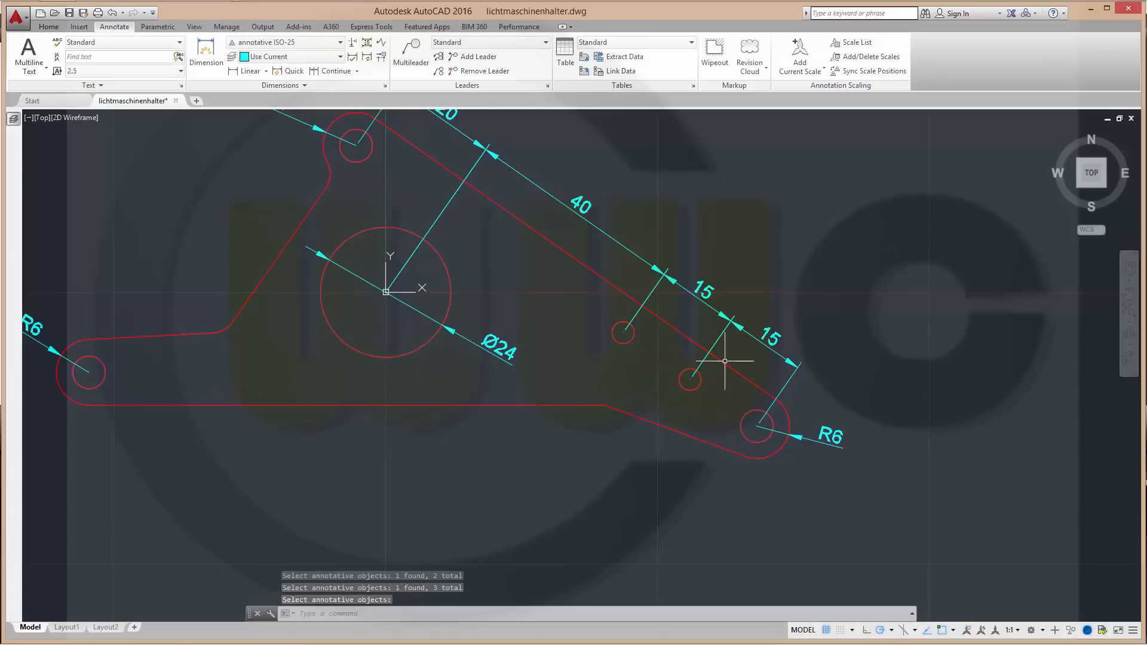
mouse_move(890, 490)
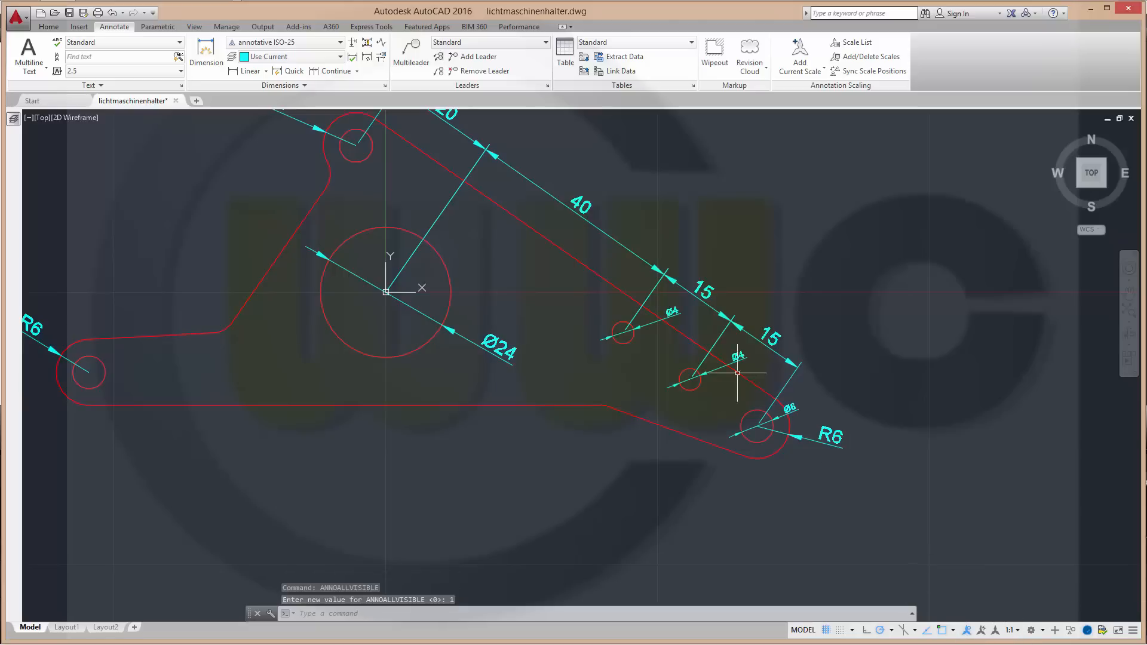
mouse_move(797, 389)
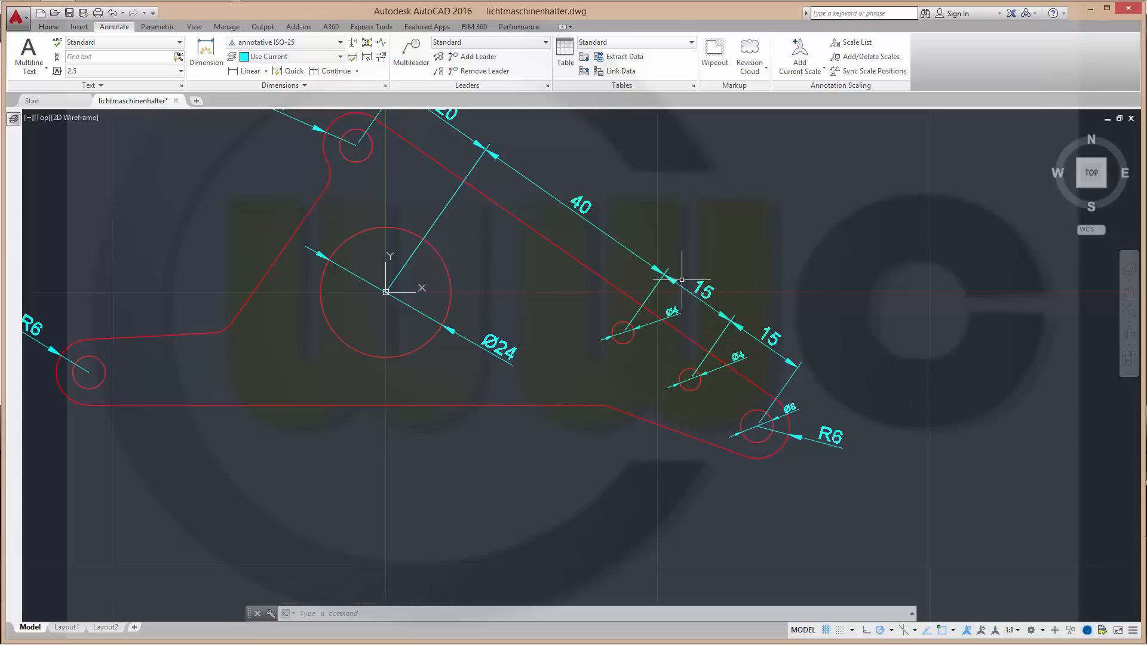
mouse_move(674, 329)
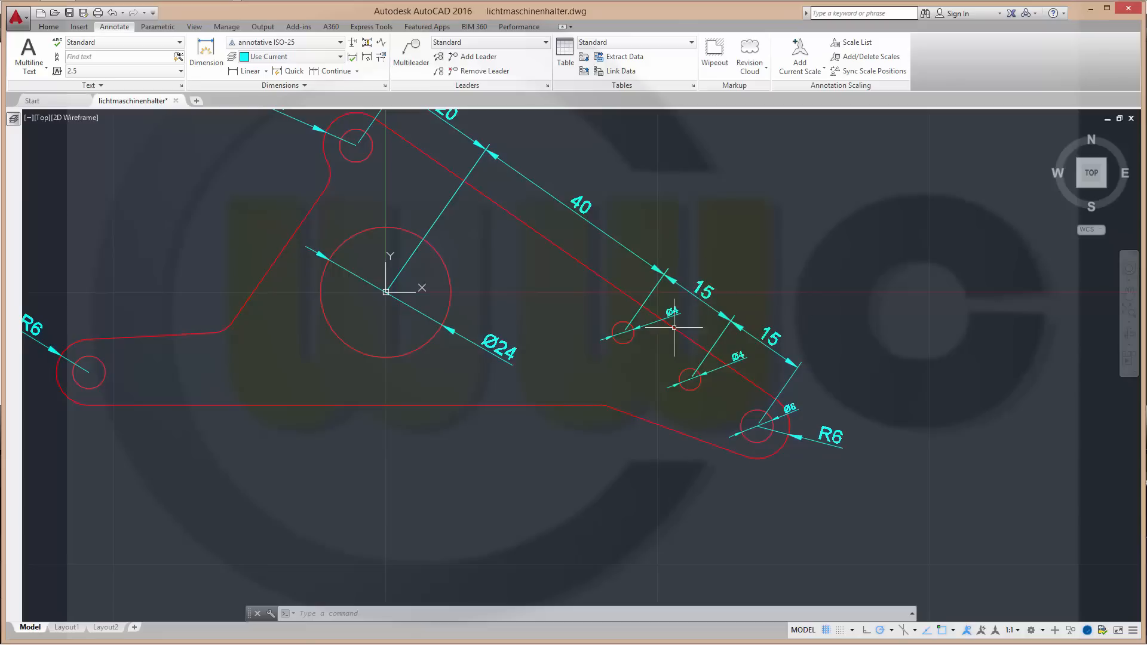
mouse_move(937, 563)
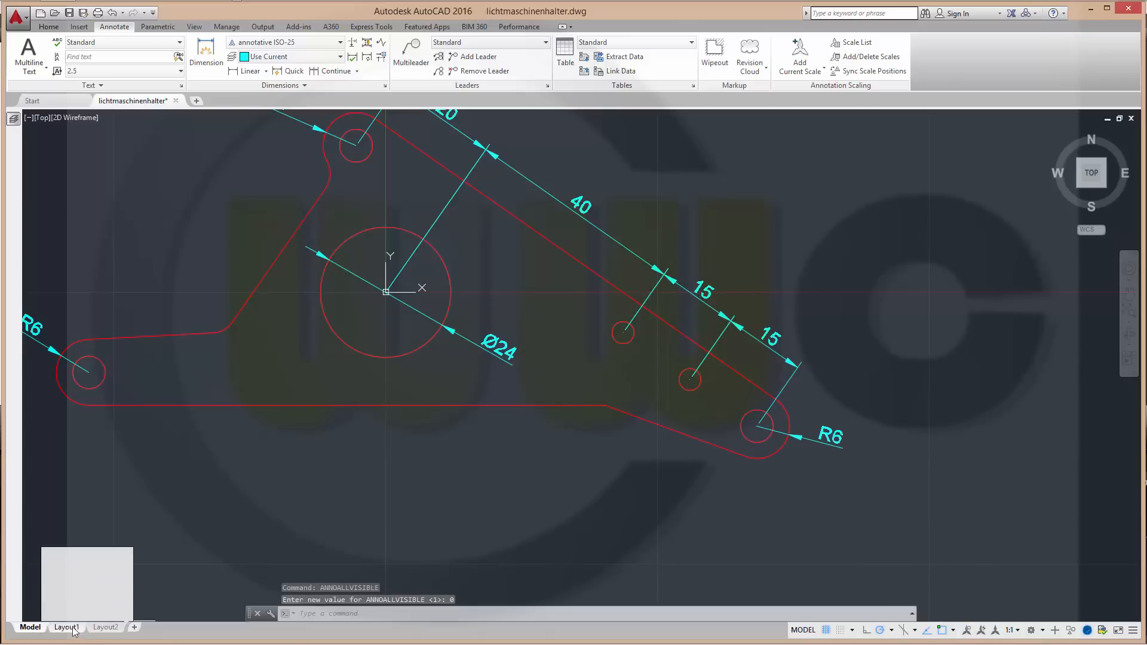
click(67, 628)
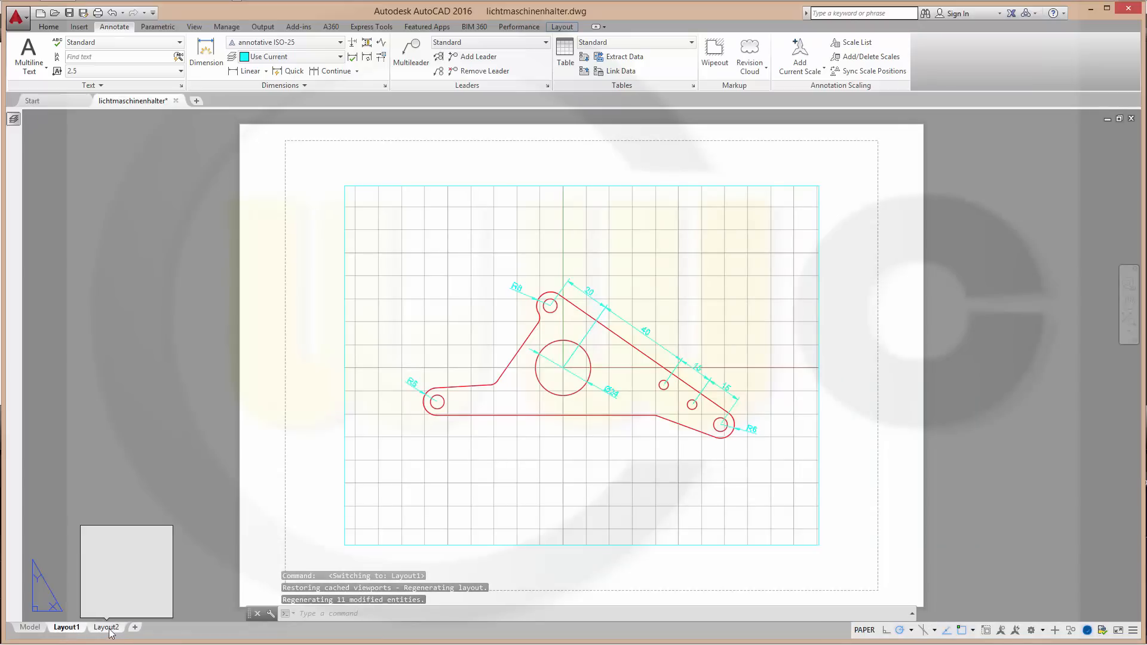
click(105, 627)
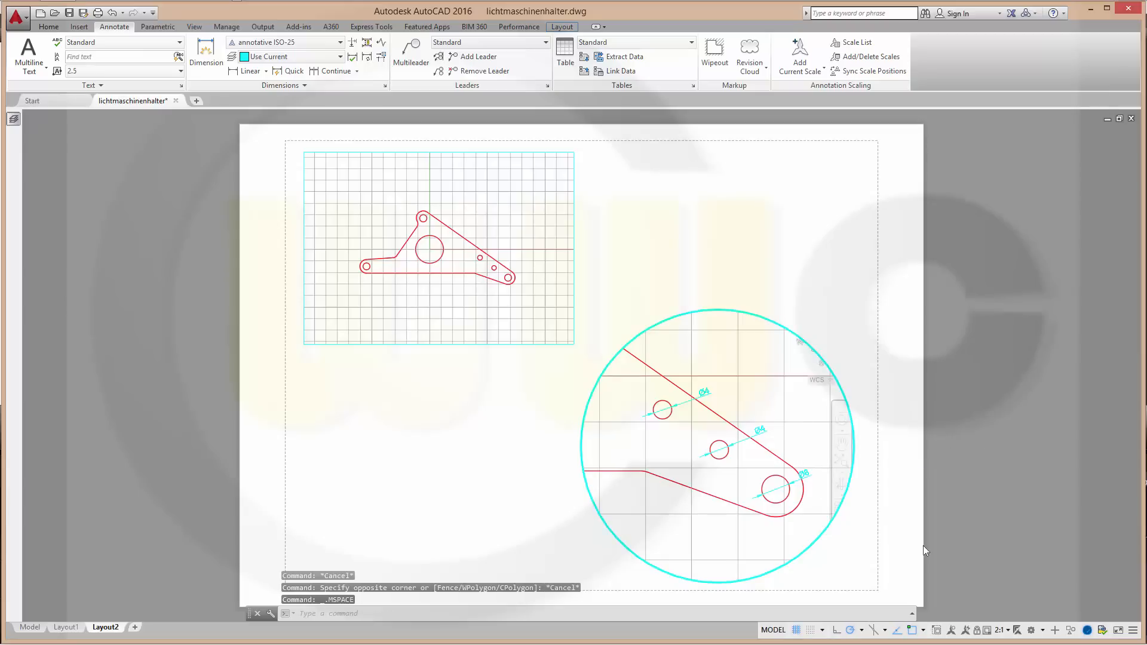
mouse_move(720, 397)
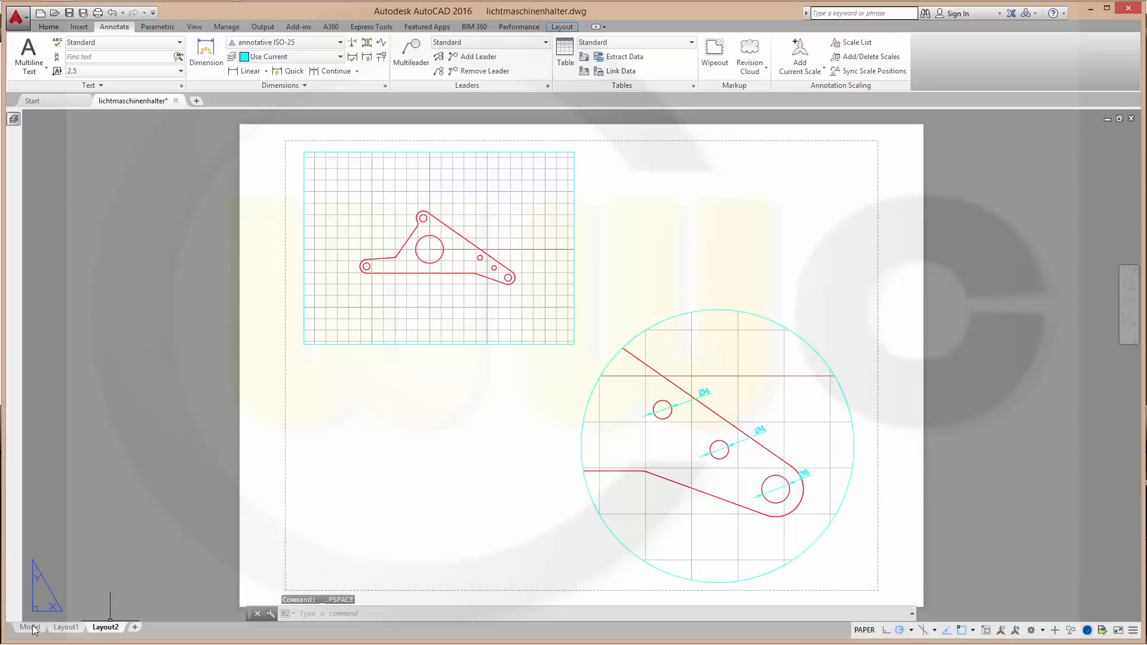
click(27, 627)
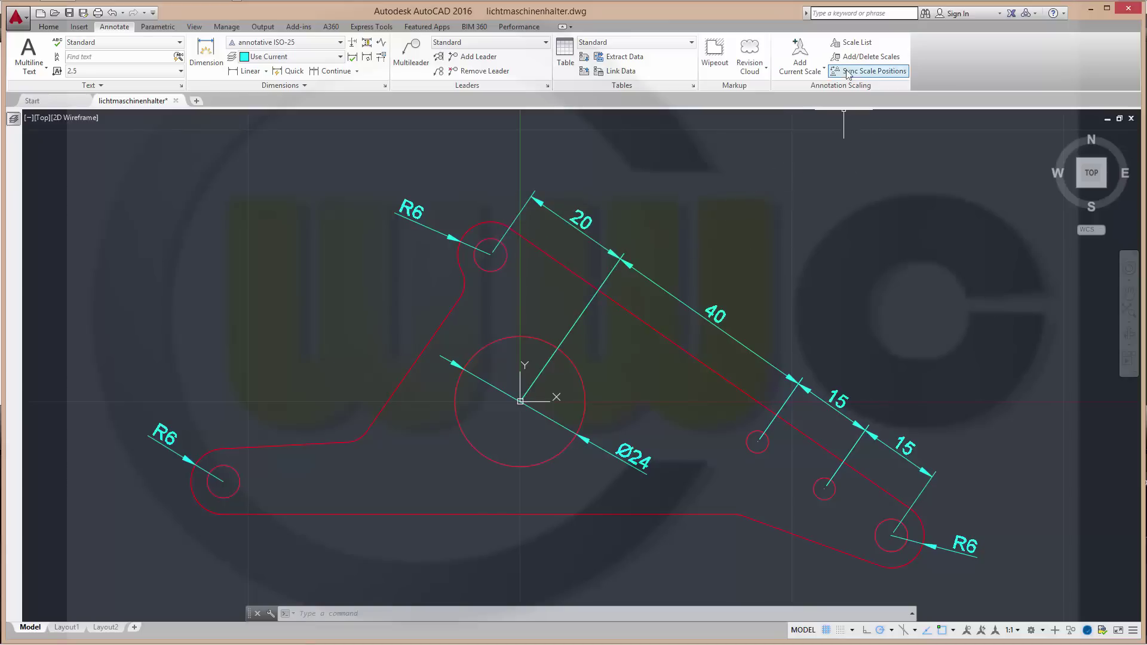
Step: Assign the Ø24 and two R6 dimensions a 1:2 annotation scale in place of 1:1
click(875, 70)
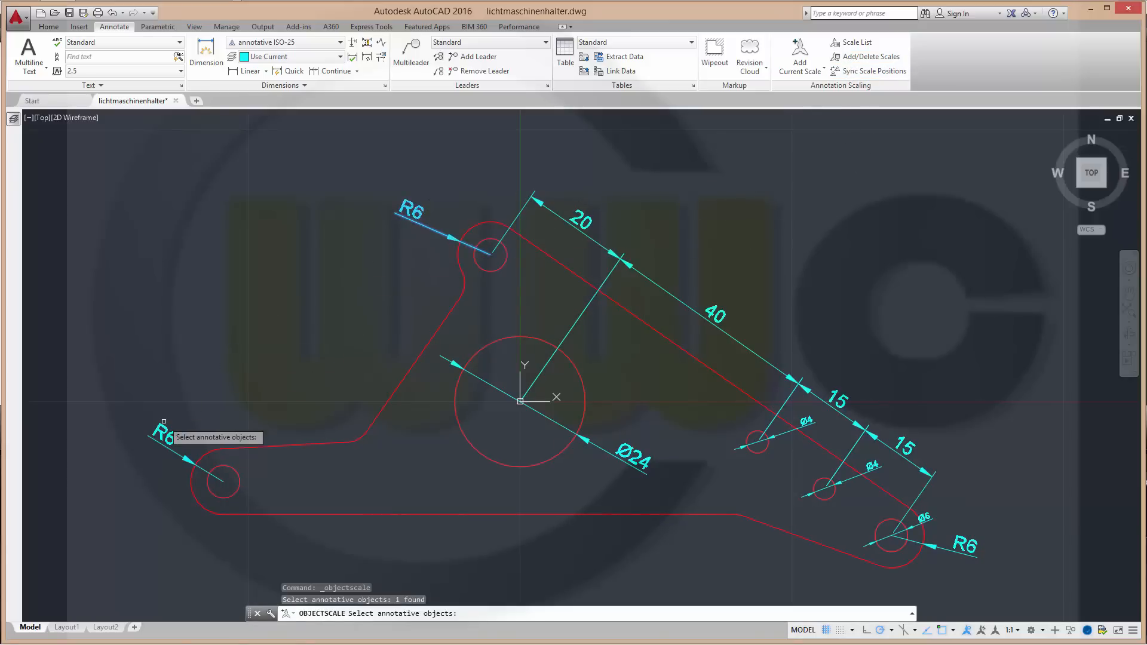
click(631, 457)
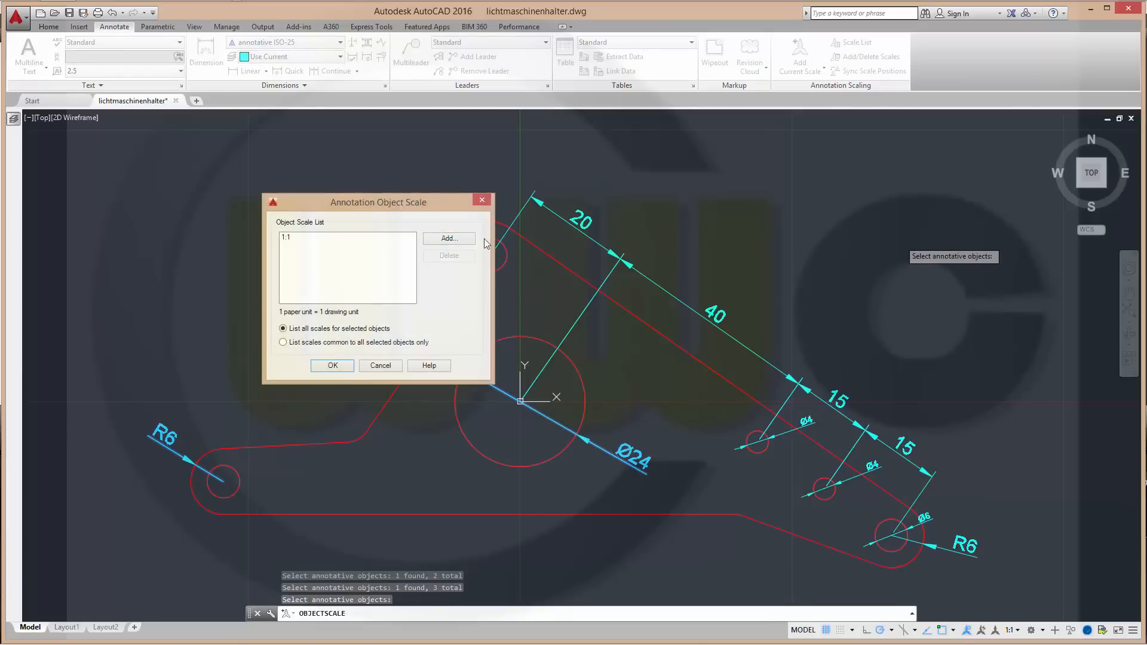
click(449, 238)
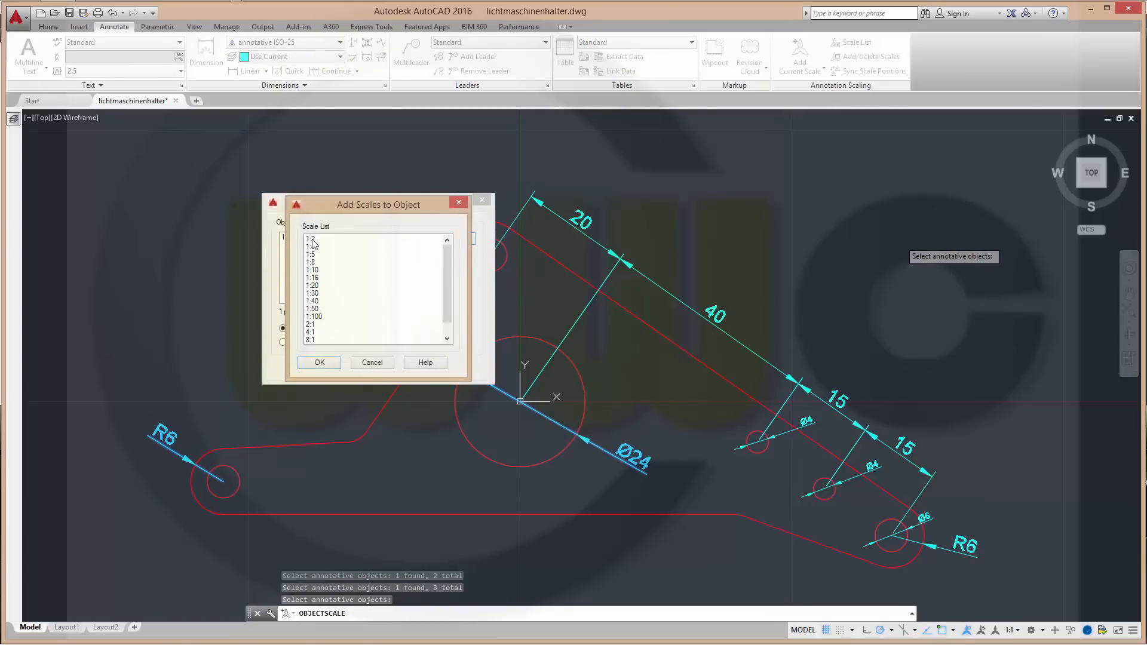
click(311, 238)
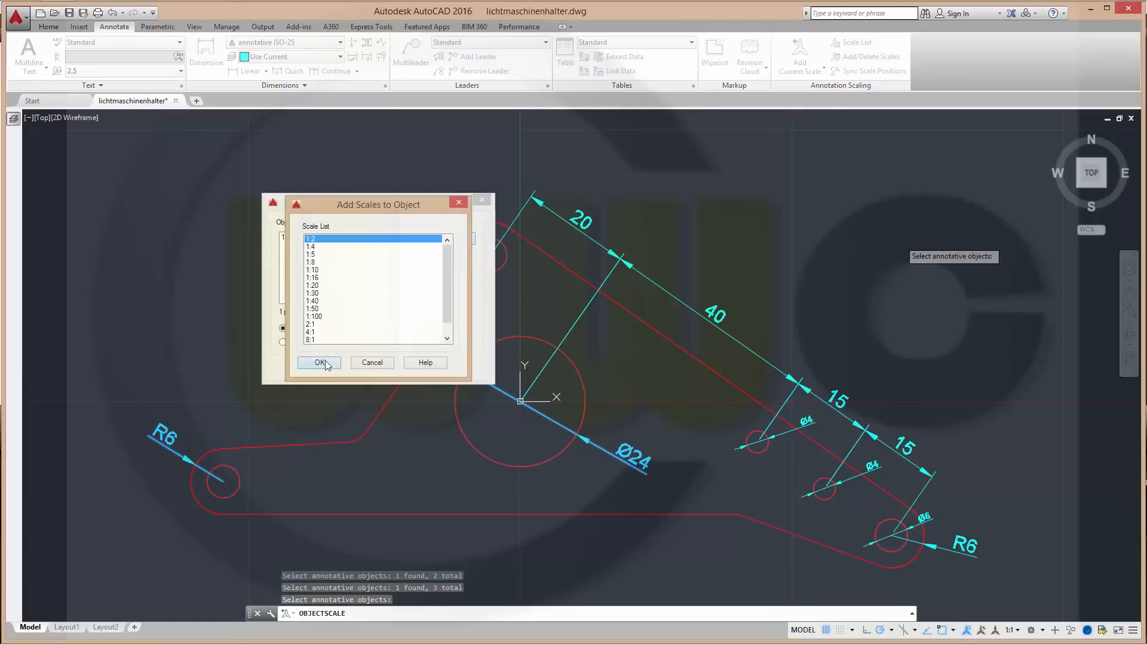
click(318, 363)
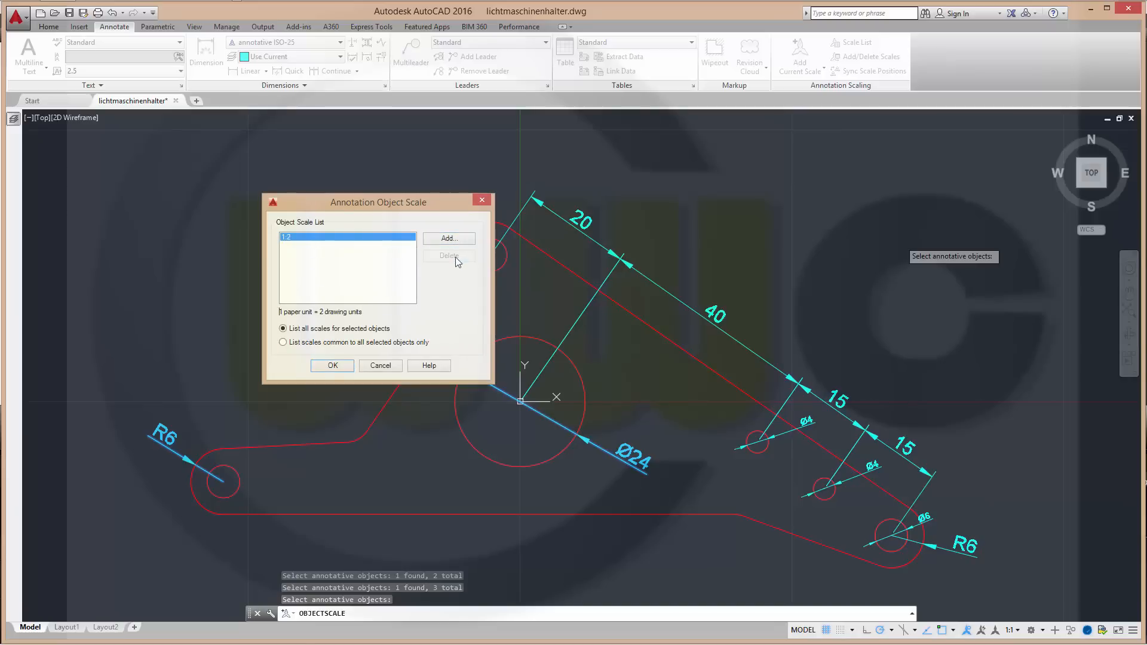
click(332, 366)
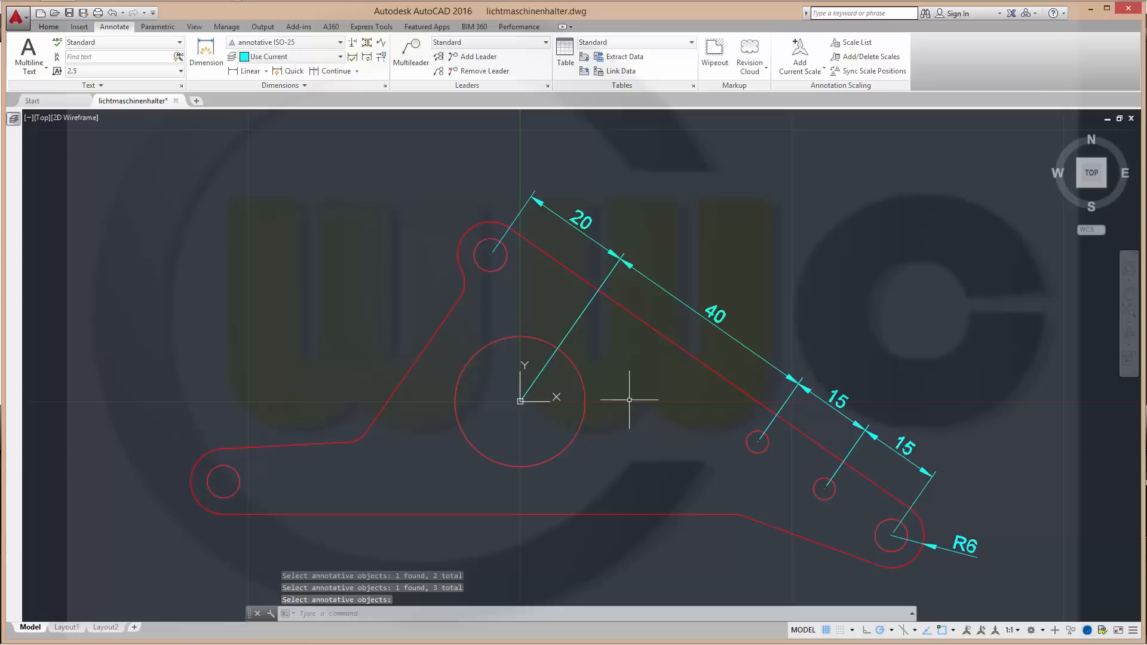
mouse_move(897, 604)
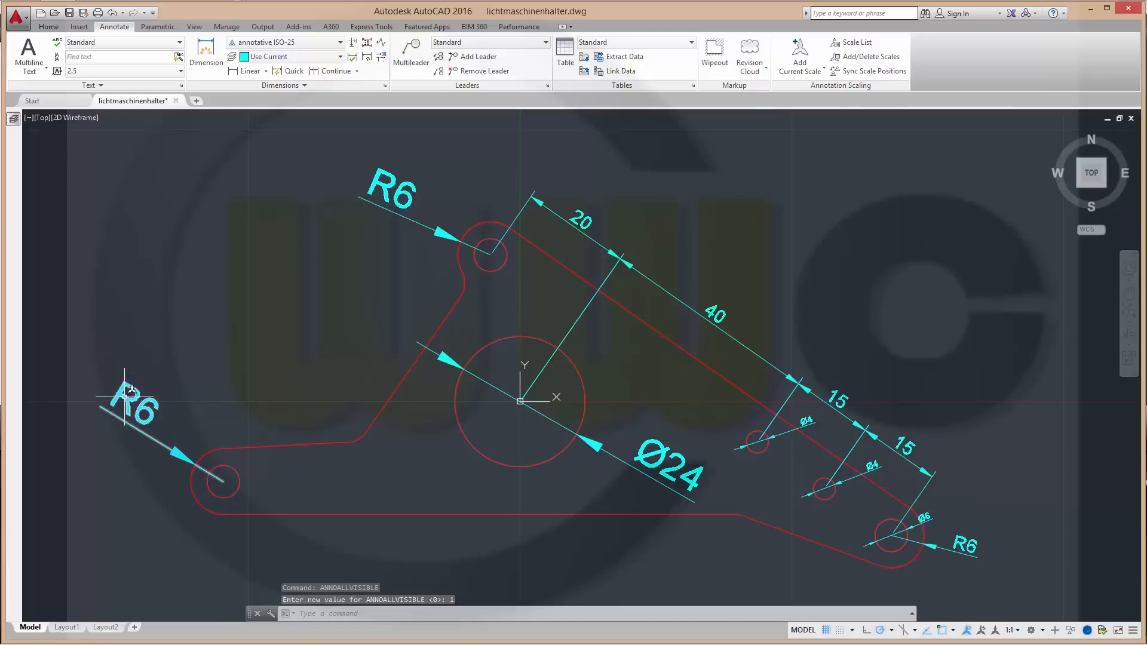
mouse_move(582, 231)
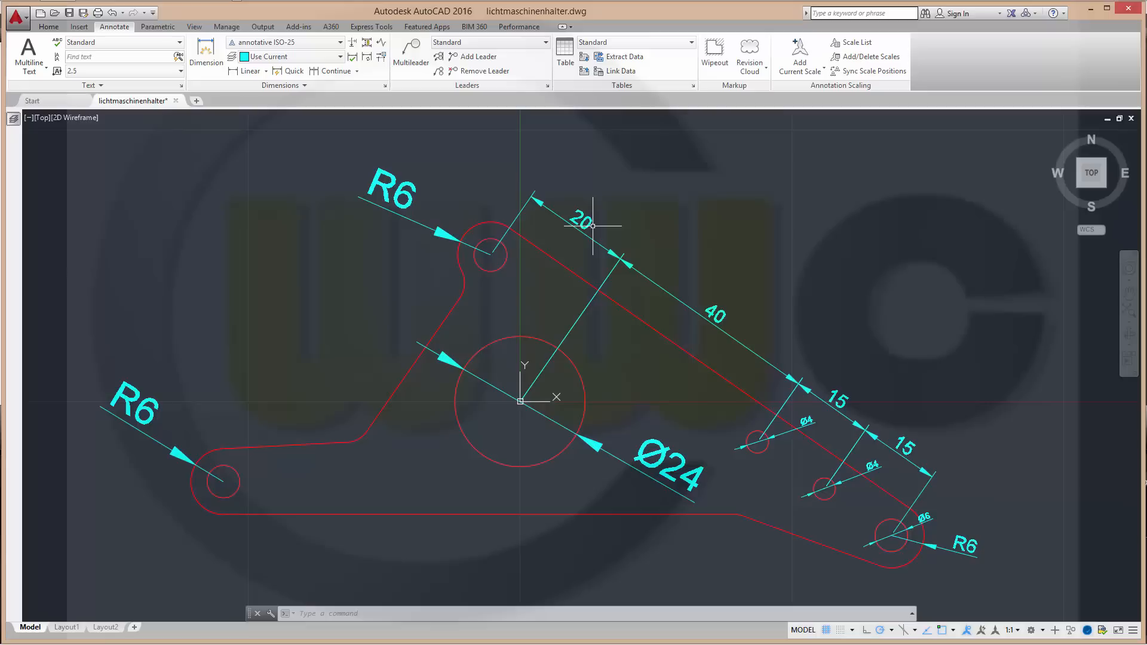
mouse_move(863, 466)
text(ANNOALLVISIBLE)
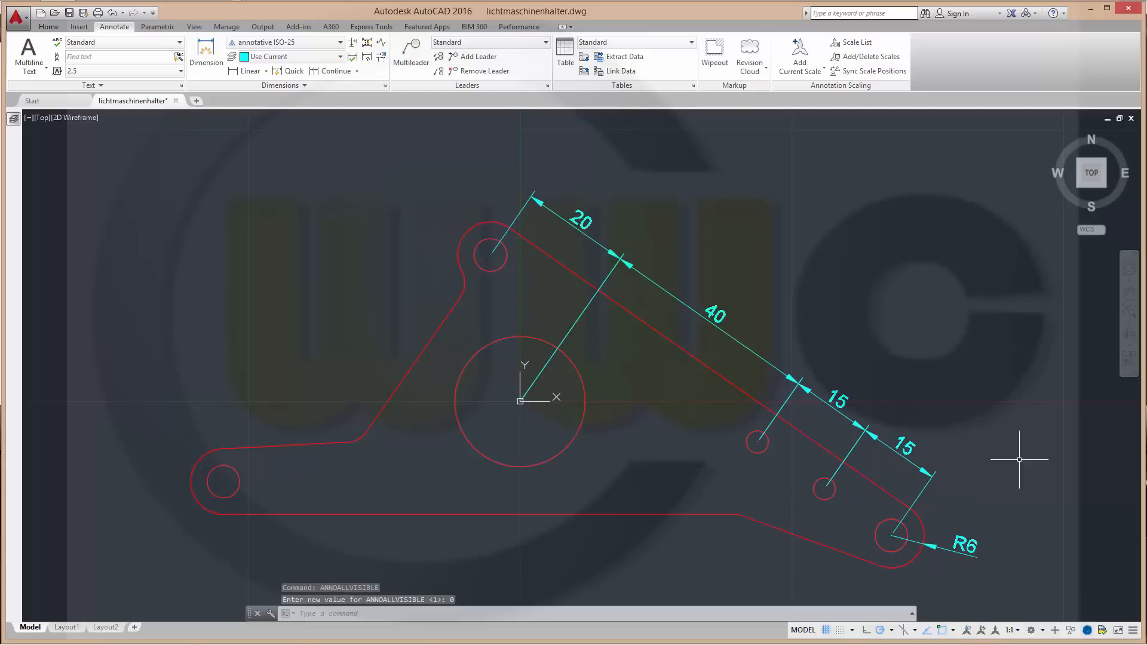
click(70, 628)
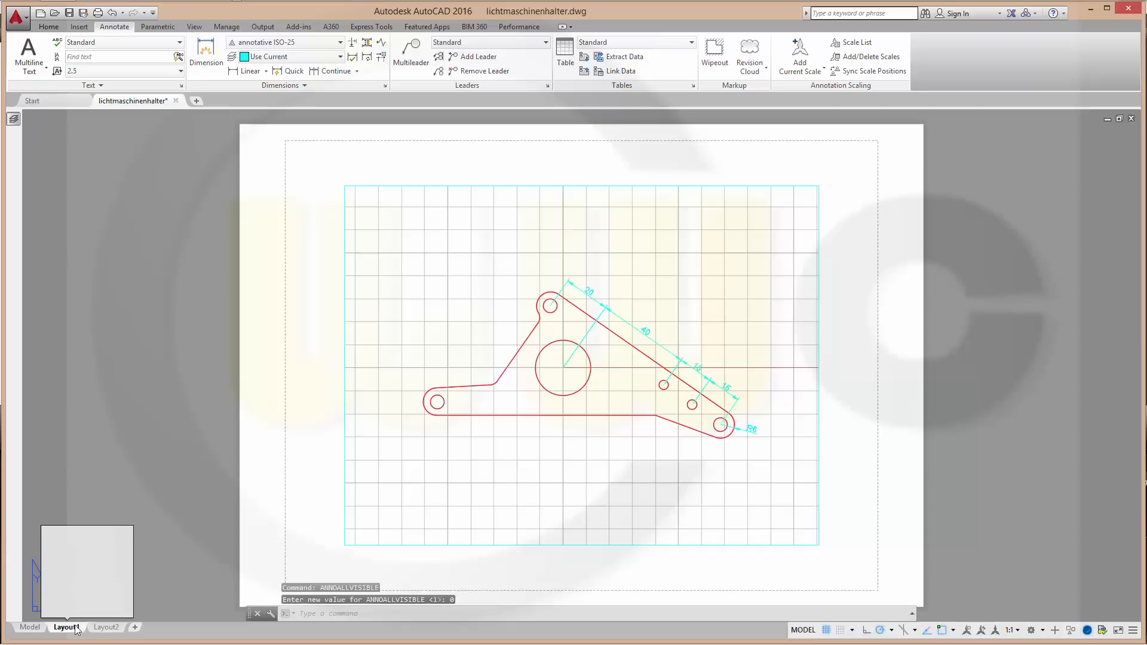
Step: Switch through Layout1 to Layout2 to check the Ø24 and R6 dimensions in its 1:2 viewport
click(66, 629)
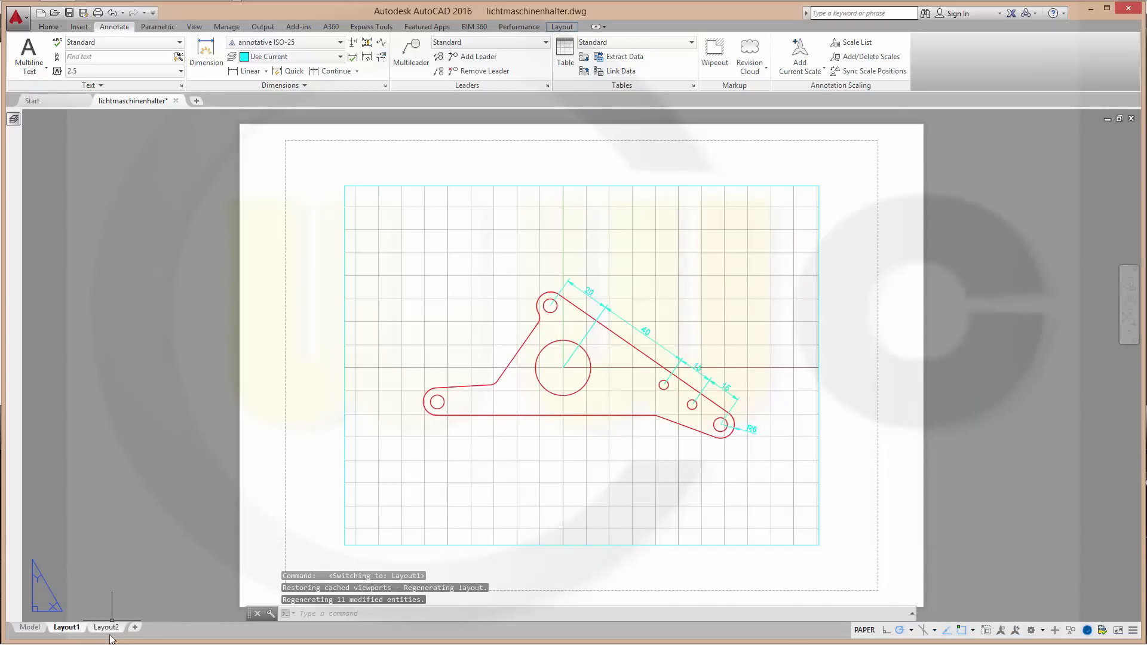
click(110, 628)
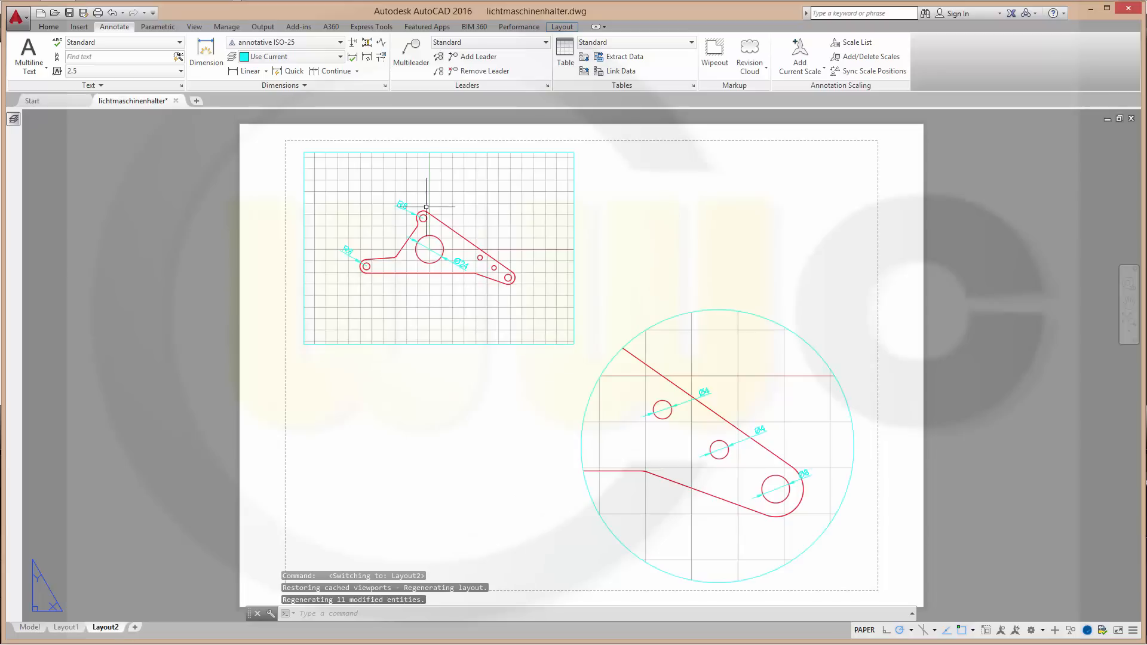
mouse_move(430, 310)
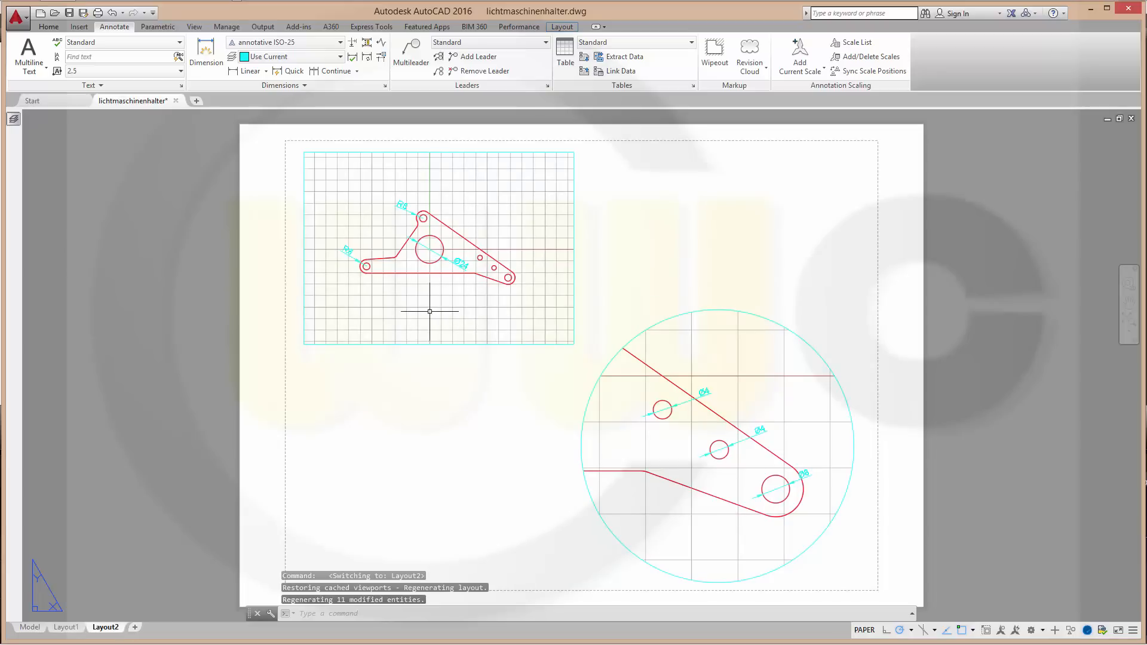
mouse_move(800, 505)
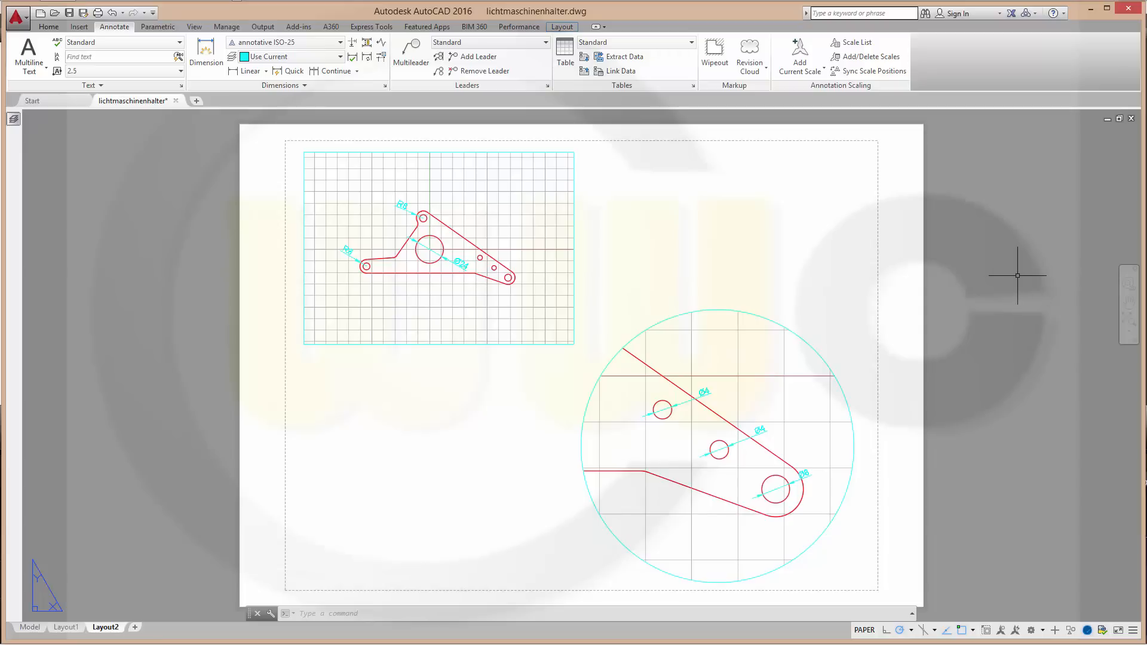
mouse_move(984, 304)
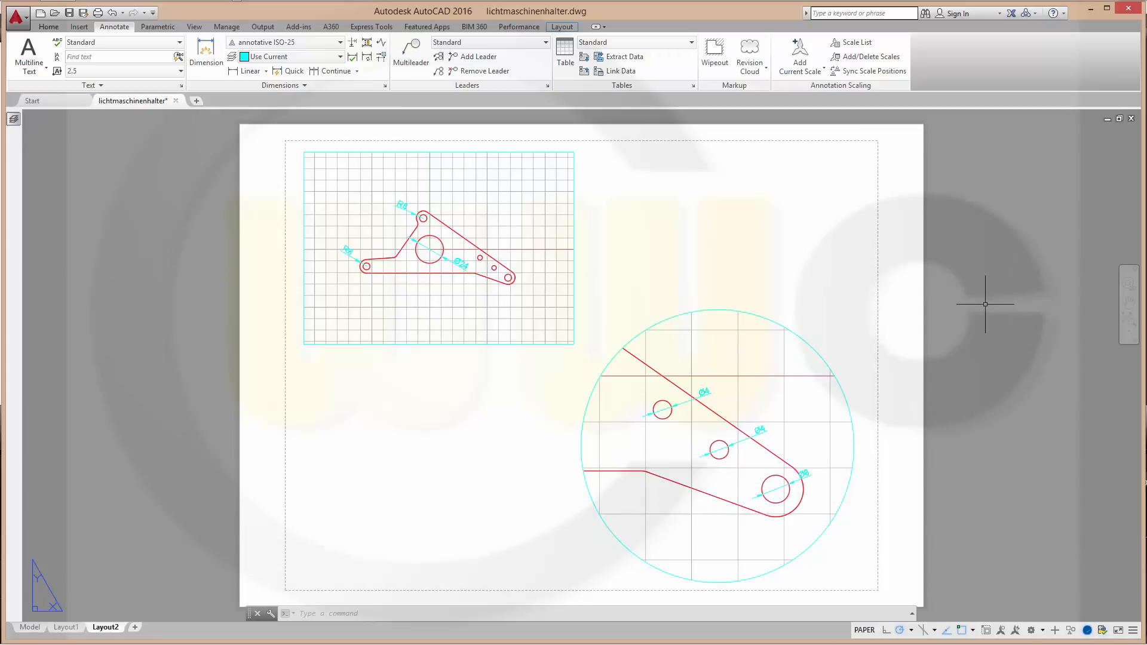
mouse_move(495, 381)
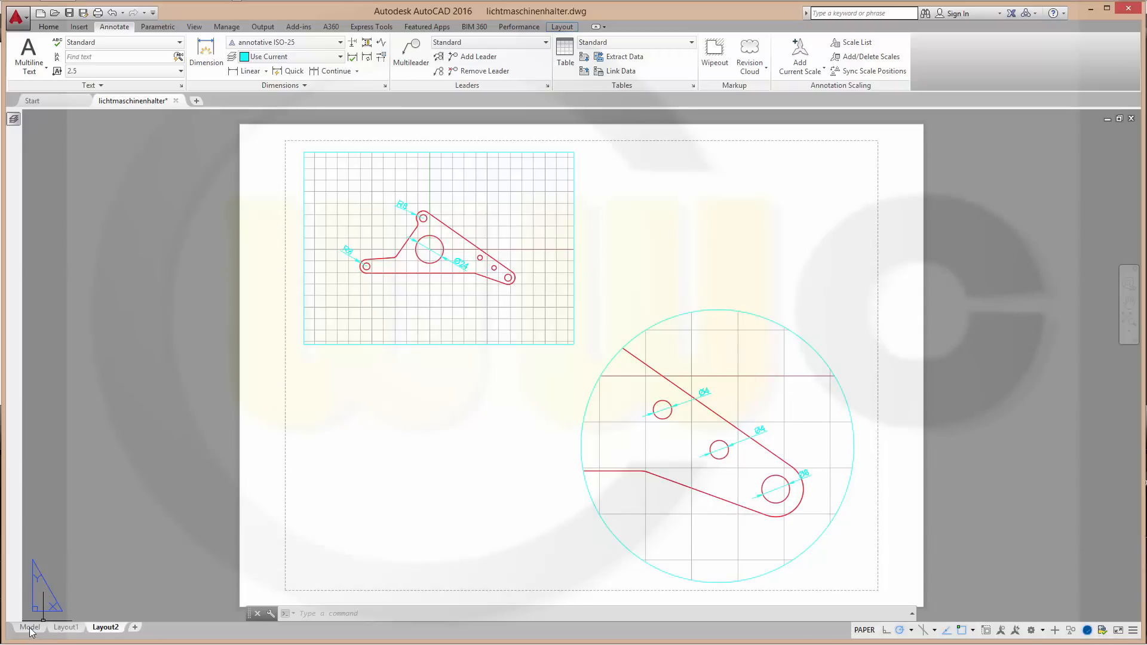
Step: Switch to the Model tab, where only the 1:1 chain and R6 dimensions remain visible
click(27, 627)
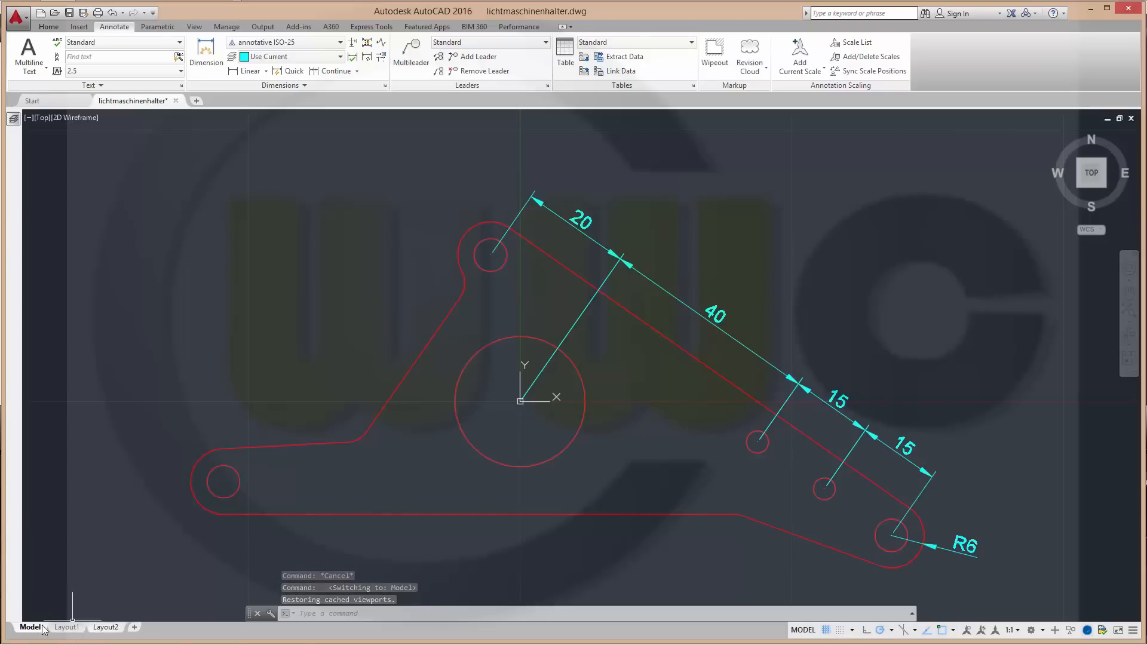
mouse_move(324, 326)
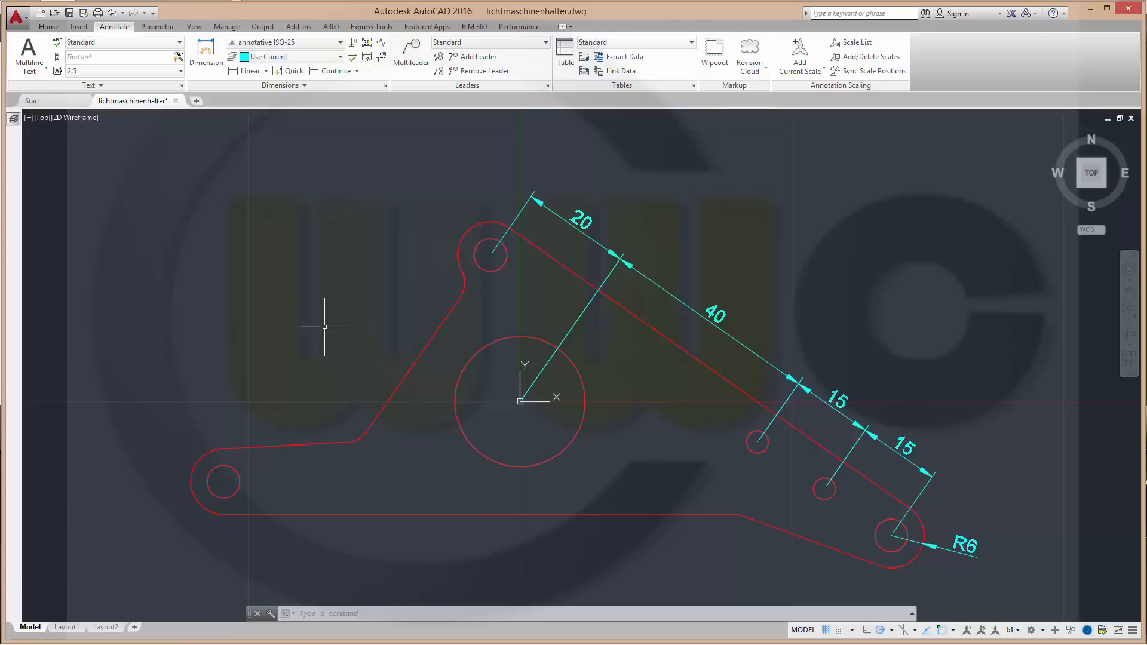
mouse_move(645, 603)
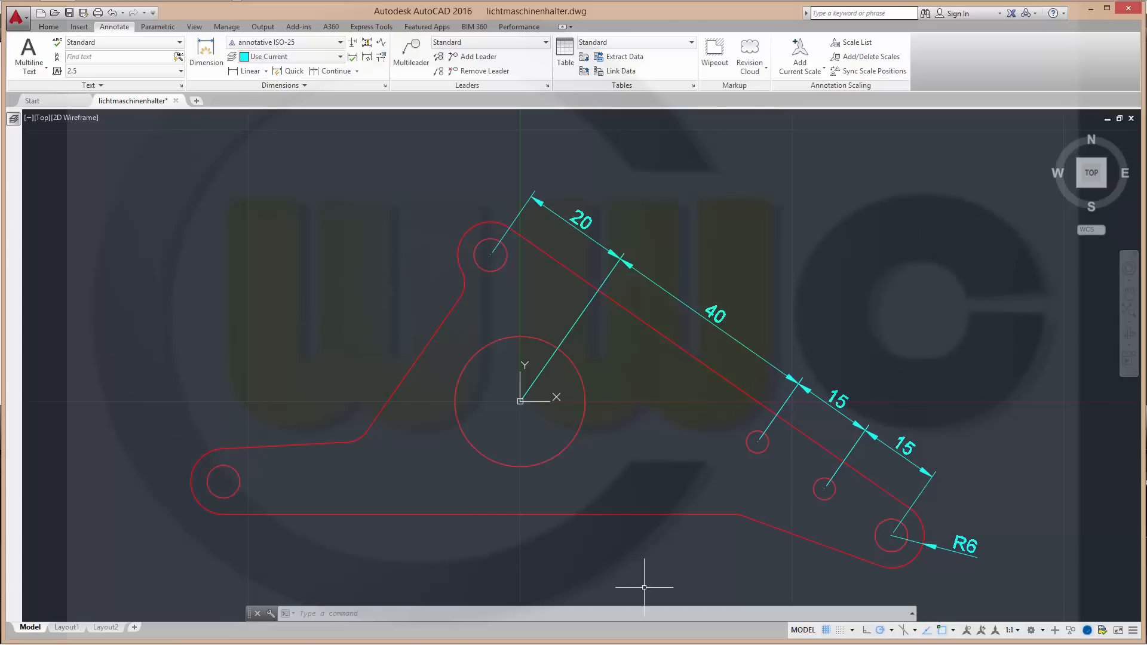
mouse_move(1010, 631)
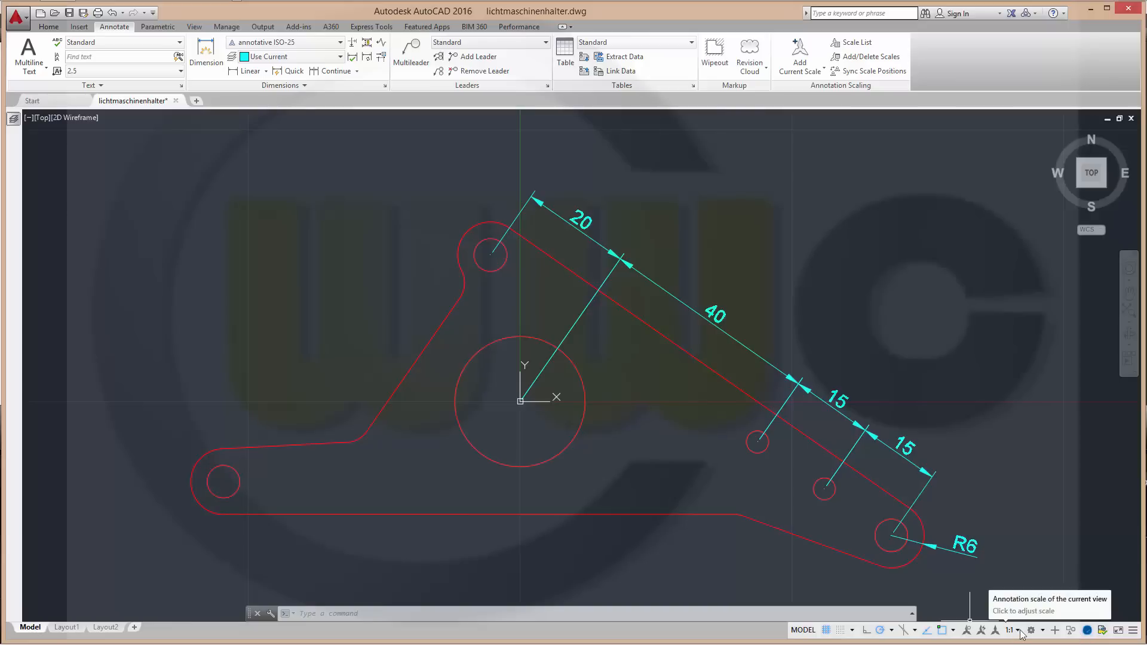
mouse_move(1068, 352)
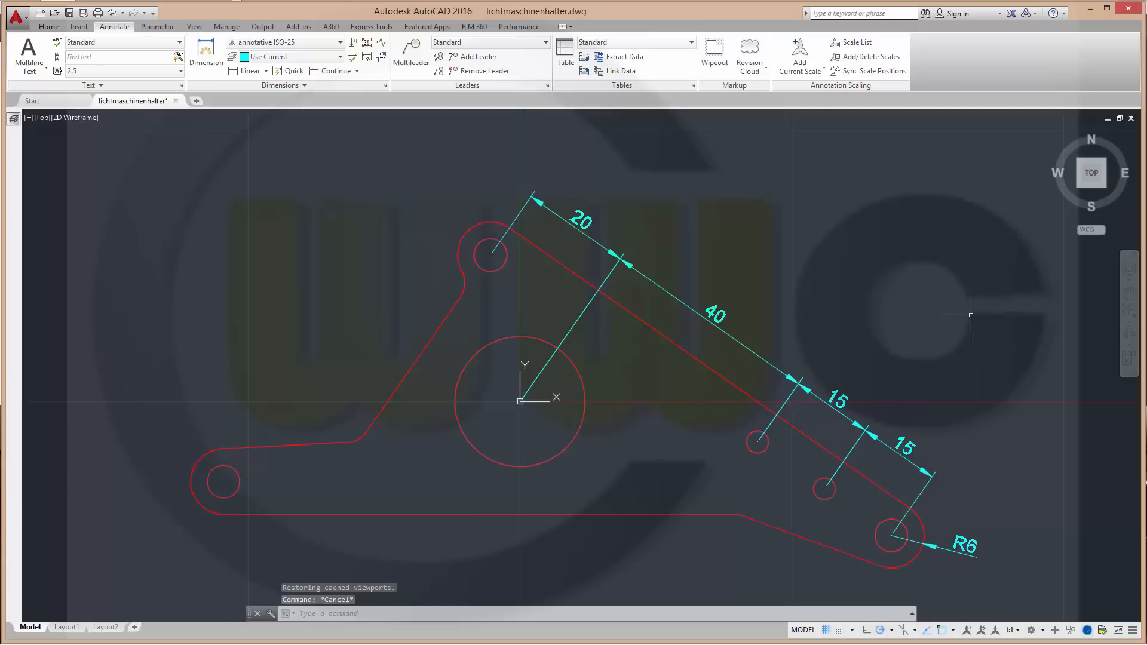
mouse_move(960, 311)
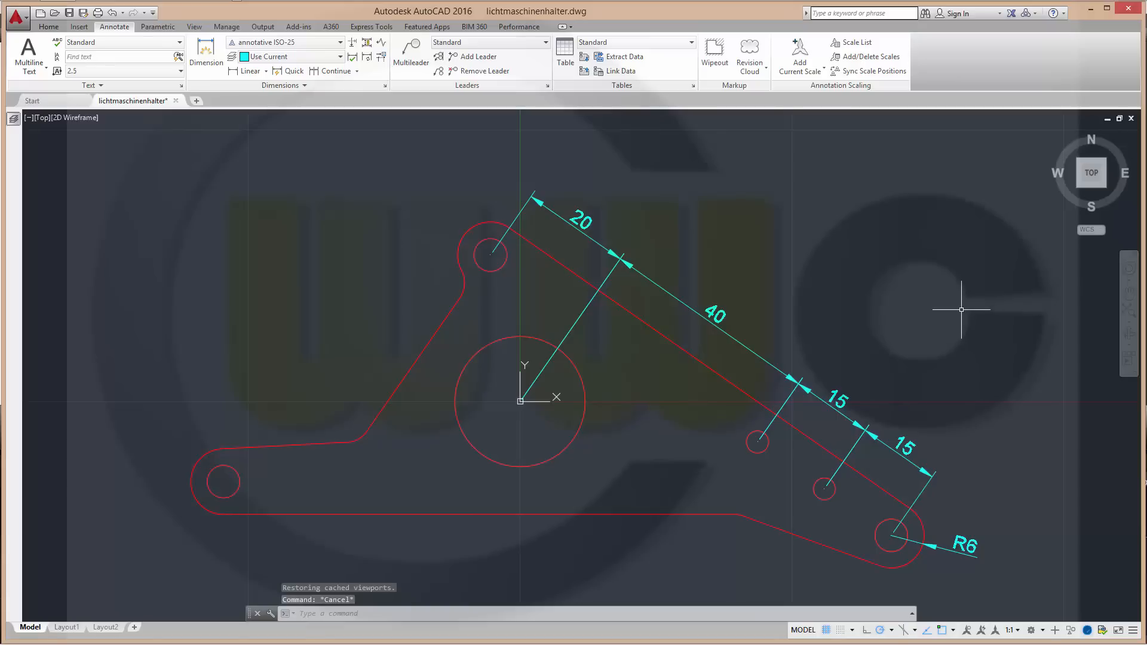